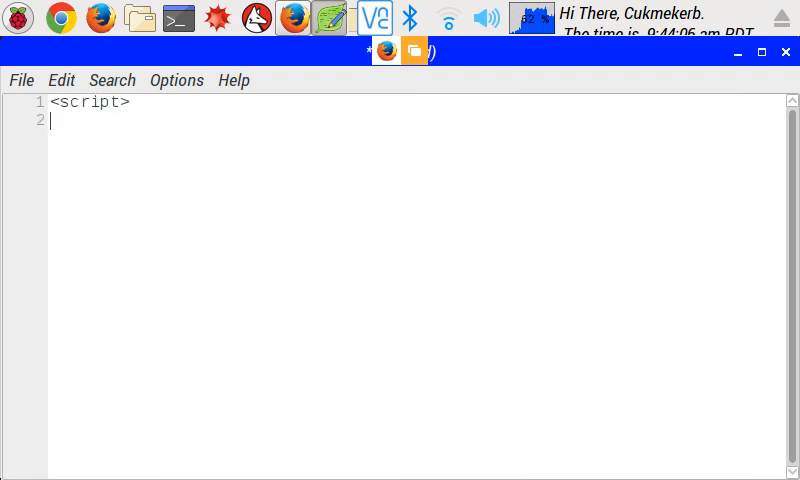
Write <script src='js.js'></script> as the page's only line, replacing the comment draft.
{"action": "type", "text": "//javasc"}
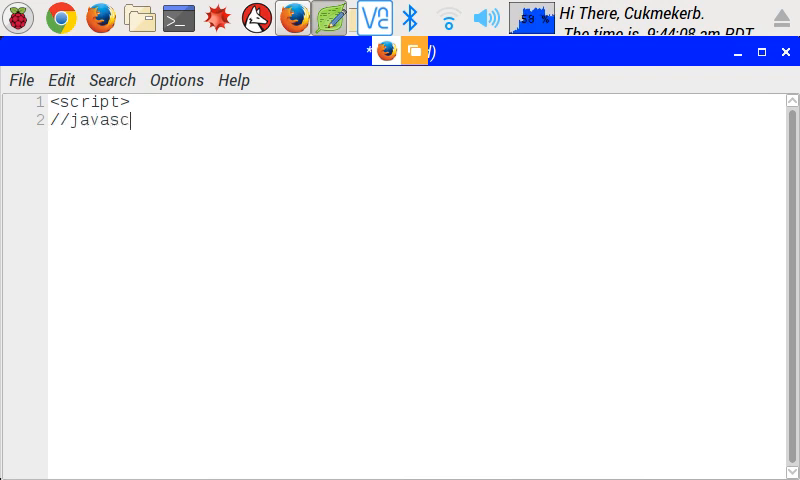
{"action": "type", "text": "ript"}
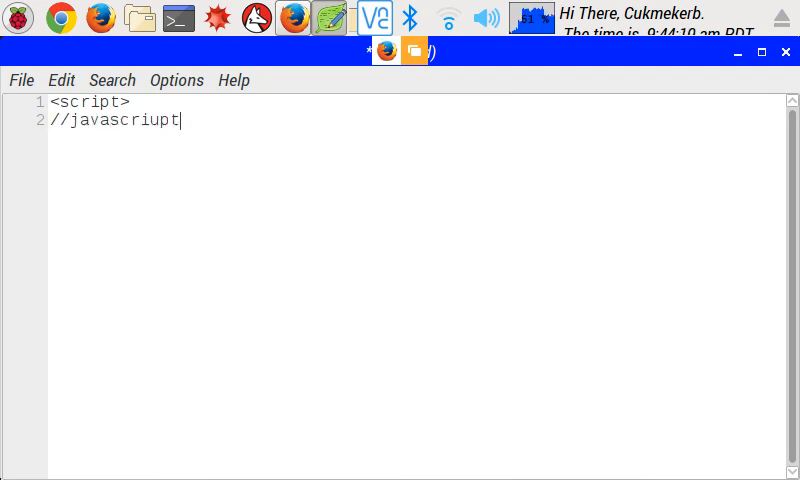
{"action": "type", "text": "</"}
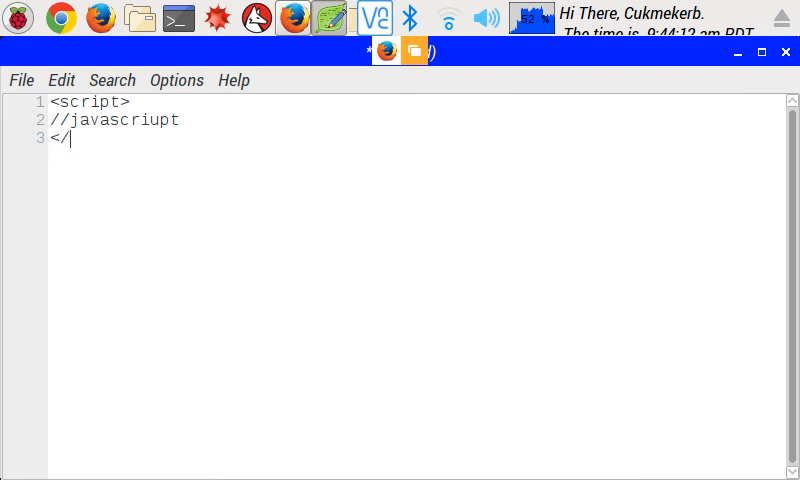
{"action": "type", "text": "script>"}
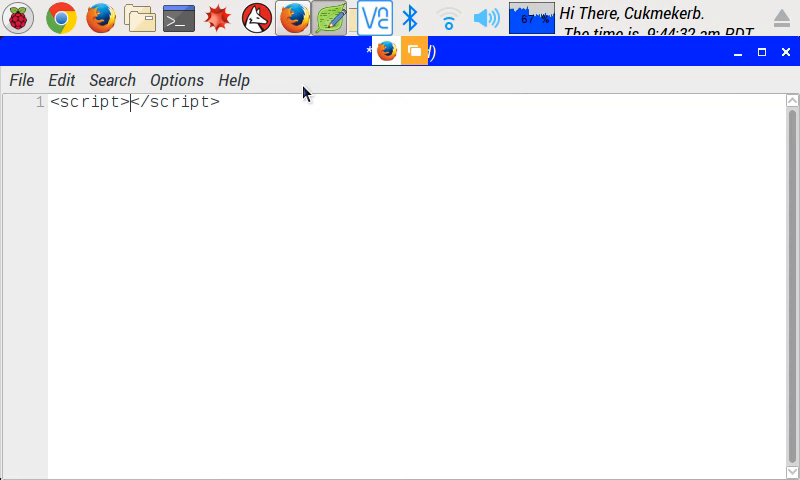
{"action": "type", "text": "\" \""}
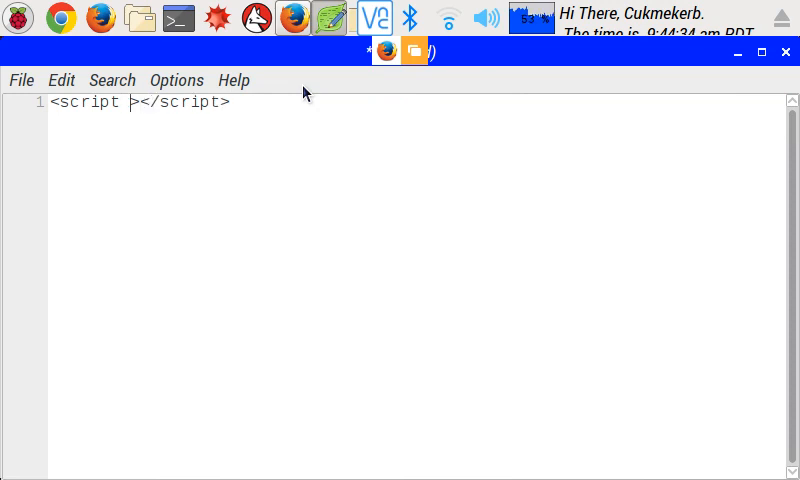
{"action": "type", "text": "s"}
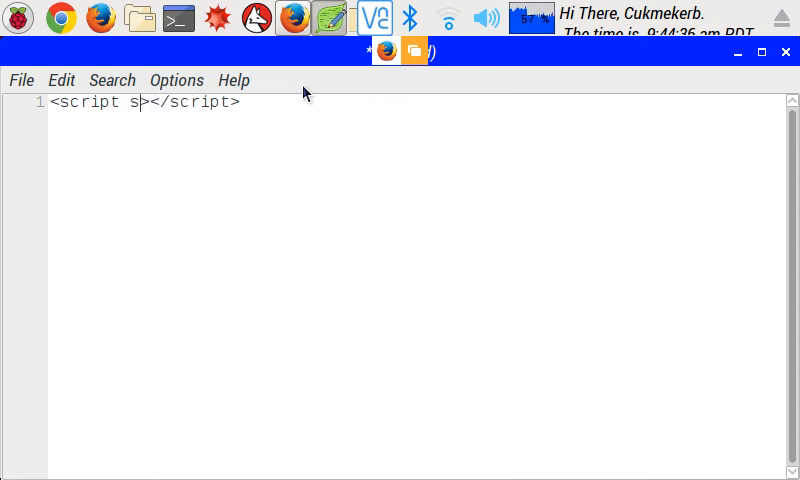
{"action": "type", "text": "rc='"}
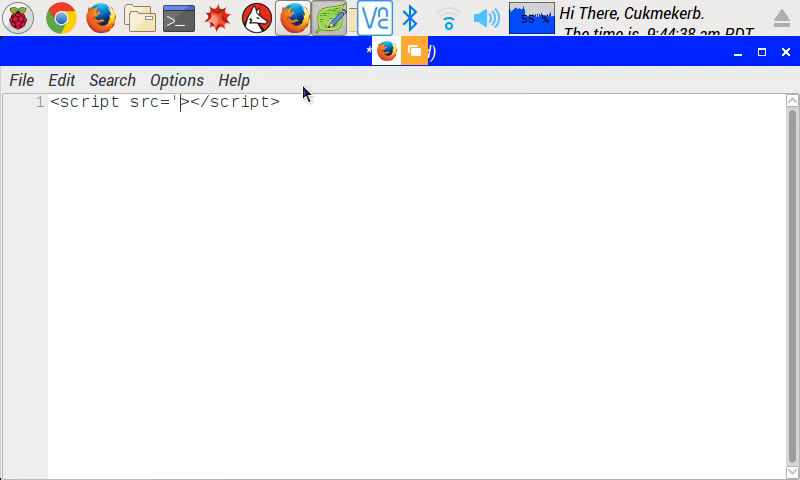
{"action": "type", "text": "js.js"}
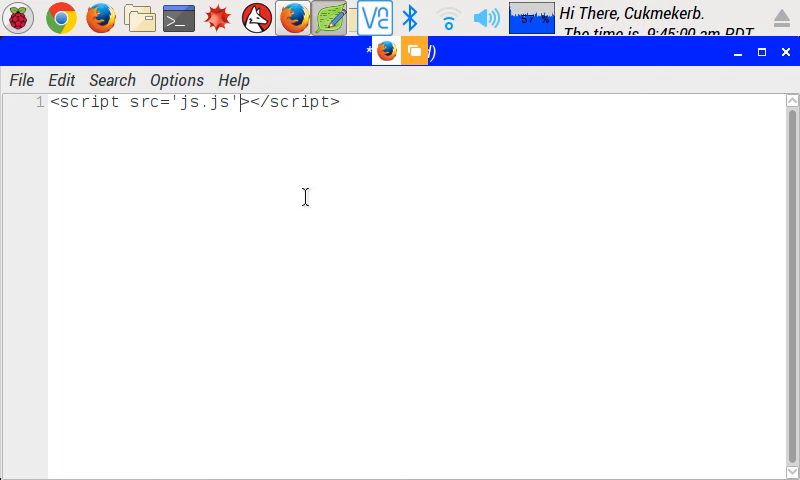
Save the page as js.html in the Code folder and start a new blank document.
{"action": "key", "text": "ctrl+s"}
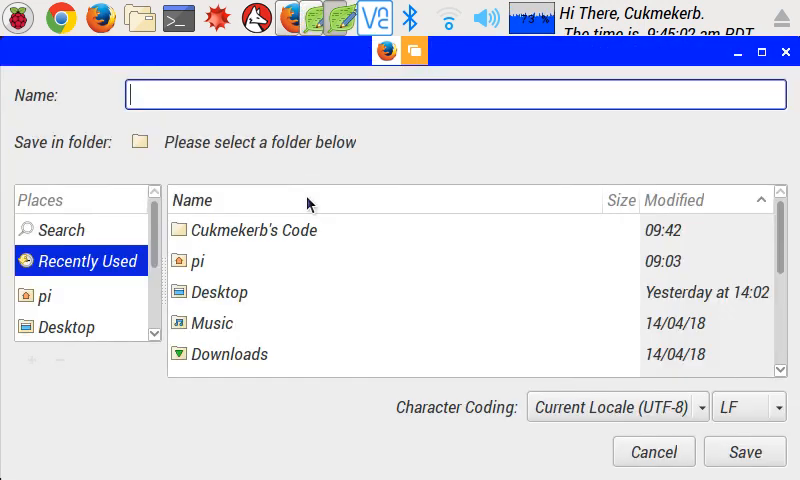
{"action": "type", "text": "js"}
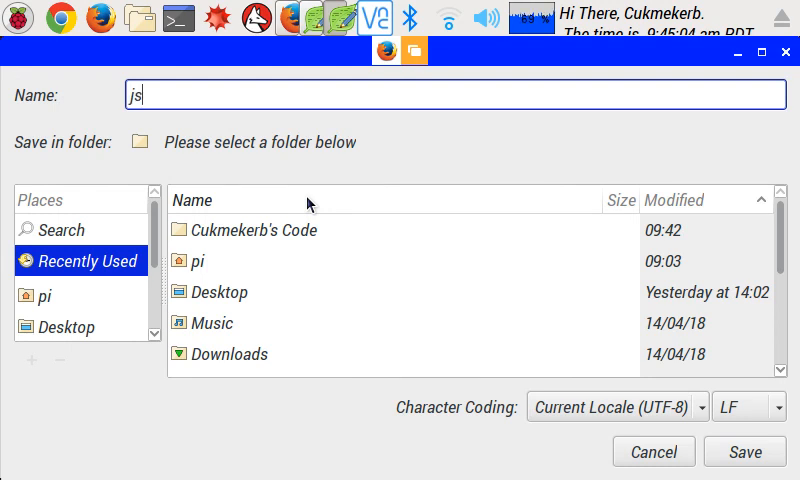
{"action": "type", "text": ".html"}
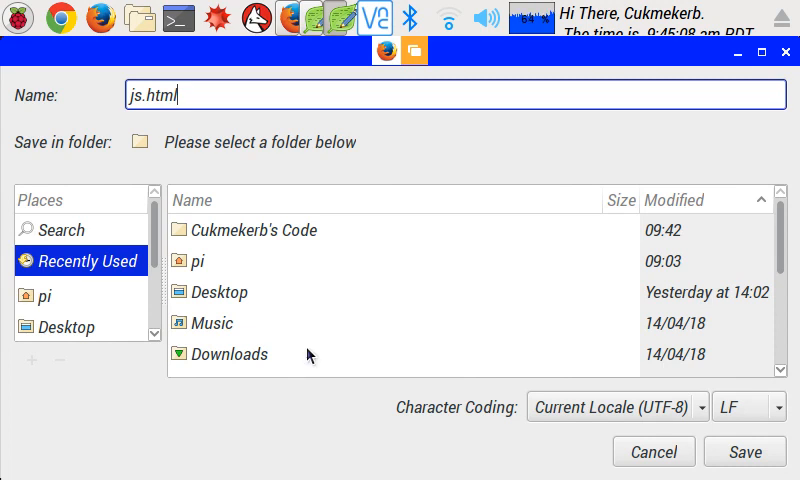
{"action": "double_click", "coordinate": [250, 230]}
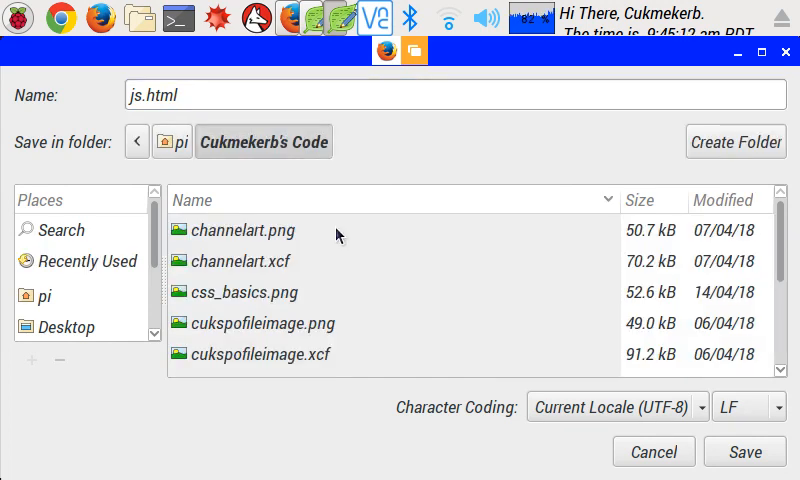
{"action": "left_click", "coordinate": [744, 452]}
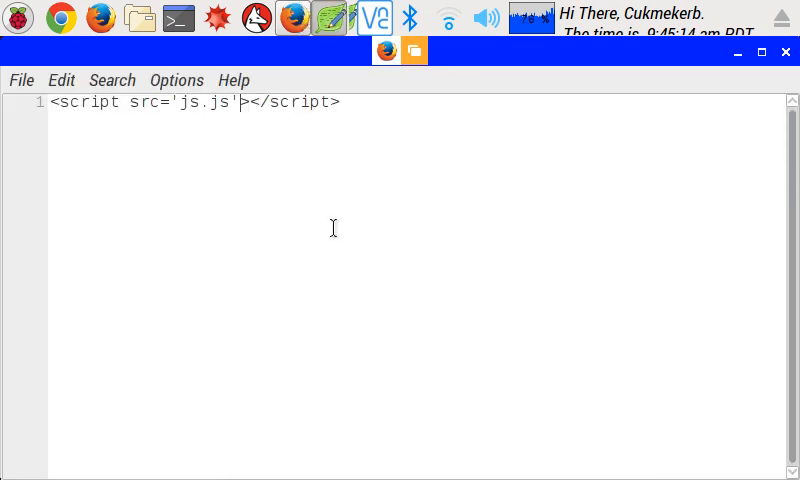
{"action": "left_click", "coordinate": [16, 12]}
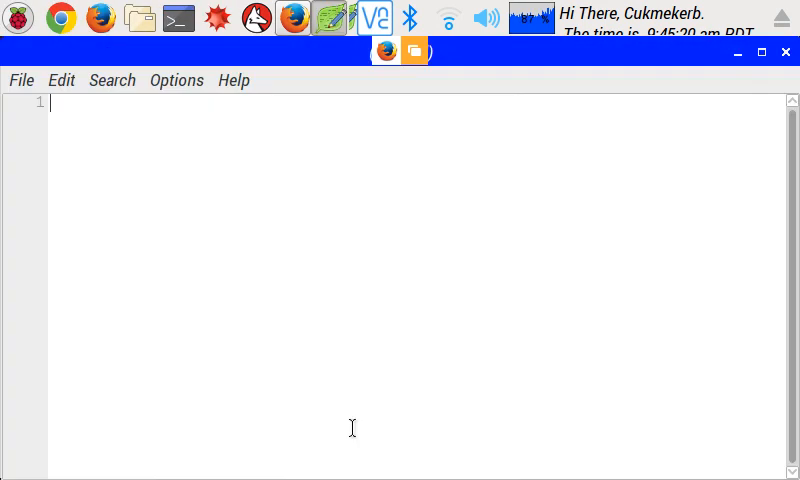
{"action": "mouse_move", "coordinate": [224, 262]}
{"action": "type", "text": "js"}
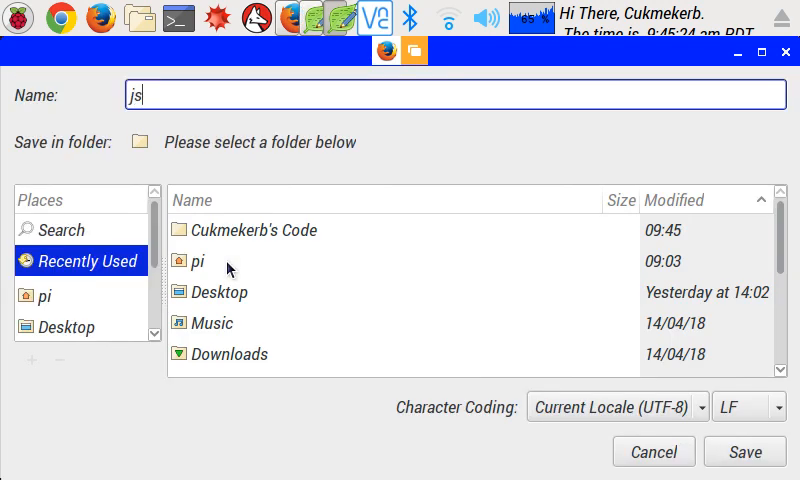
Save the blank document as js.js in the Code folder.
{"action": "type", "text": ".js"}
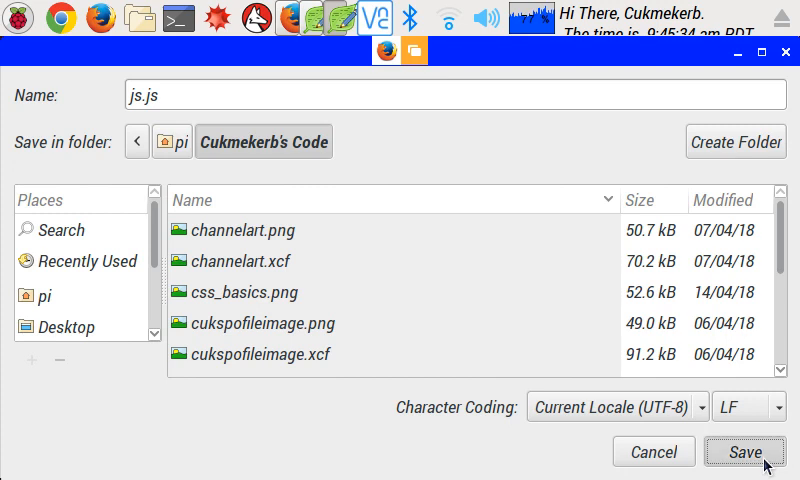
{"action": "left_click", "coordinate": [744, 452]}
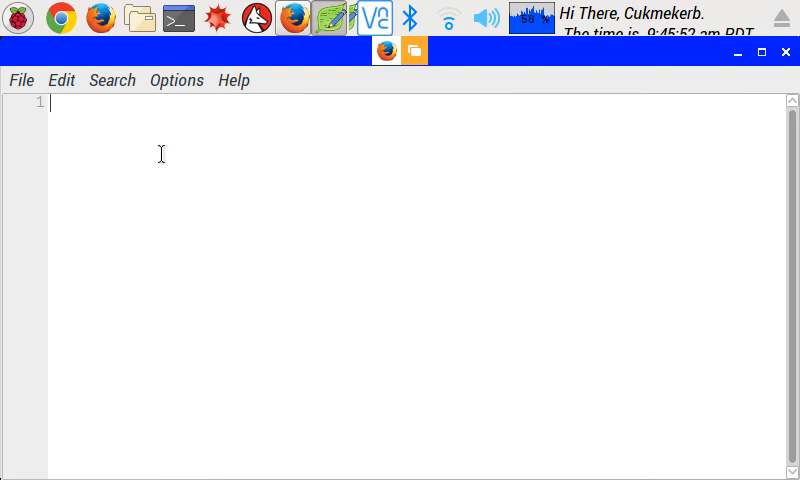
Write alert("helloe world" , "hi"); as the first line of js.js.
{"action": "type", "text": "al"}
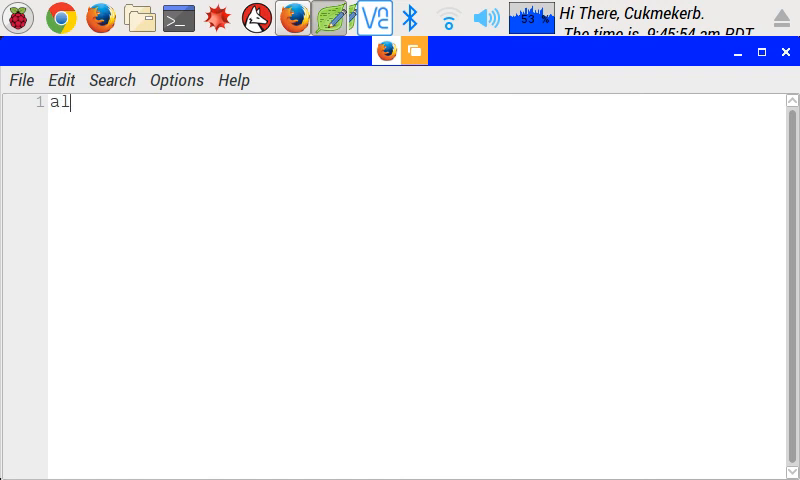
{"action": "type", "text": "ert"}
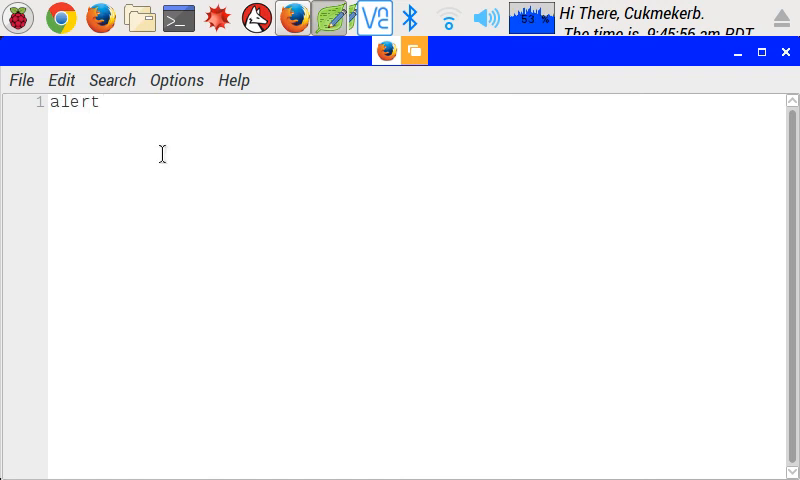
{"action": "type", "text": "("}
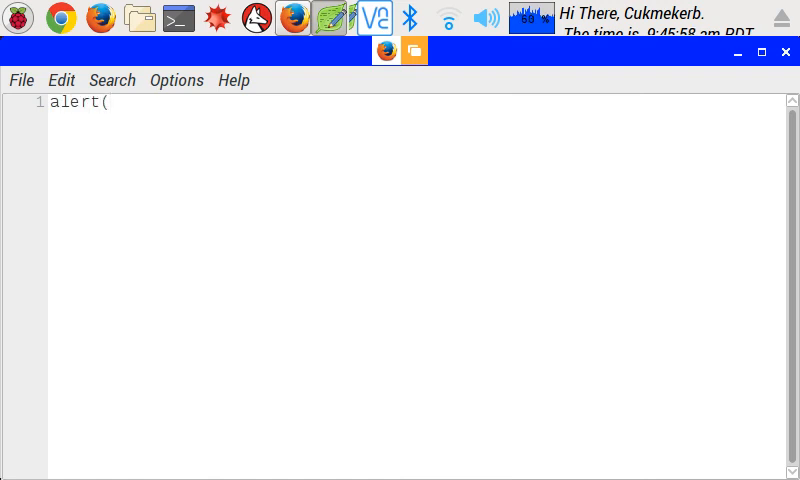
{"action": "type", "text": "\"hel"}
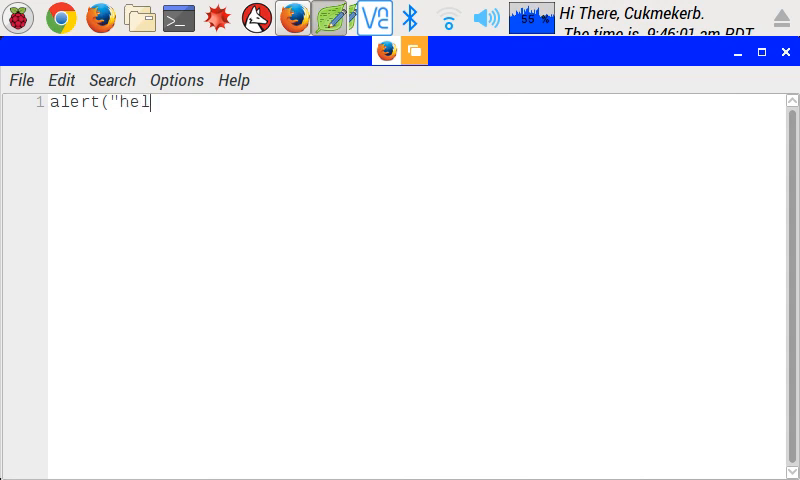
{"action": "type", "text": "loe world"}
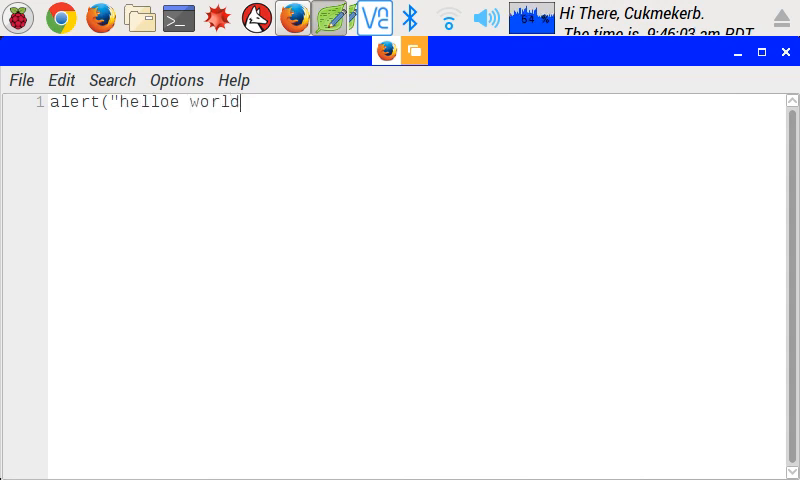
{"action": "type", "text": "\" ,"}
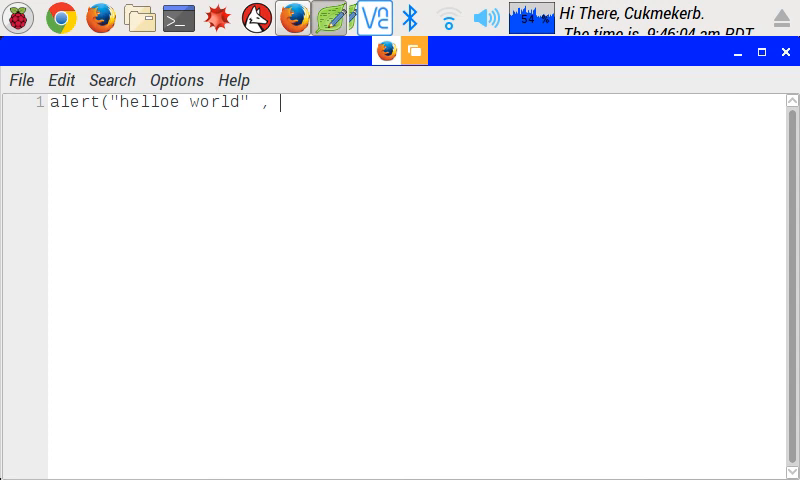
{"action": "type", "text": "\"hi"}
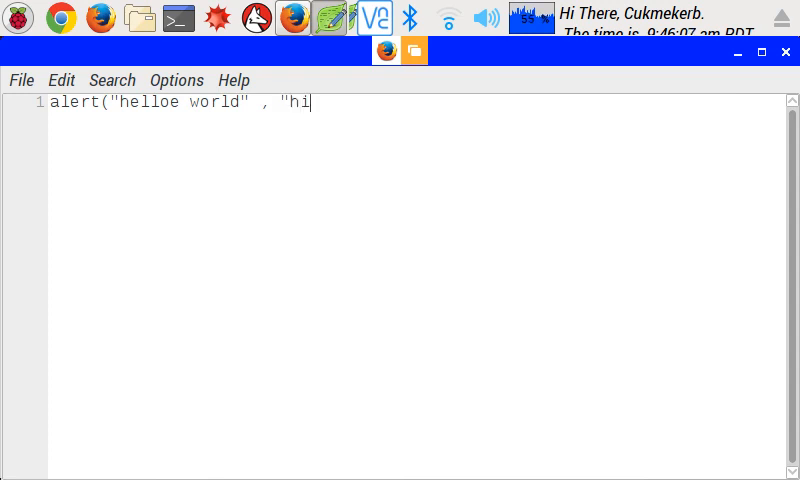
{"action": "type", "text": "\")"}
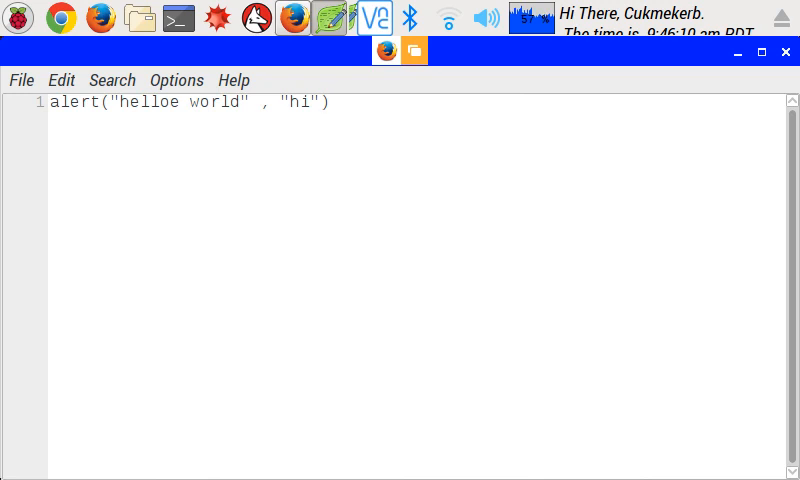
{"action": "left_click", "coordinate": [334, 102]}
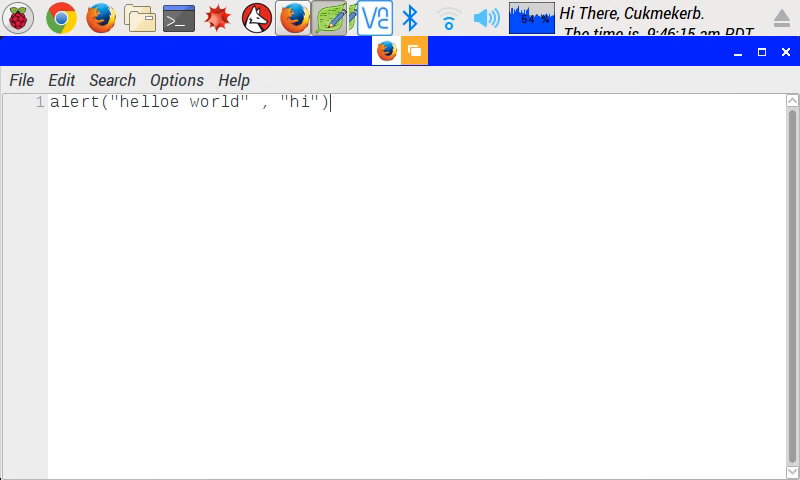
{"action": "type", "text": ";"}
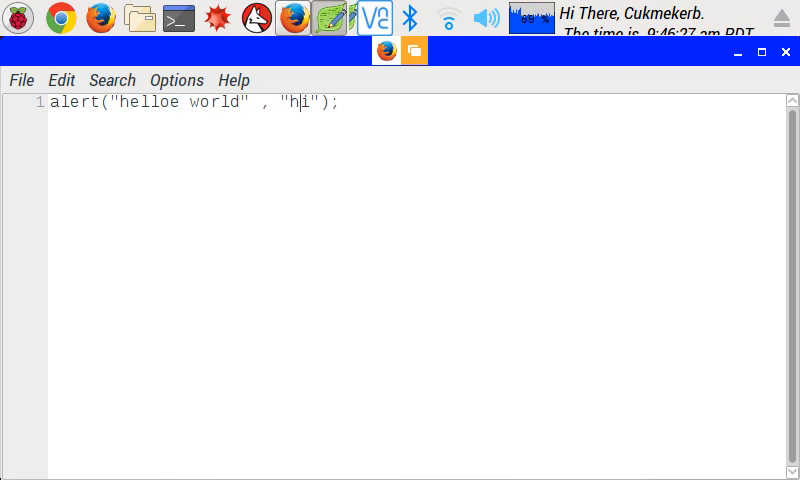
Remove the extra , "hi" argument, leaving alert("helloe world" );.
{"action": "left_click_drag", "start_coordinate": [256, 104], "coordinate": [320, 104]}
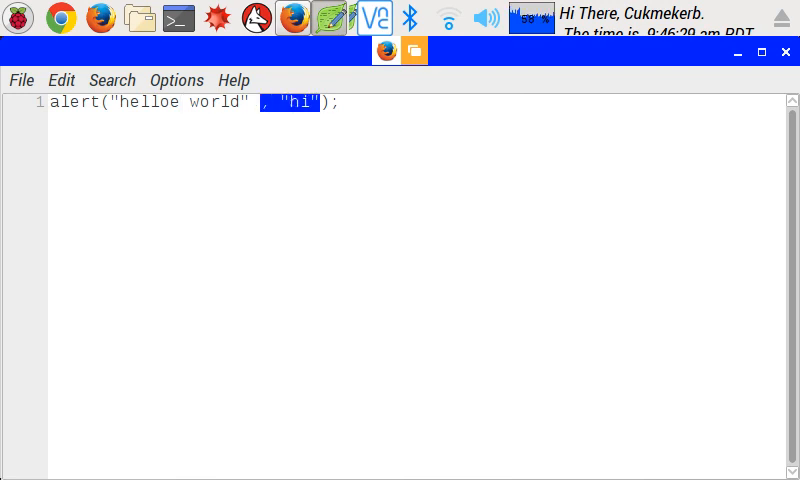
{"action": "key", "text": "Delete"}
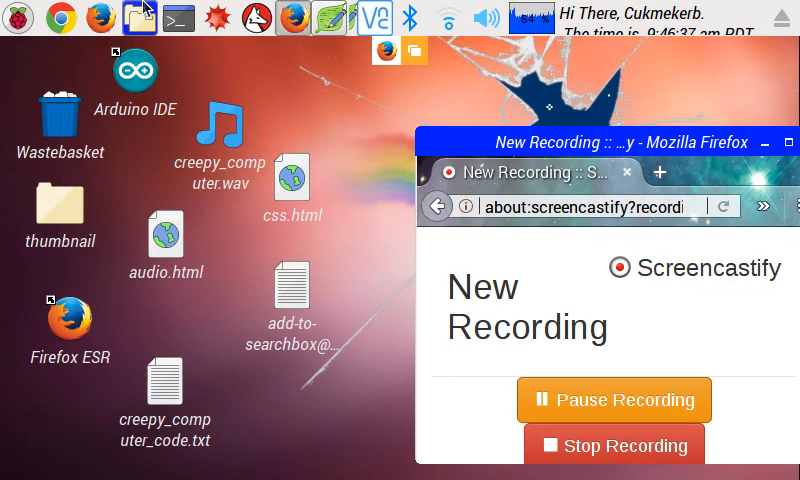
Reopen js.js from the Code folder in Leafpad for editing.
{"action": "left_click", "coordinate": [136, 18]}
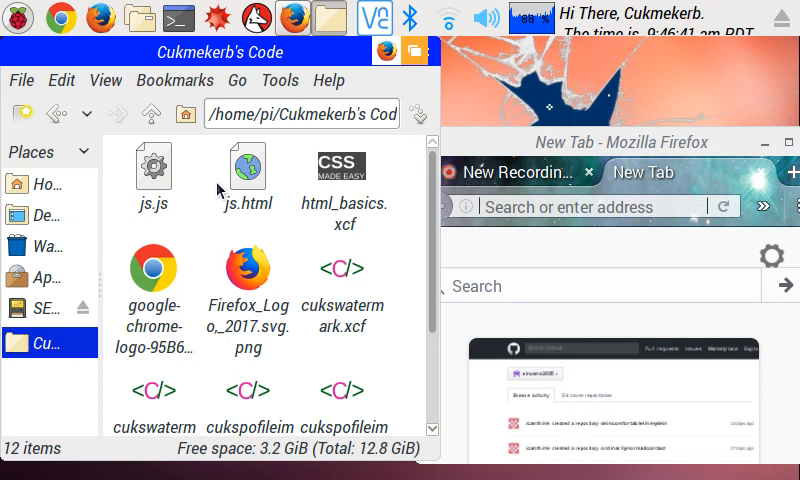
{"action": "left_click", "coordinate": [232, 164]}
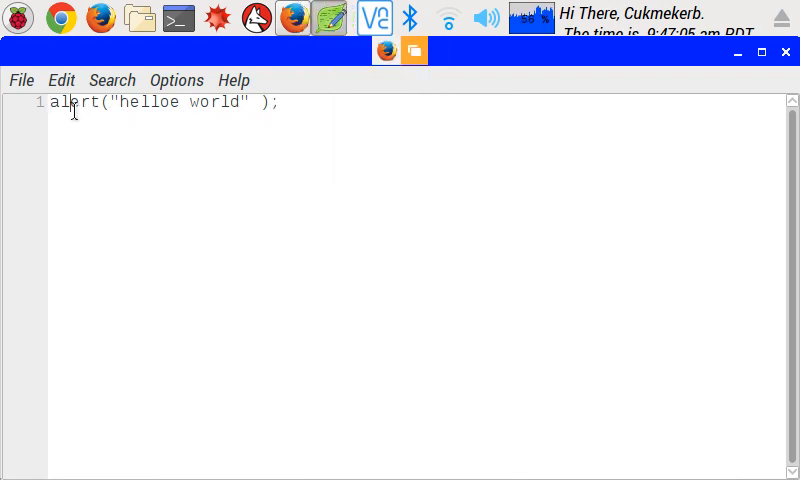
Replace the alert function name with prompt.
{"action": "double_click", "coordinate": [72, 102]}
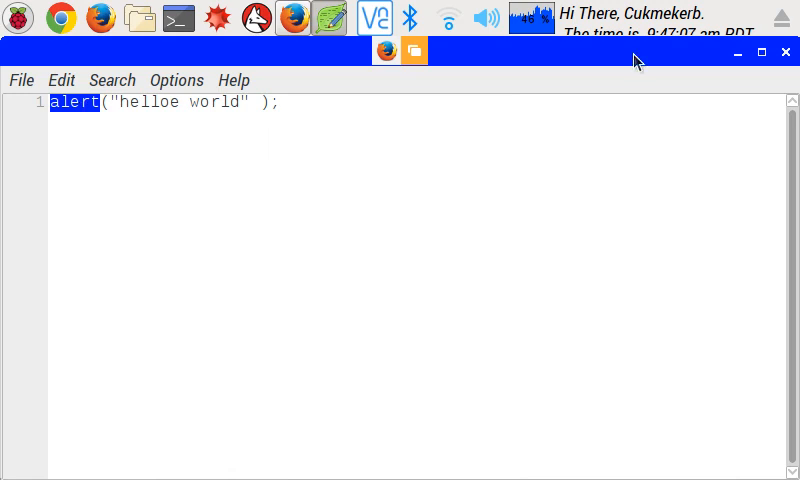
{"action": "type", "text": "prom"}
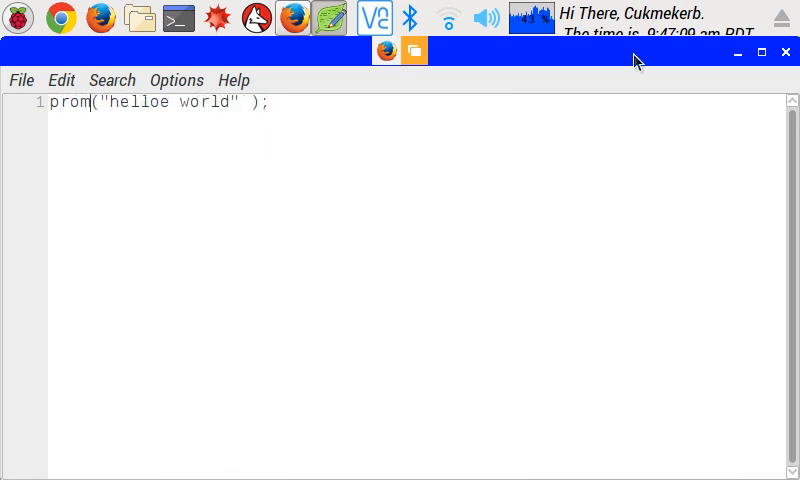
{"action": "type", "text": "pt"}
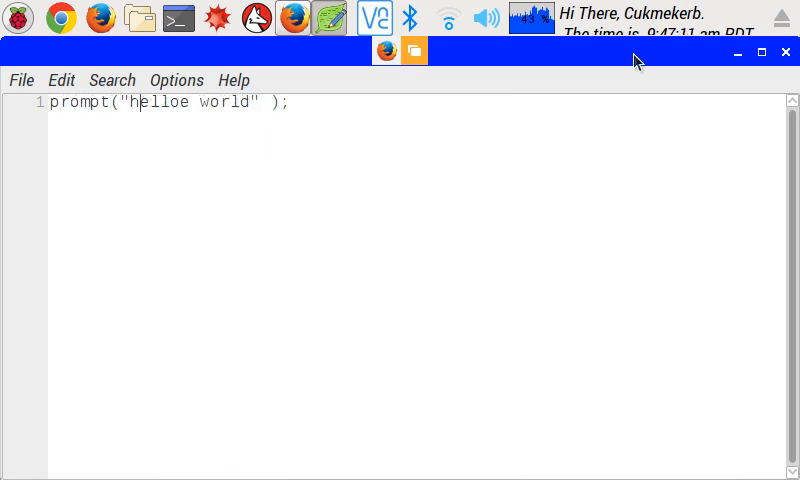
Make the prompt ask "do you like waffles?" with default answer "Yes, they are the best!!!".
{"action": "double_click", "coordinate": [238, 104]}
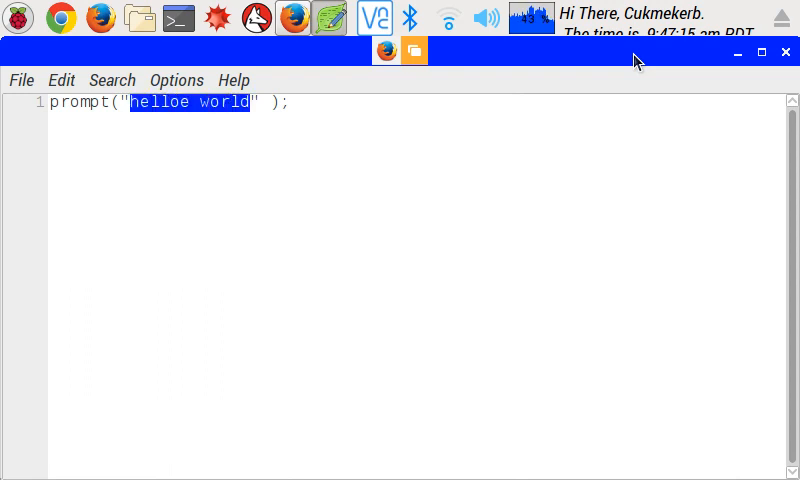
{"action": "type", "text": "do you li"}
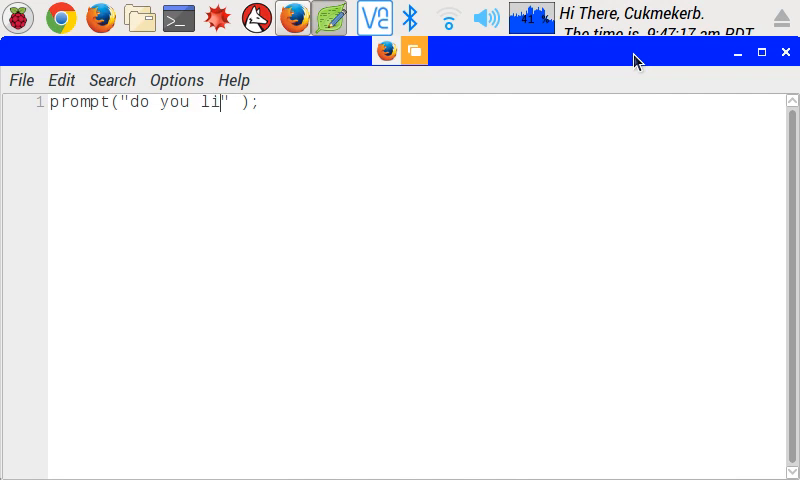
{"action": "type", "text": "ke waffles"}
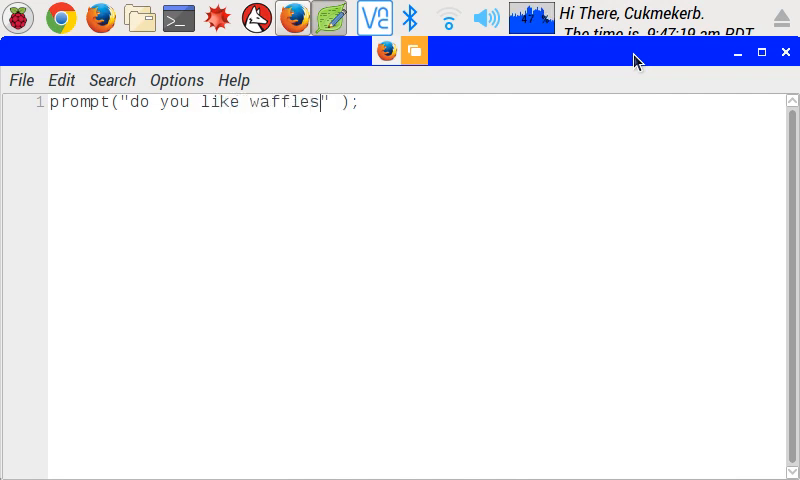
{"action": "type", "text": "?"}
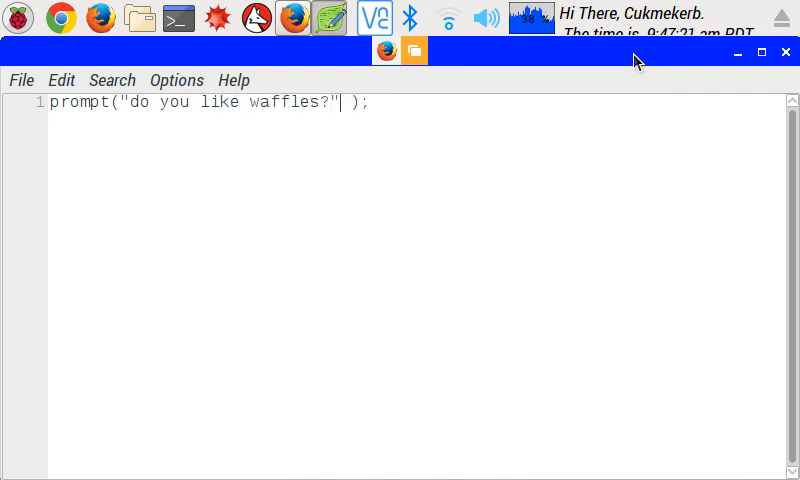
{"action": "type", "text": ","}
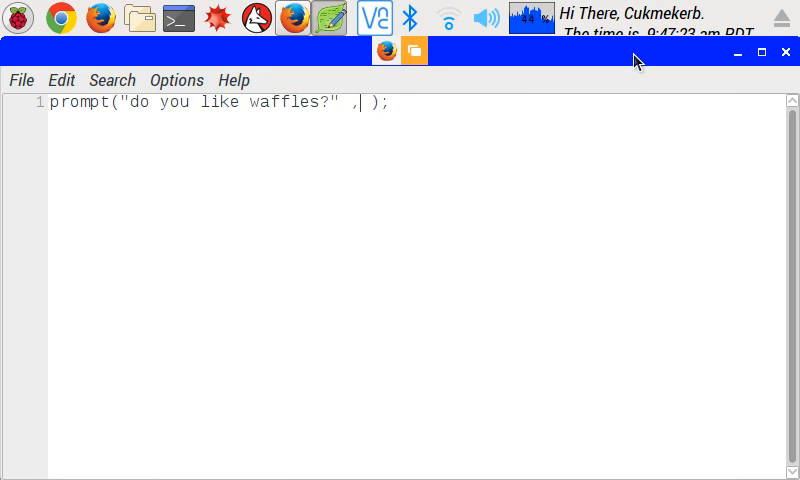
{"action": "type", "text": "\""}
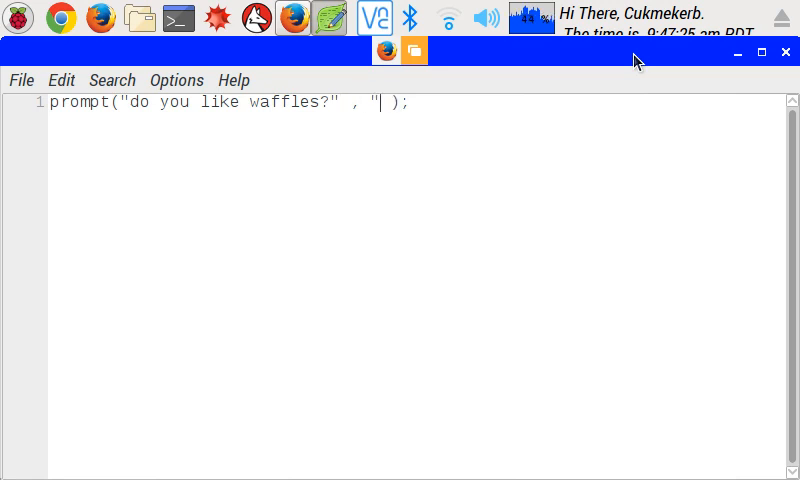
{"action": "type", "text": "Yes,"}
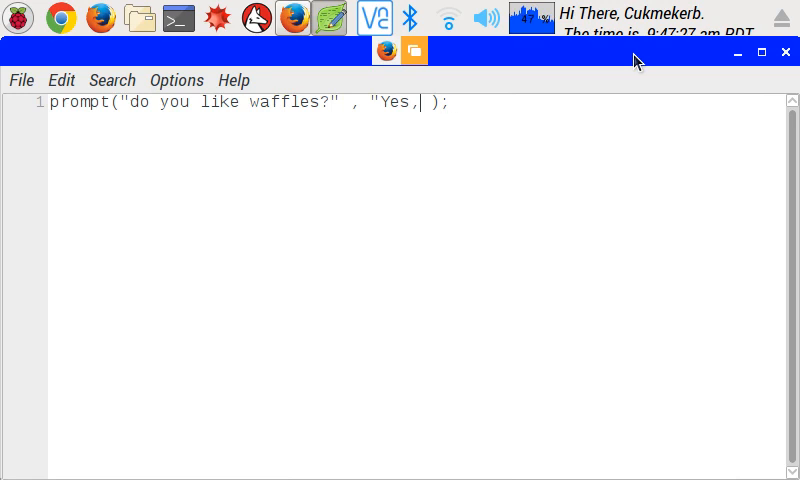
{"action": "type", "text": "they"}
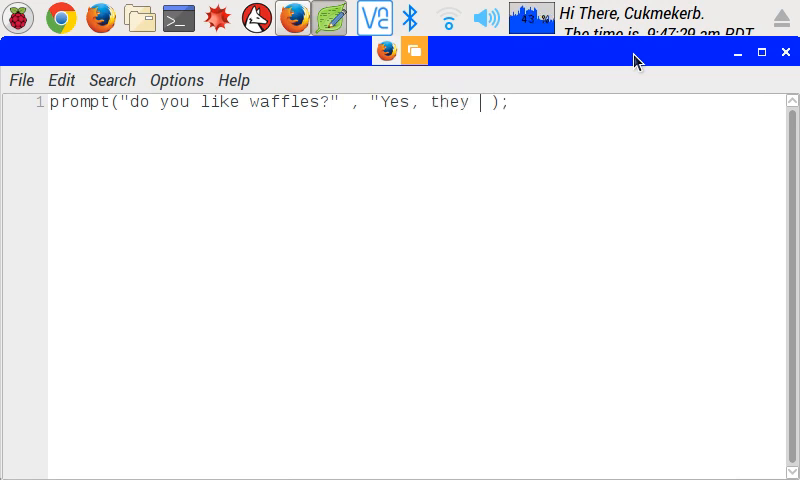
{"action": "type", "text": "are the"}
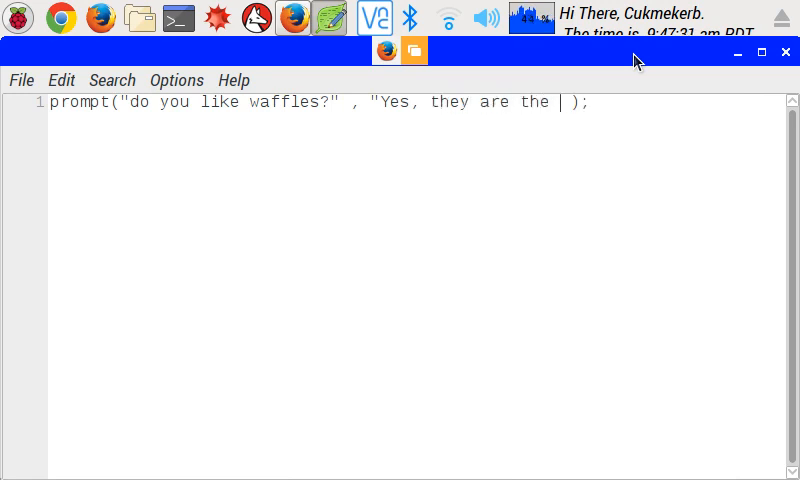
{"action": "type", "text": "best!!!"}
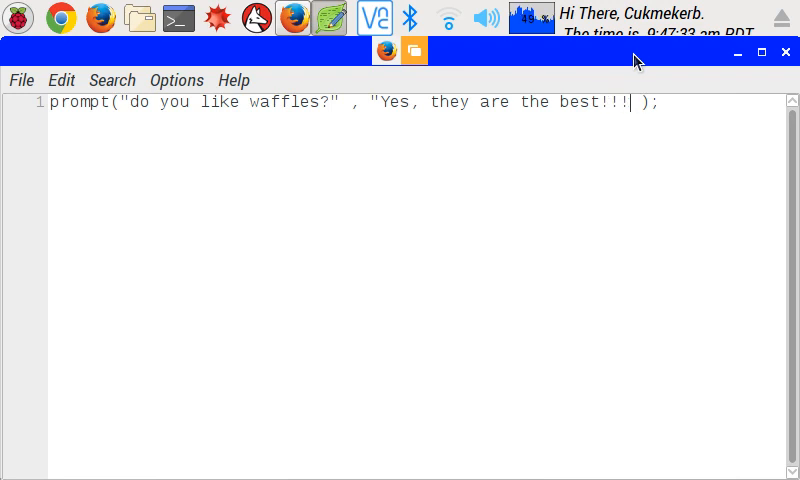
{"action": "type", "text": "\""}
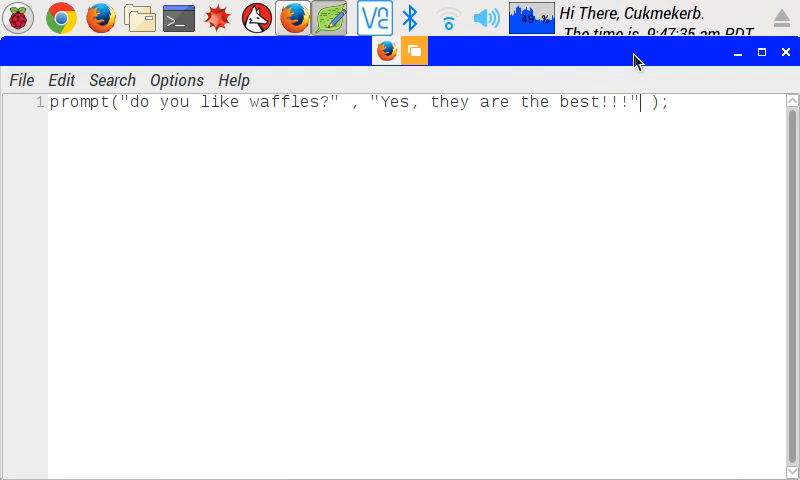
{"action": "mouse_move", "coordinate": [680, 120]}
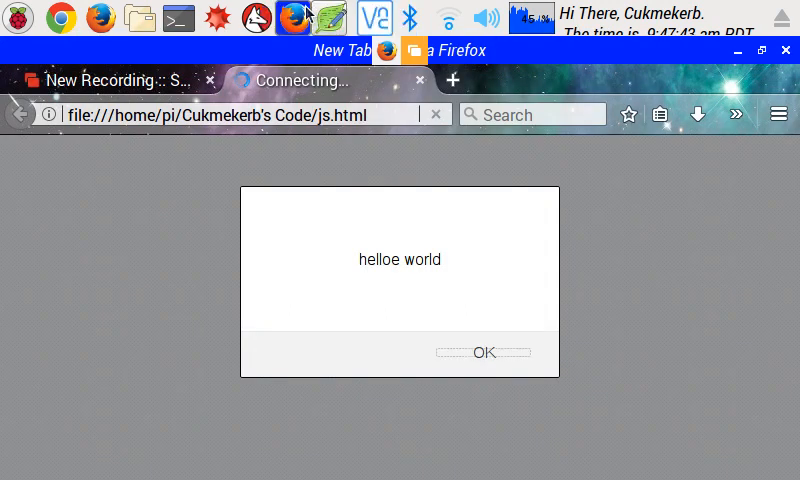
Rerun js.html, extend the prompt's prefilled answer with est and dismiss the waffles question.
{"action": "left_click", "coordinate": [484, 352]}
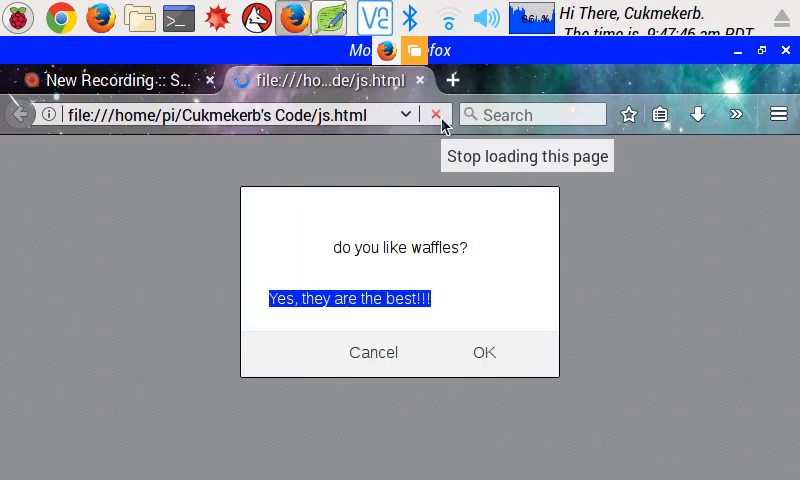
{"action": "mouse_move", "coordinate": [448, 280]}
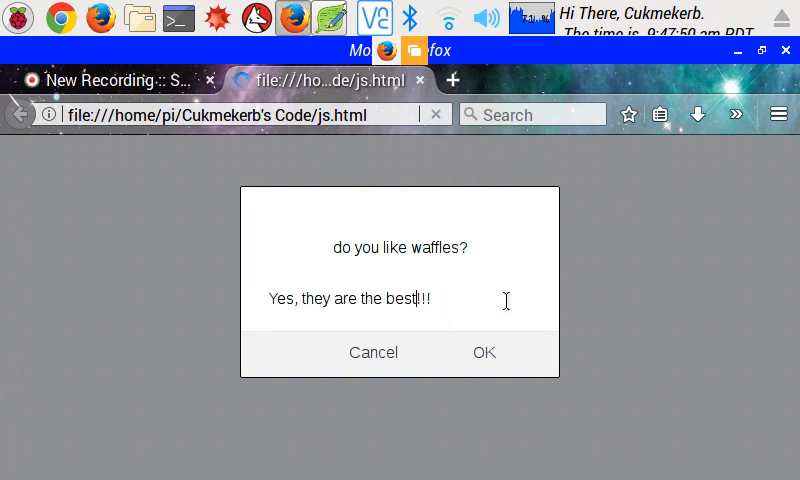
{"action": "mouse_move", "coordinate": [452, 296]}
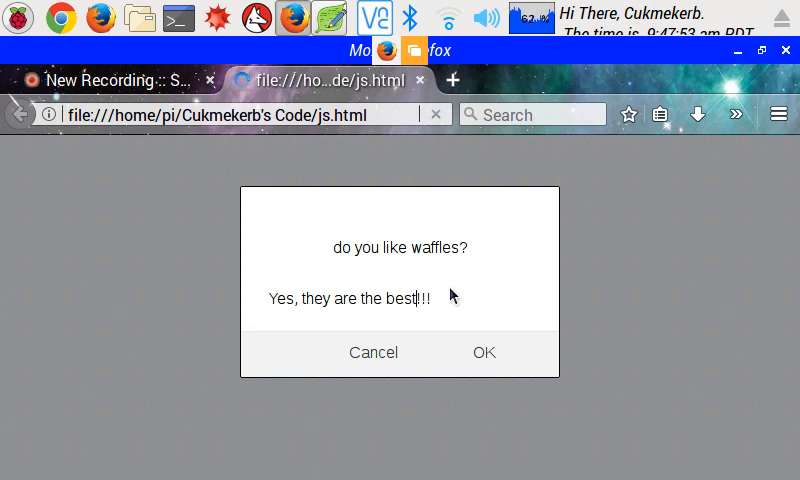
{"action": "type", "text": "est"}
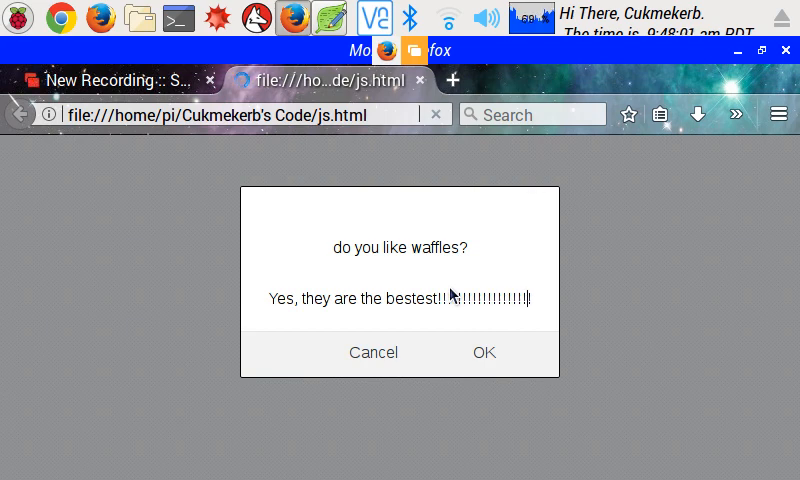
{"action": "left_click", "coordinate": [484, 352]}
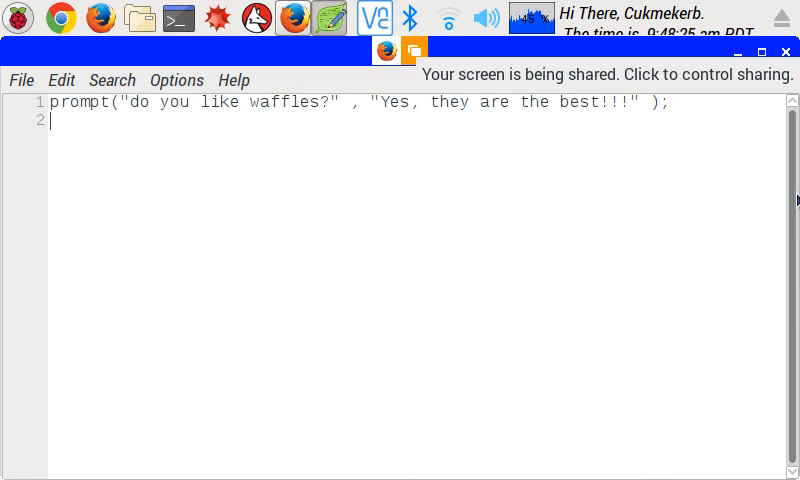
Start a second line var answer = trying true, false and the string "I kinda like flying".
{"action": "type", "text": "var"}
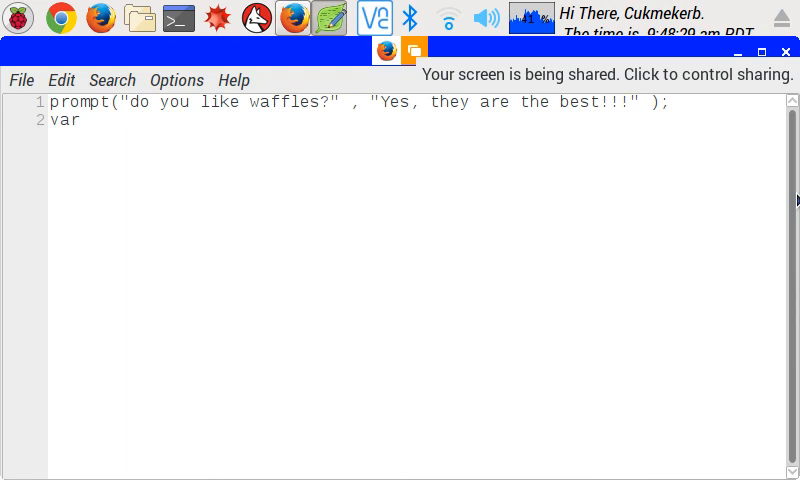
{"action": "type", "text": "answer"}
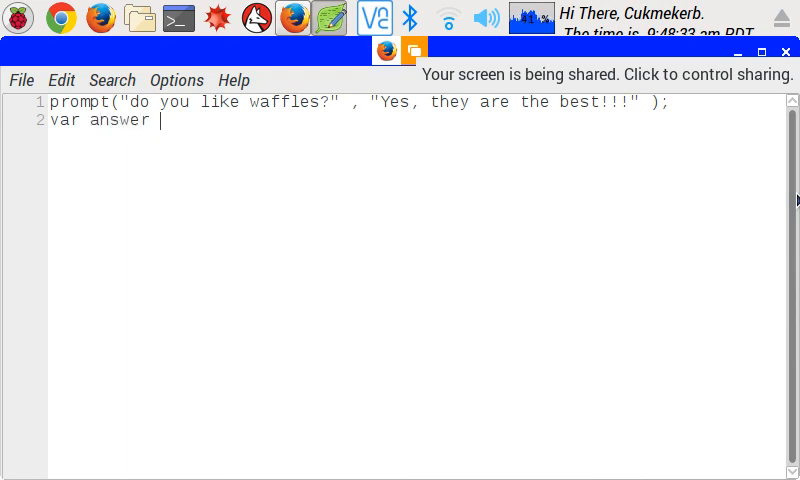
{"action": "type", "text": "="}
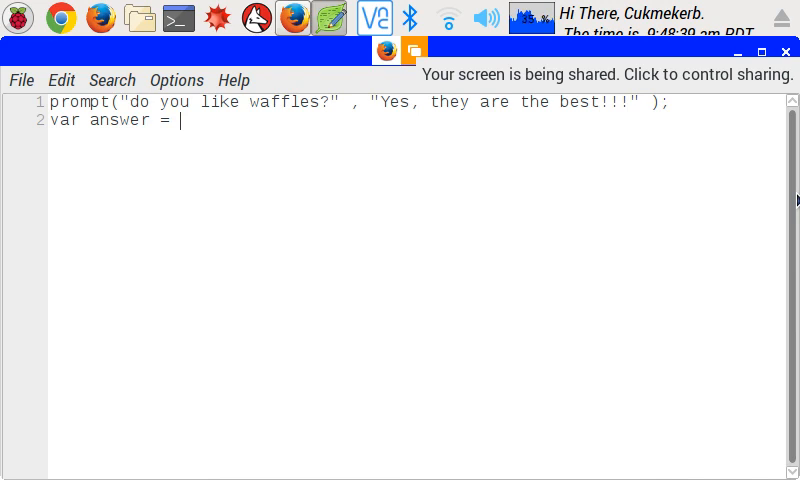
{"action": "type", "text": "true"}
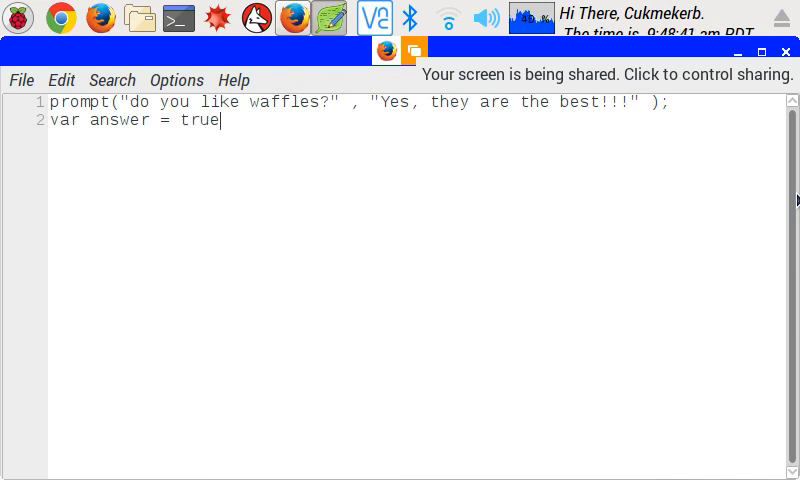
{"action": "key", "text": "BackSpace"}
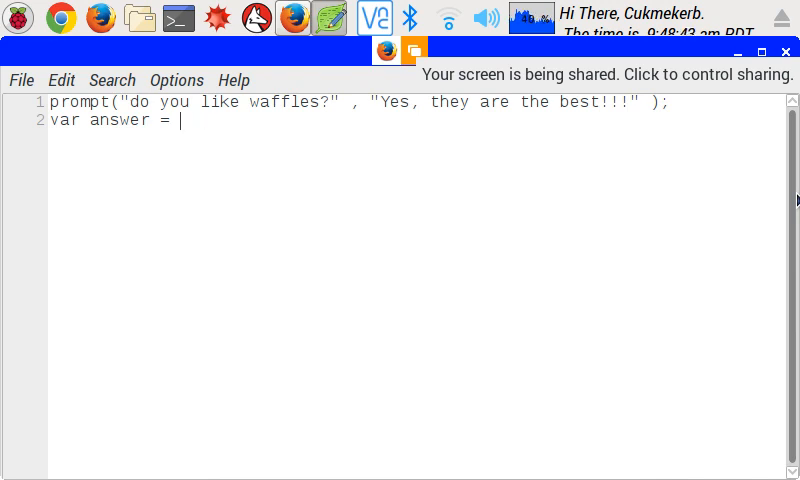
{"action": "type", "text": "false"}
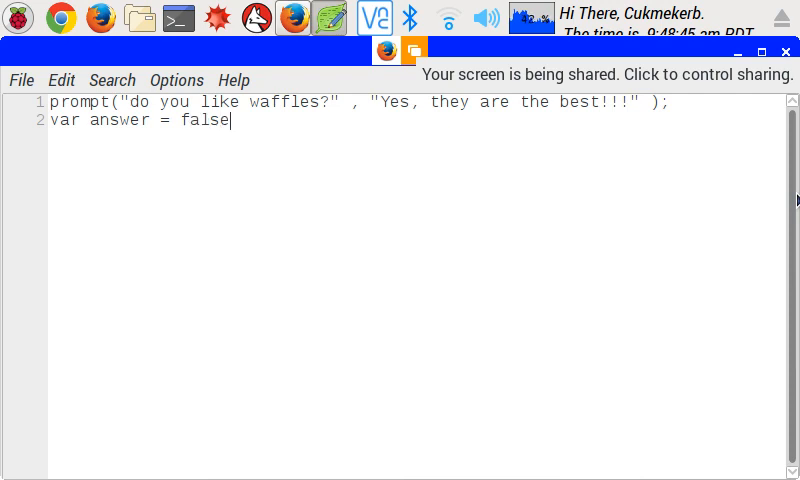
{"action": "type", "text": "\""}
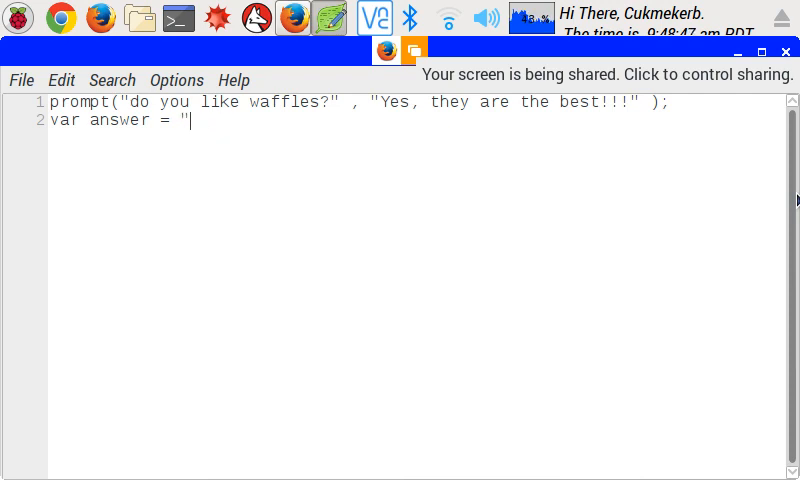
{"action": "type", "text": "I"}
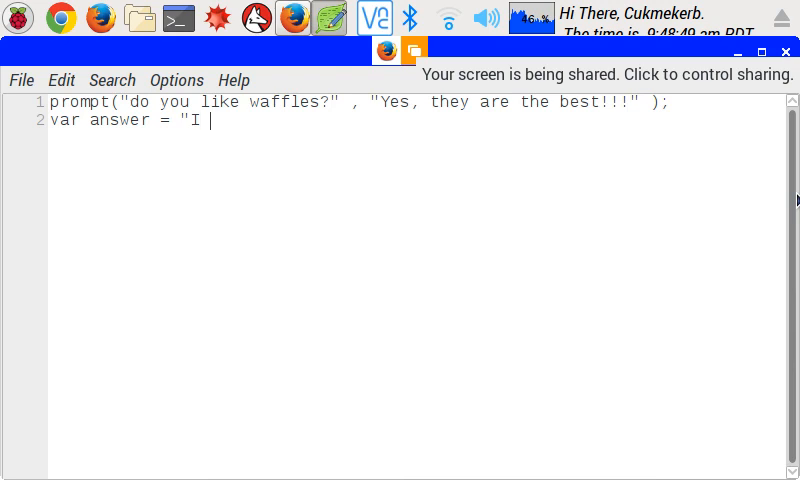
{"action": "type", "text": "kinda"}
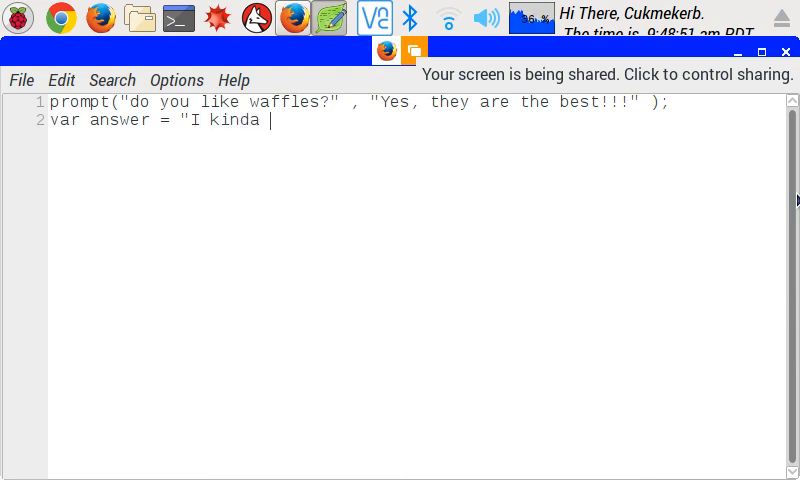
{"action": "type", "text": "like"}
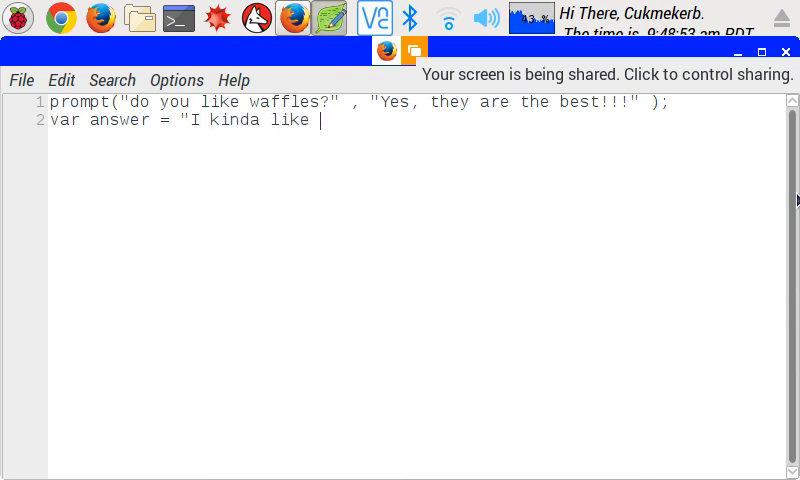
{"action": "type", "text": "flyi"}
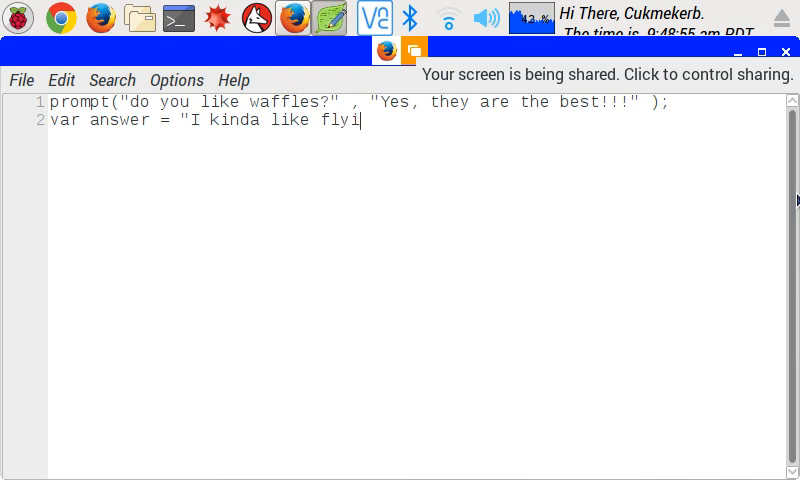
{"action": "type", "text": "ng\""}
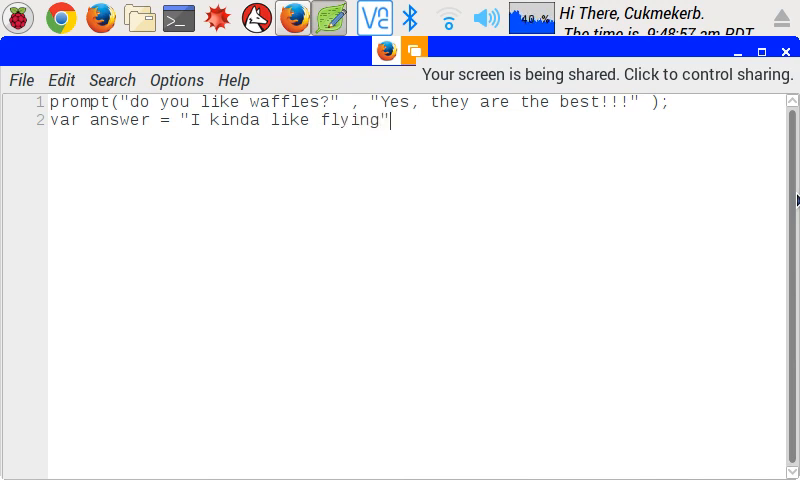
Replace the string so answer holds the number 226, without a trailing semicolon.
{"action": "left_click_drag", "start_coordinate": [204, 120], "coordinate": [388, 120]}
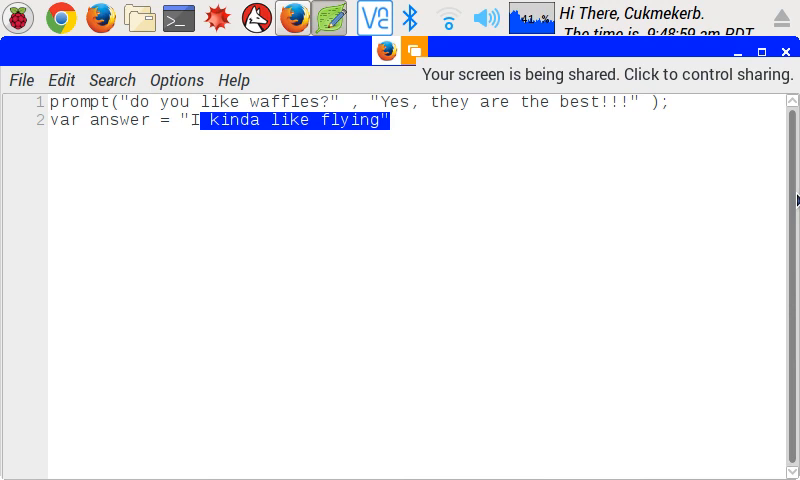
{"action": "type", "text": "2226"}
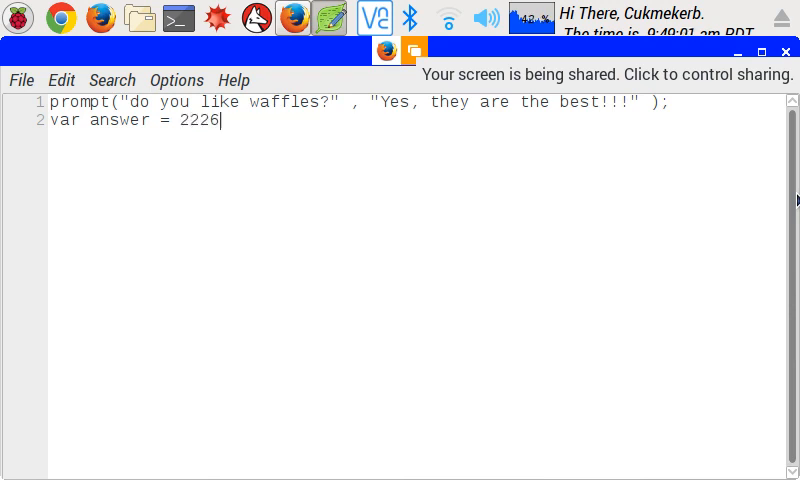
{"action": "key", "text": "BackSpace"}
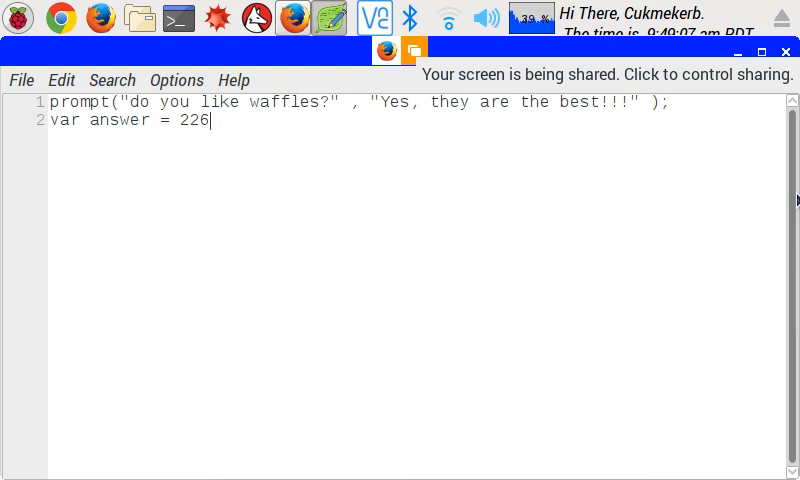
{"action": "type", "text": ";"}
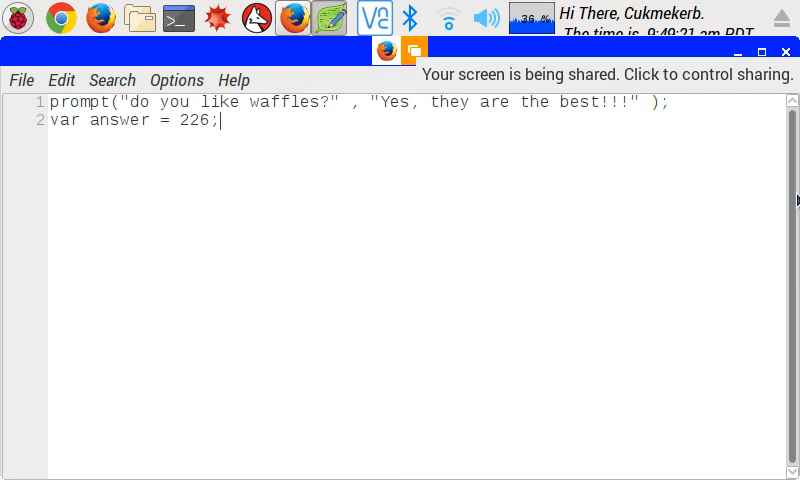
{"action": "key", "text": "BackSpace"}
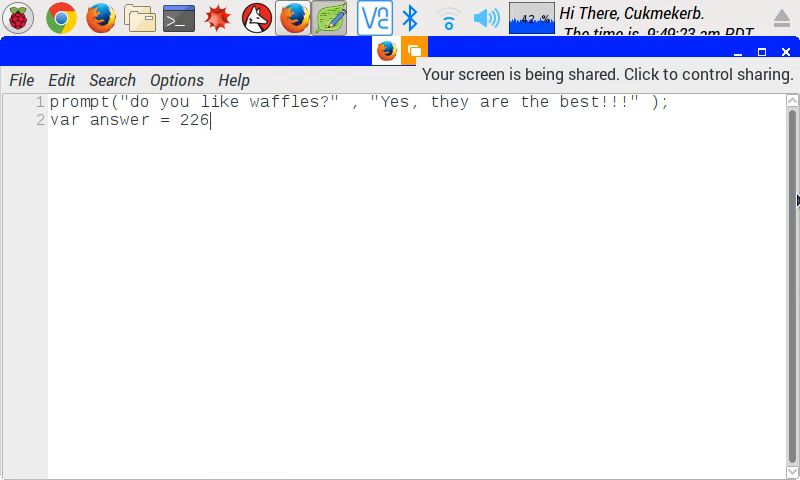
Drop the second line and assign the prompt's result with var answer = prompt(...) on line 1.
{"action": "key", "text": "BackSpace"}
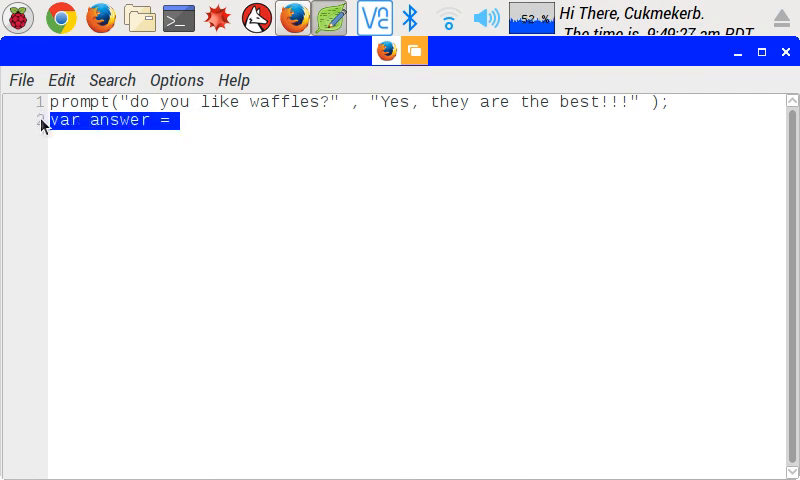
{"action": "key", "text": "Delete"}
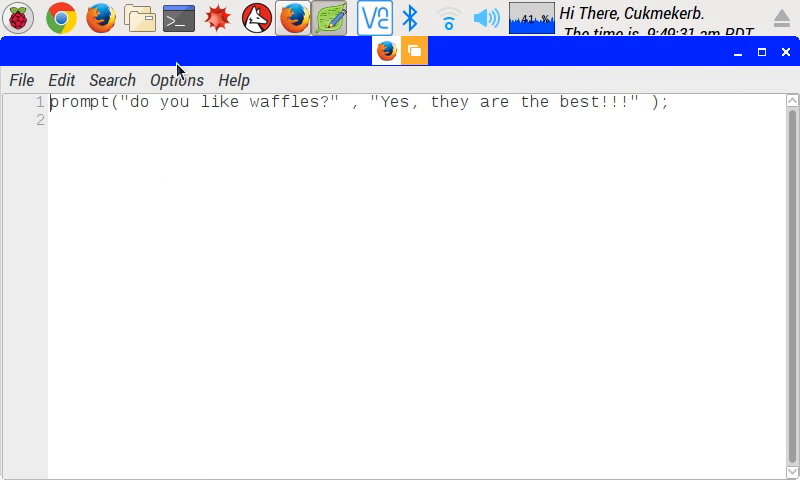
{"action": "mouse_move", "coordinate": [162, 126]}
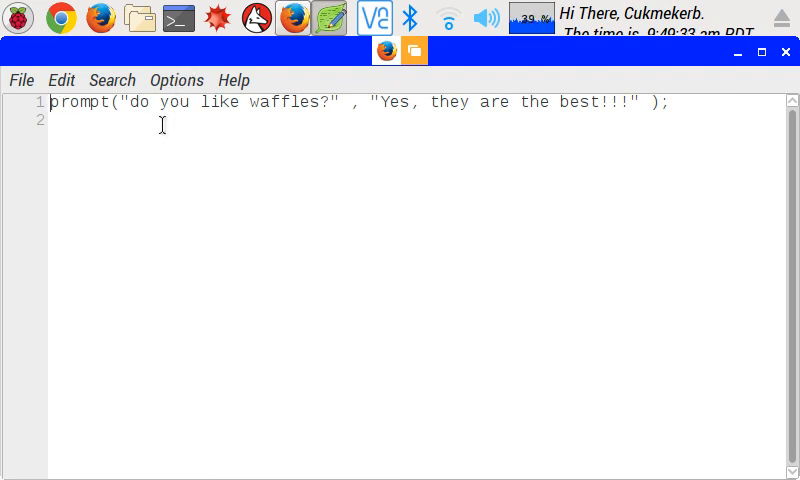
{"action": "type", "text": "var answer ="}
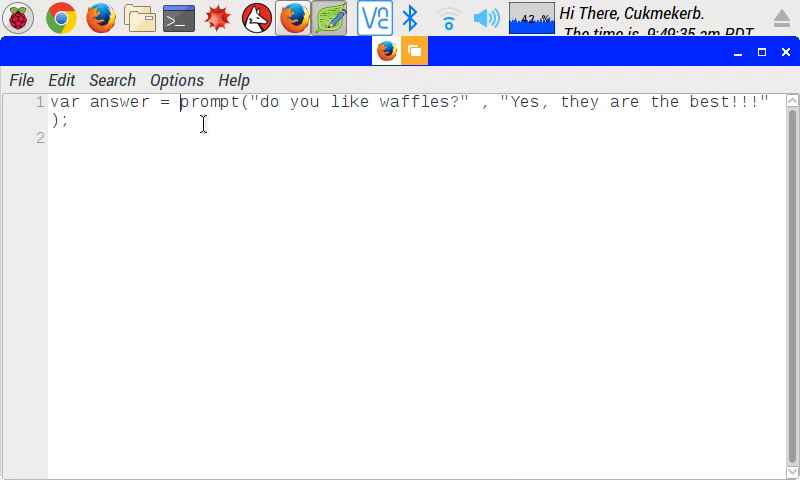
{"action": "mouse_move", "coordinate": [196, 228]}
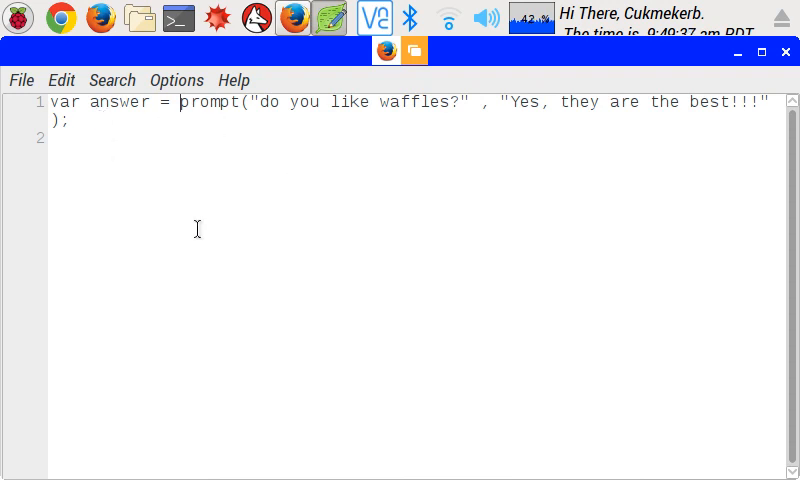
{"action": "mouse_move", "coordinate": [188, 132]}
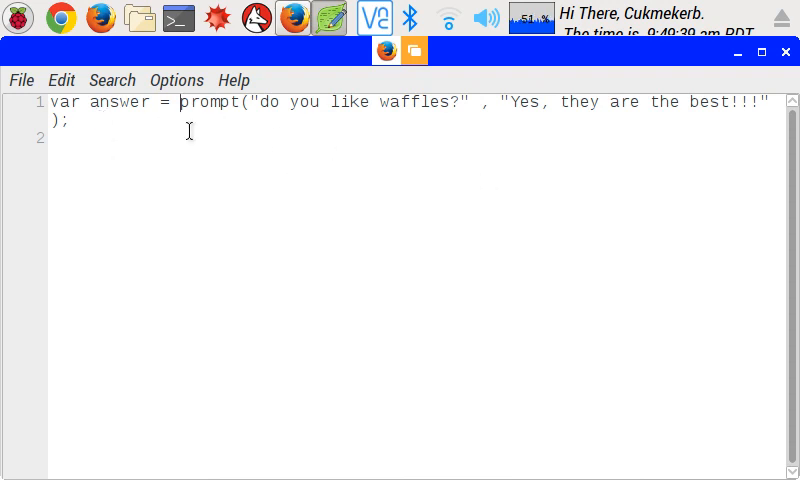
{"action": "mouse_move", "coordinate": [206, 200]}
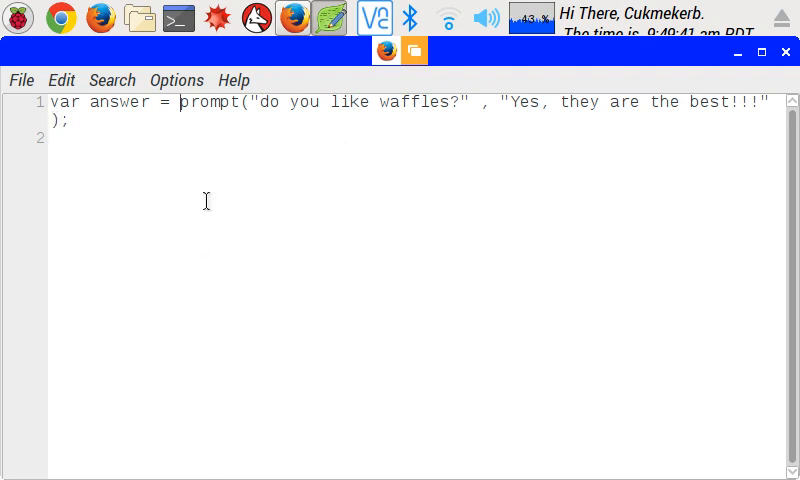
{"action": "mouse_move", "coordinate": [564, 338]}
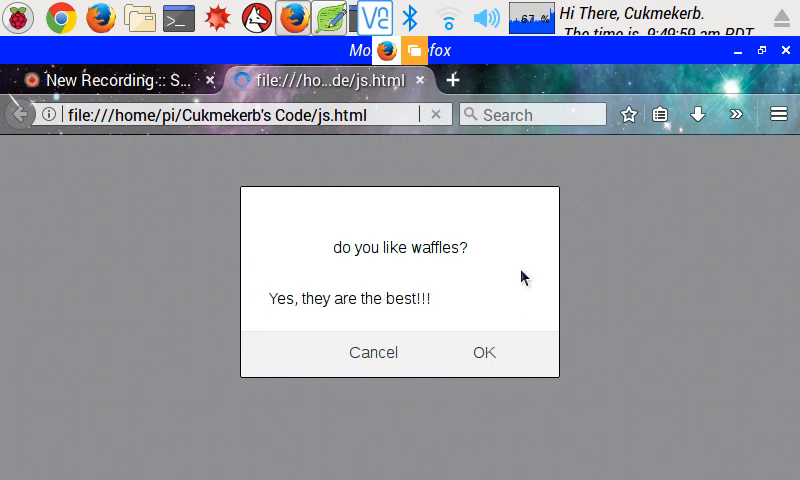
Answer the waffles prompt with "bestest!!!" and submit it.
{"action": "type", "text": "est"}
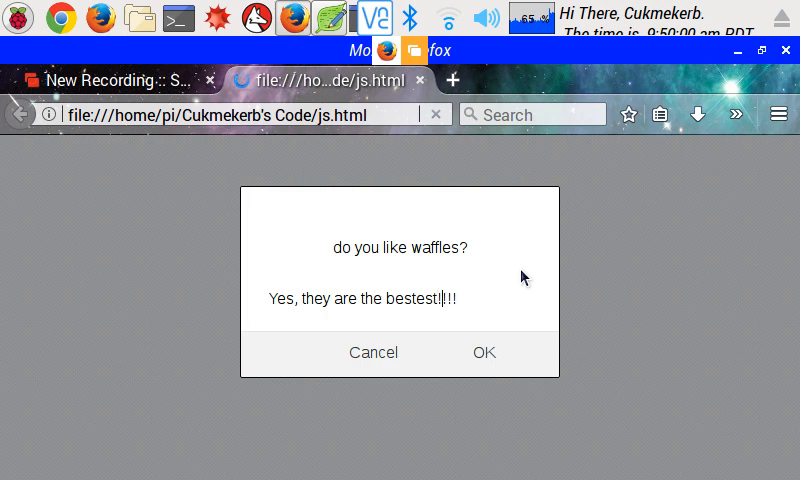
{"action": "left_click", "coordinate": [484, 352]}
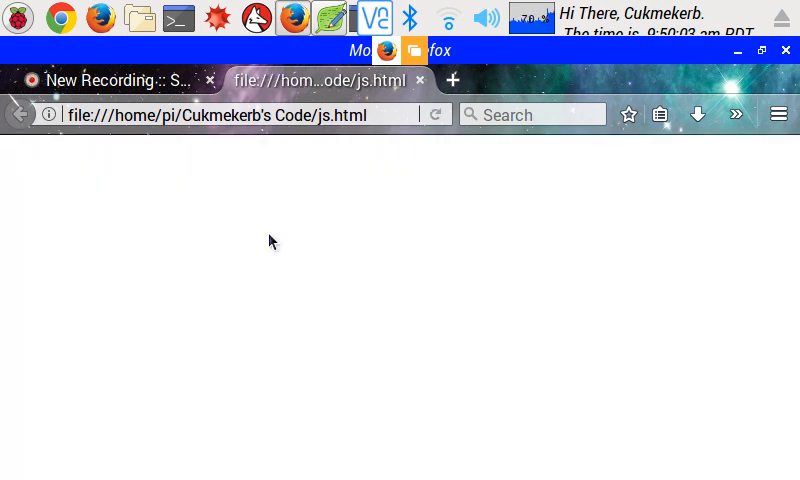
{"action": "mouse_move", "coordinate": [680, 470]}
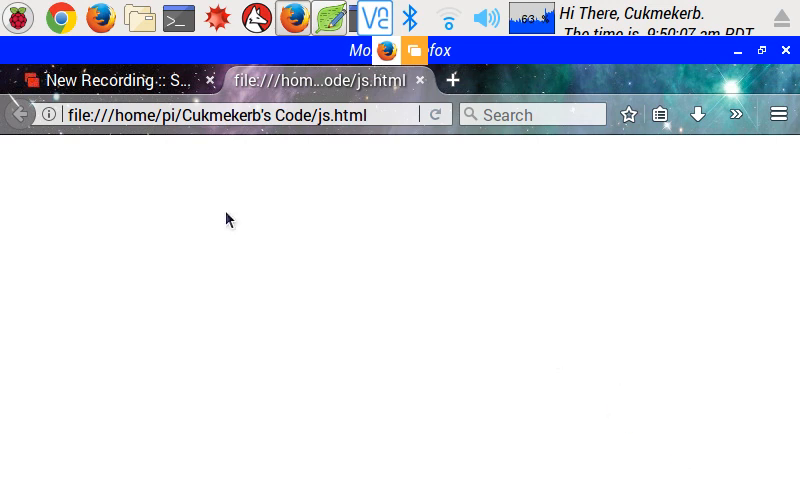
{"action": "mouse_move", "coordinate": [152, 304]}
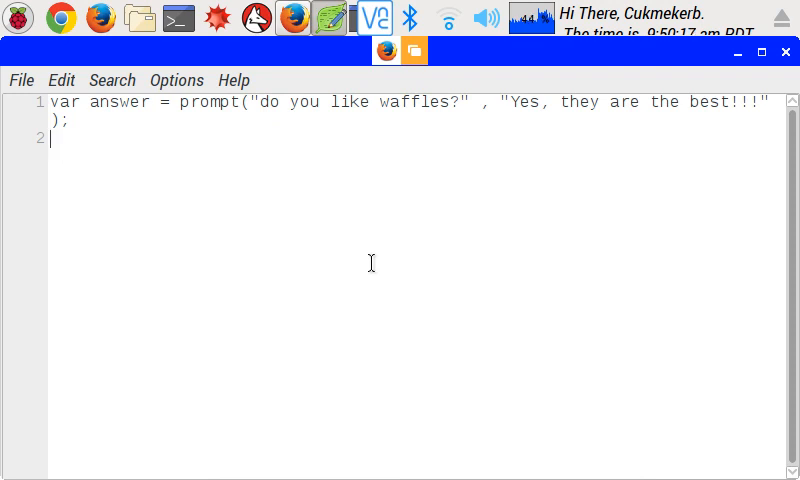
Write alert(answer); on line 2 of js.js to echo the stored reply.
{"action": "type", "text": "al"}
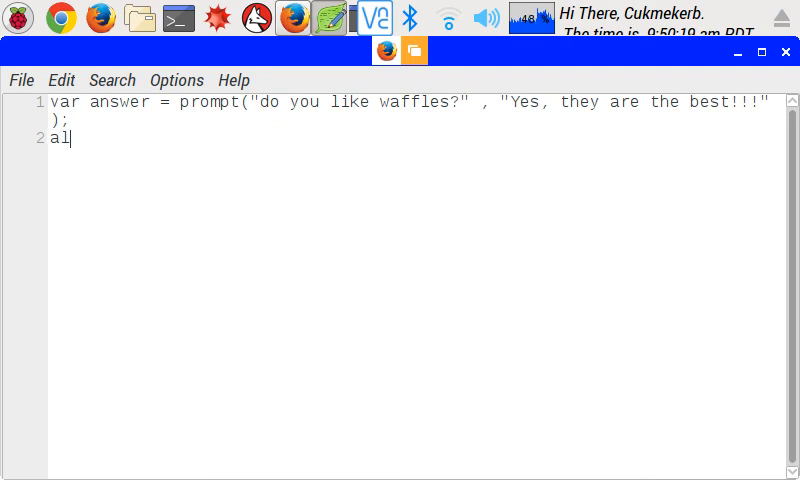
{"action": "type", "text": "ert"}
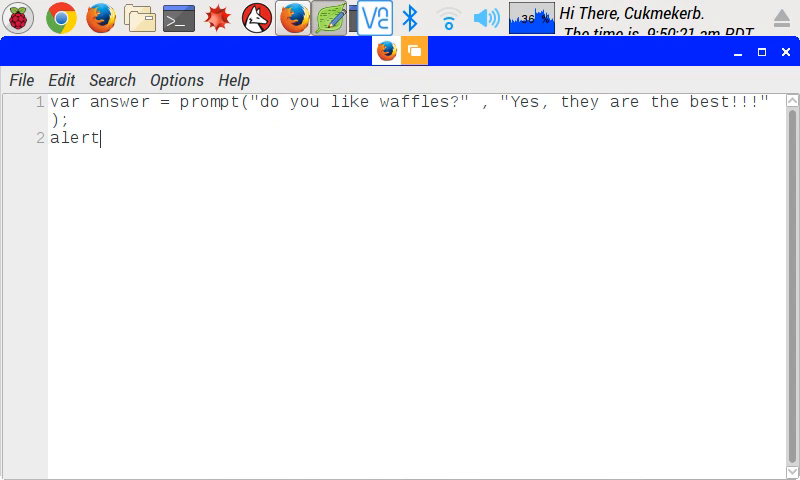
{"action": "type", "text": "("}
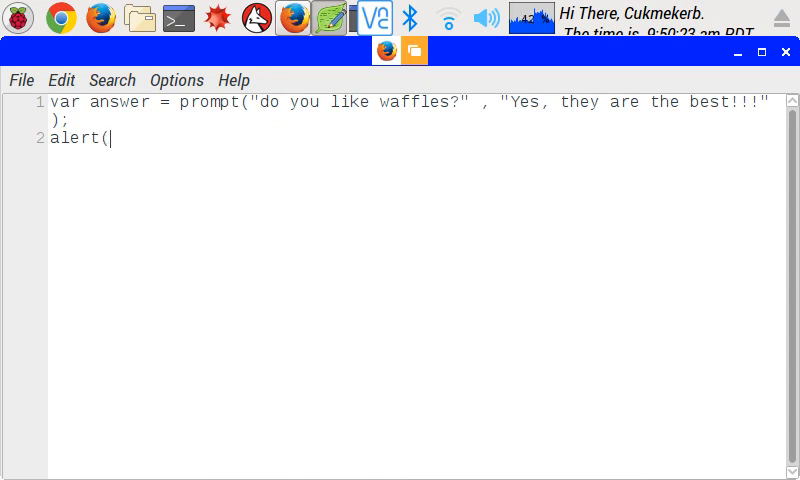
{"action": "type", "text": "answ"}
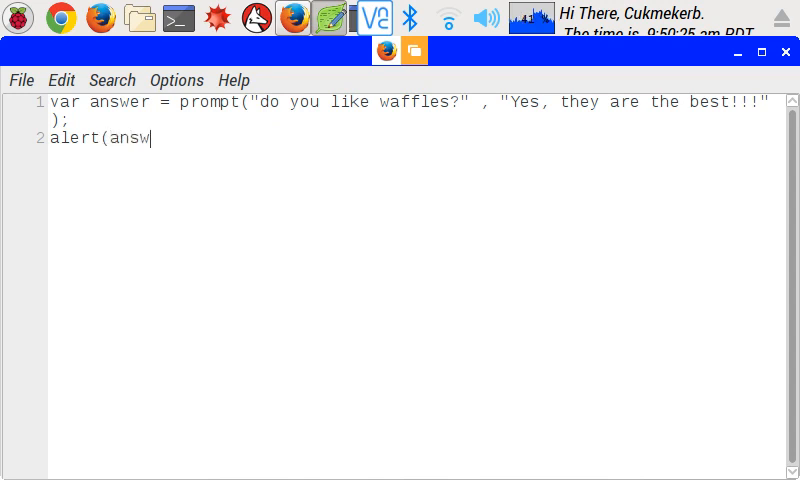
{"action": "type", "text": "er"}
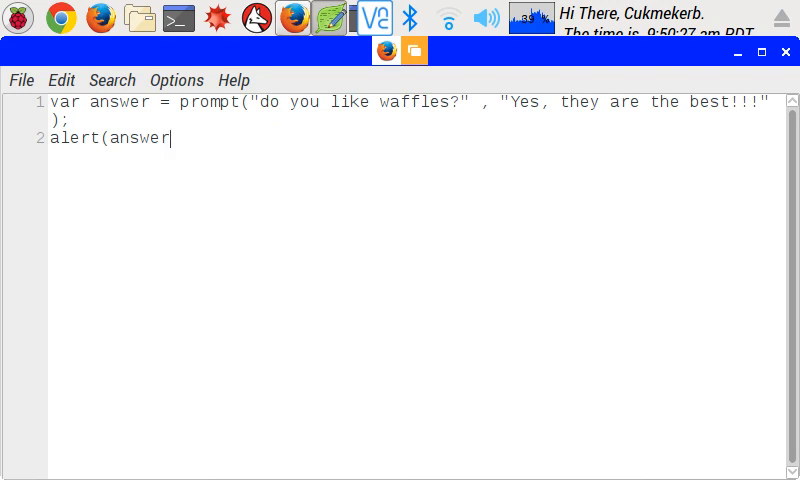
{"action": "type", "text": ";"}
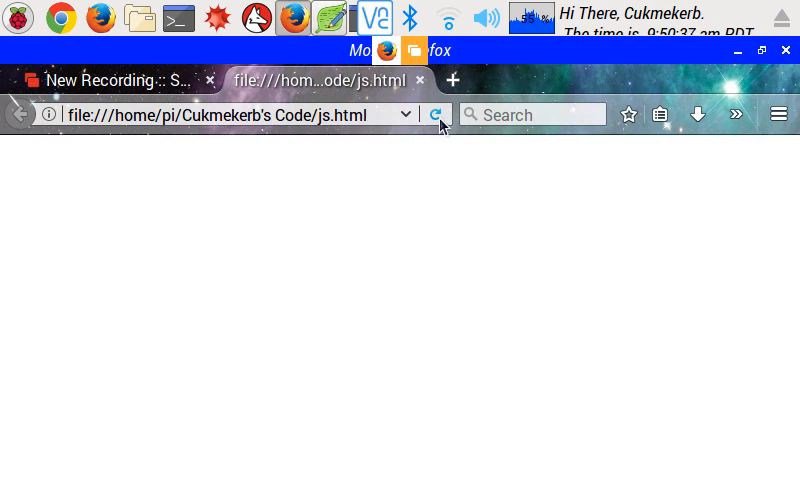
Reload js.html and answer the prompt with "Yes, they are the beeeestest IN THE EARTH!!!".
{"action": "left_click", "coordinate": [436, 114]}
{"action": "type", "text": "Yes, they are the beeeestest IN THE E"}
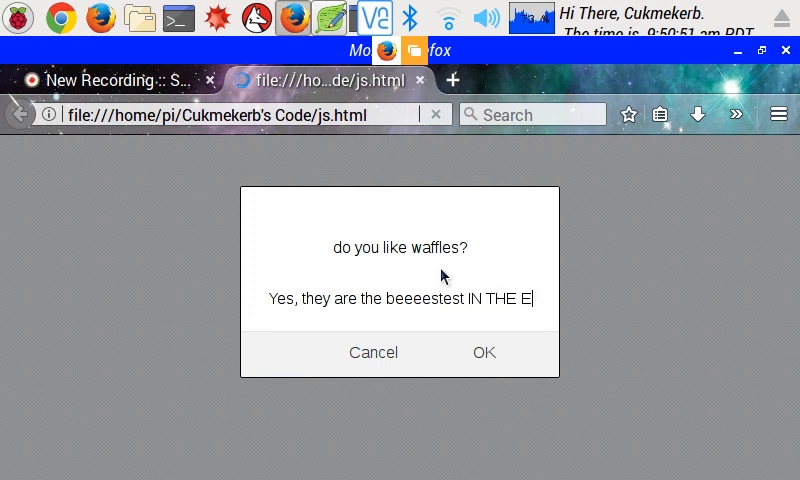
{"action": "left_click", "coordinate": [484, 352]}
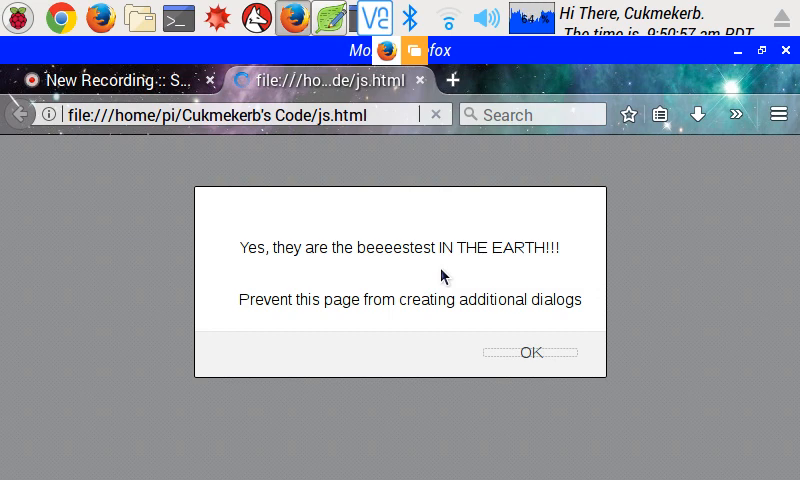
Dismiss the alert echoing the loud waffle reply.
{"action": "left_click", "coordinate": [532, 352]}
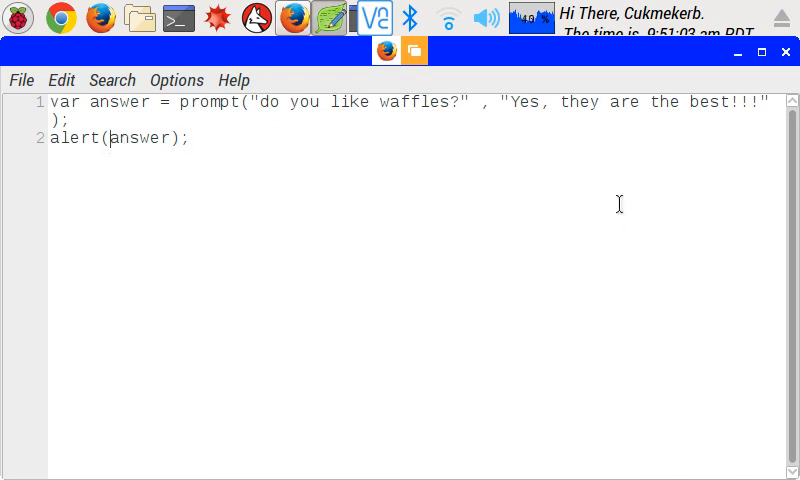
Change line 2 to alert("Your answer was: "+answer); in js.js.
{"action": "type", "text": "\""}
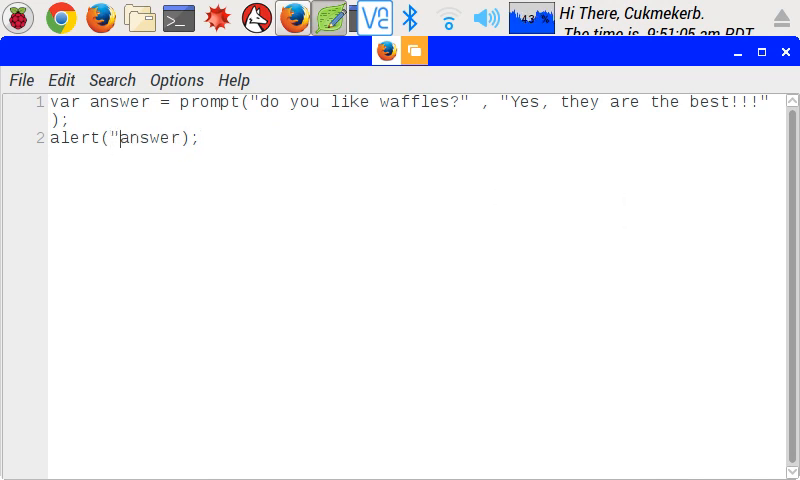
{"action": "type", "text": "Your answer was"}
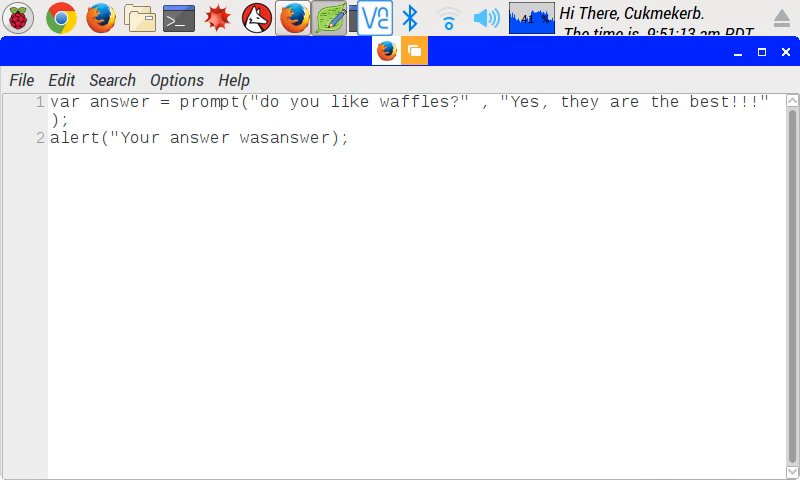
{"action": "left_click", "coordinate": [272, 138]}
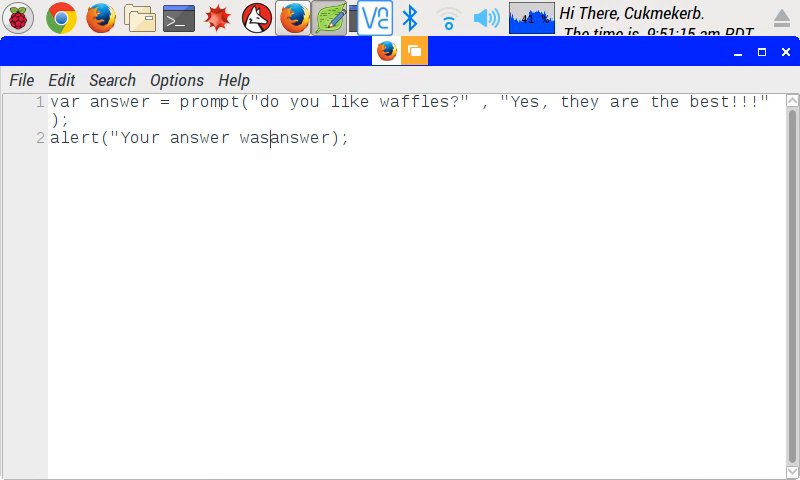
{"action": "type", "text": ":"}
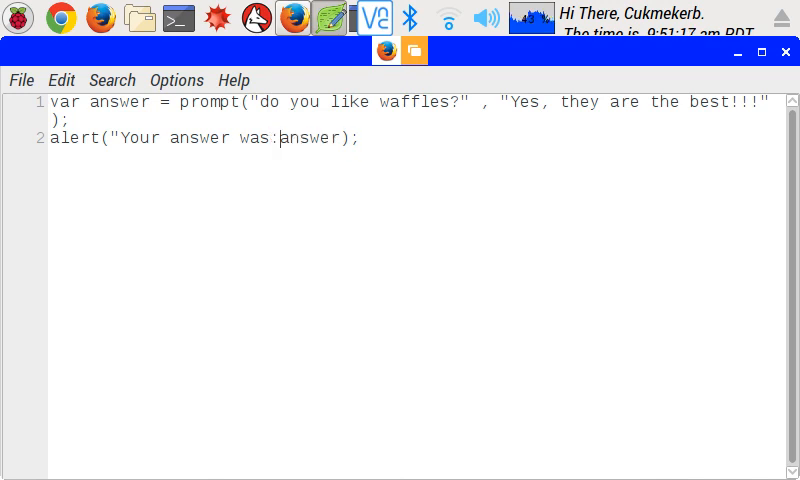
{"action": "type", "text": "\" \""}
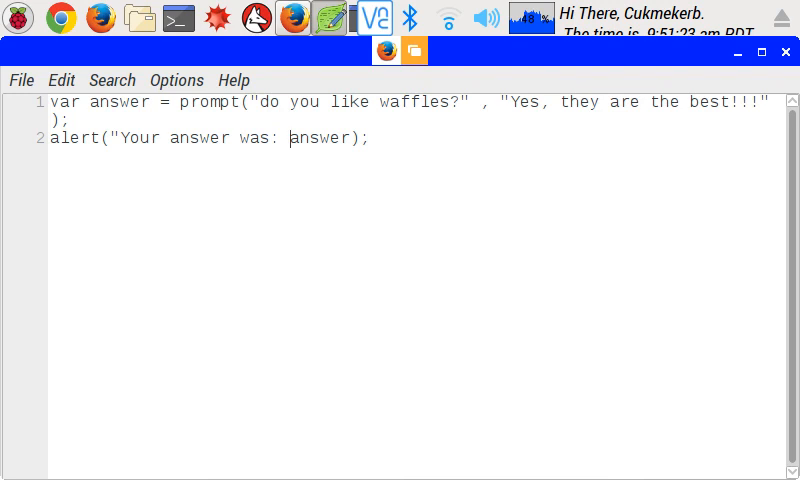
{"action": "type", "text": "\""}
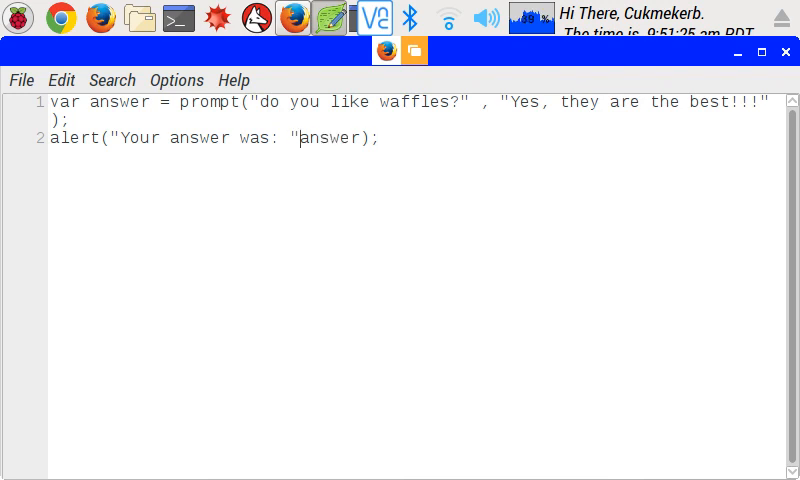
{"action": "type", "text": "+"}
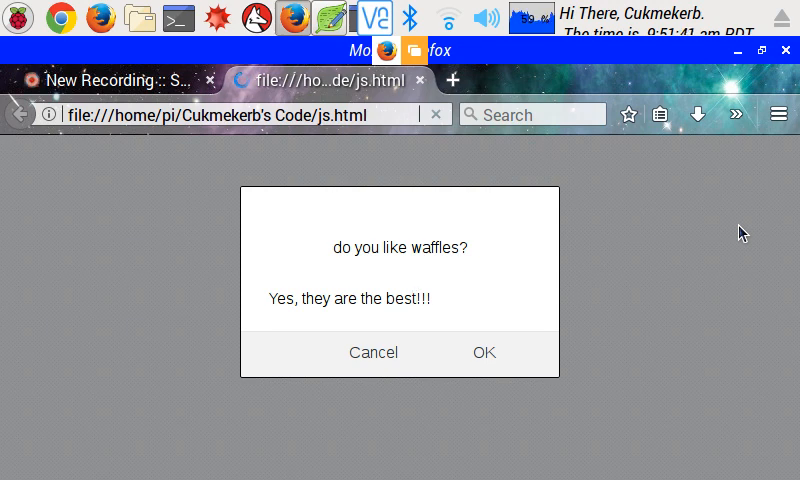
Answer the prompt with "very" added and confirm the alert reads "Your answer was: Yes, they are the best very!!!".
{"action": "type", "text": "very"}
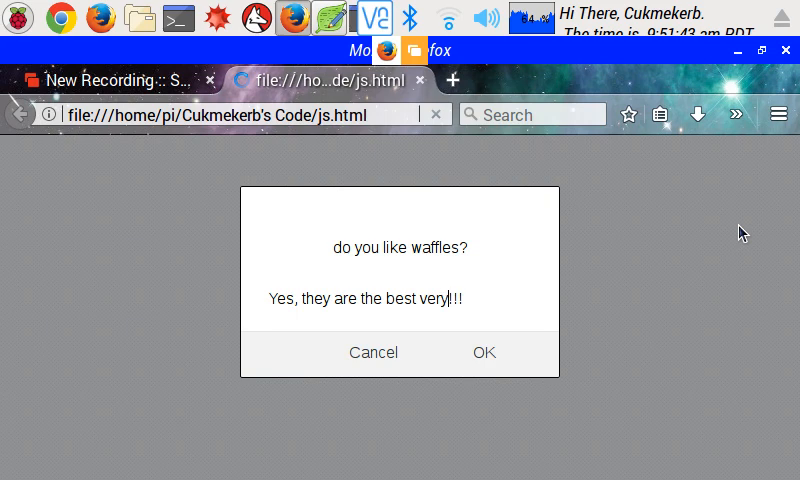
{"action": "left_click", "coordinate": [484, 352]}
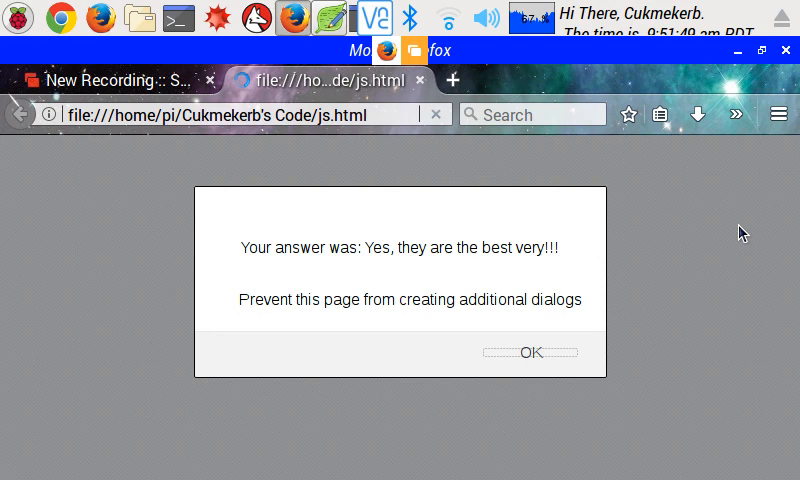
{"action": "left_click", "coordinate": [530, 352]}
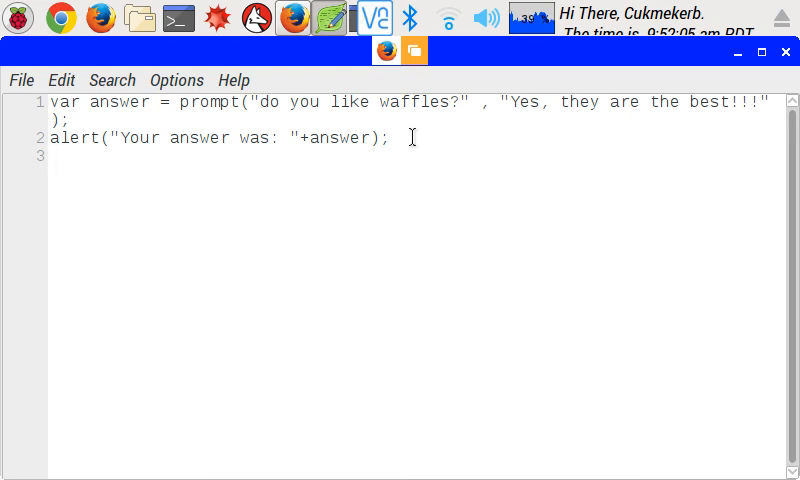
Start an if(answer.includes("Yes")){ block on a new line in js.js.
{"action": "type", "text": "if"}
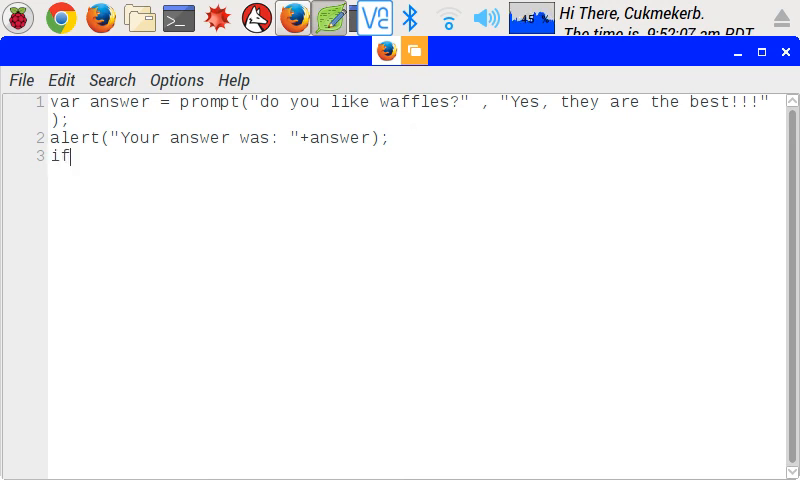
{"action": "type", "text": "("}
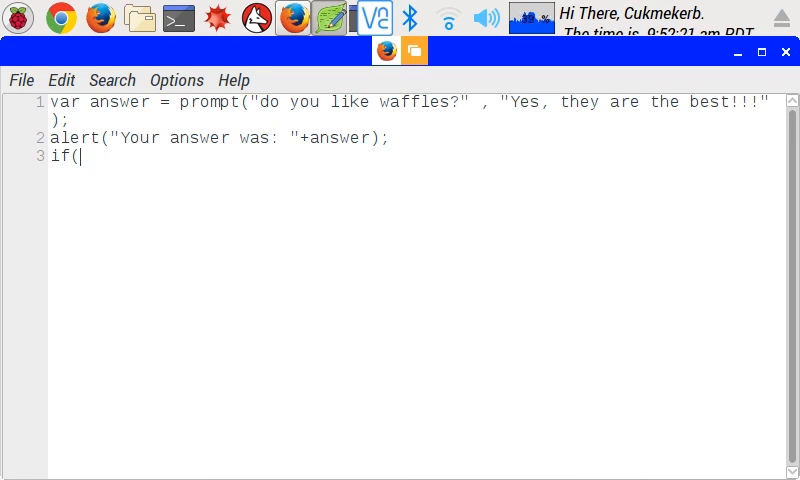
{"action": "type", "text": "answer.i"}
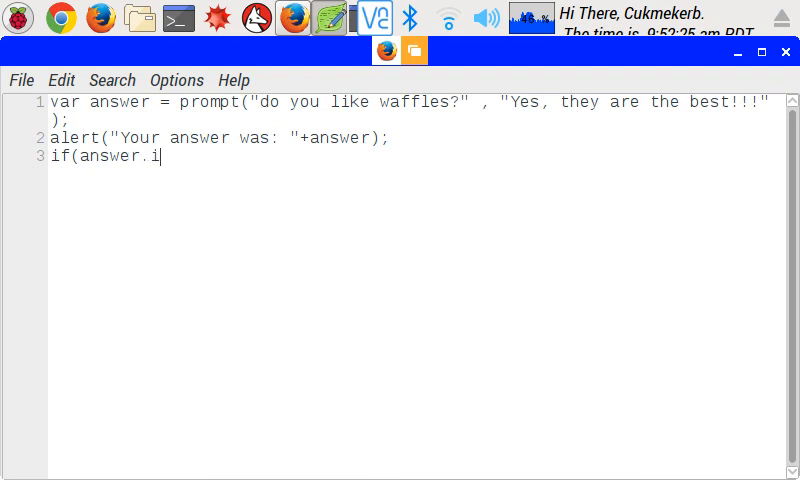
{"action": "type", "text": "ncludes"}
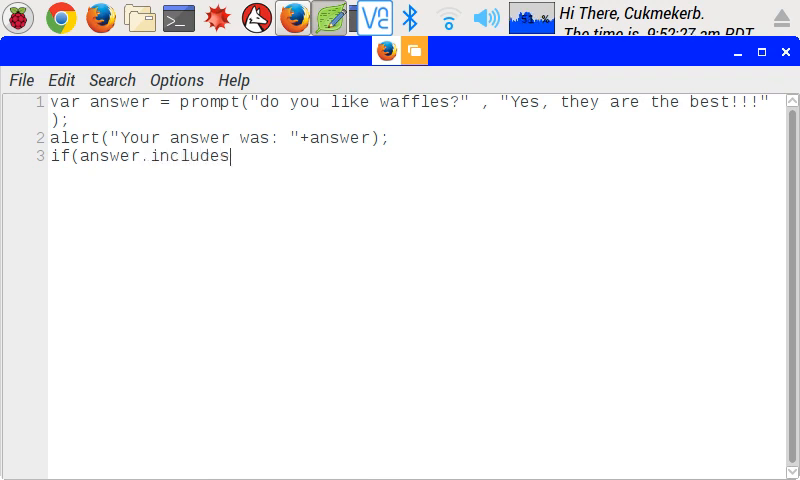
{"action": "type", "text": "("}
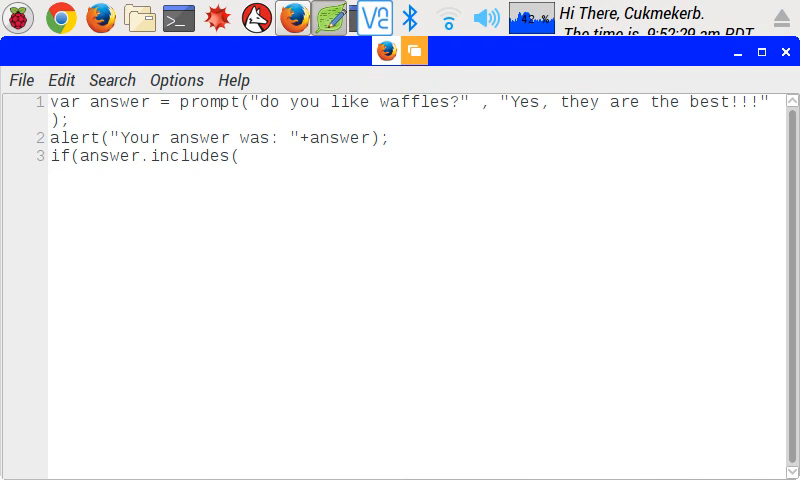
{"action": "type", "text": "\""}
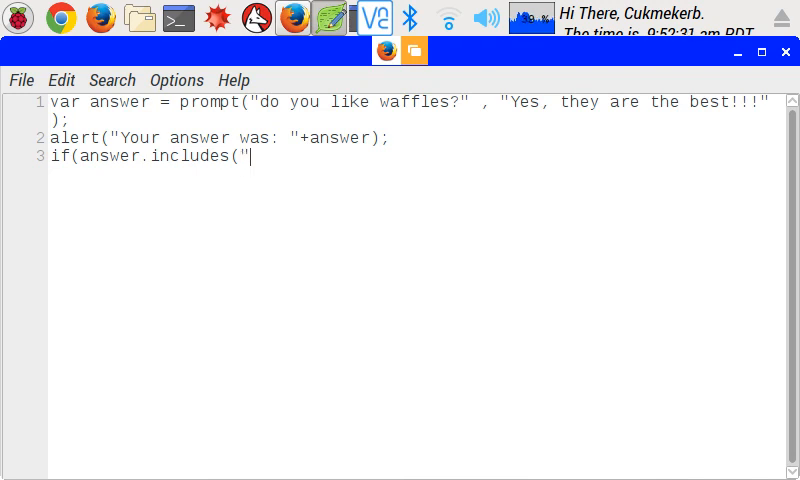
{"action": "type", "text": "Yes"}
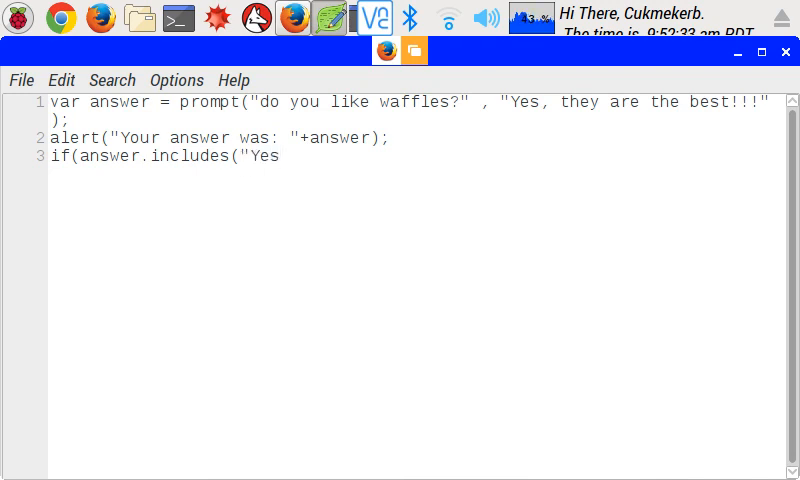
{"action": "type", "text": "\")"}
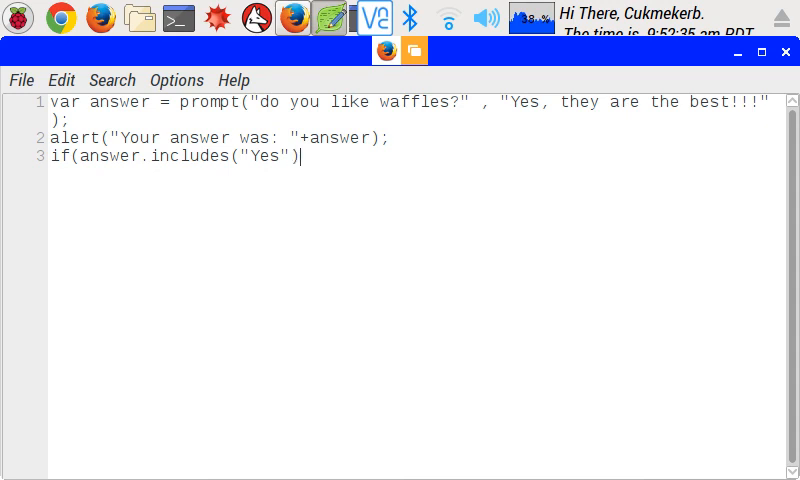
{"action": "type", "text": ")"}
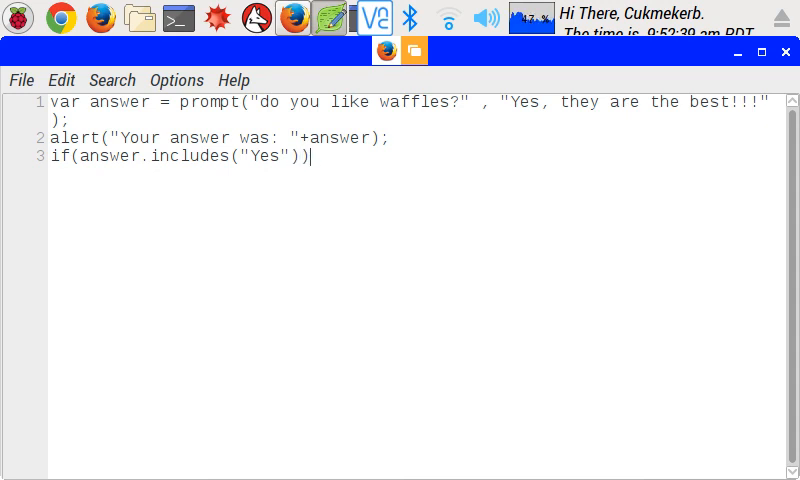
{"action": "type", "text": "{"}
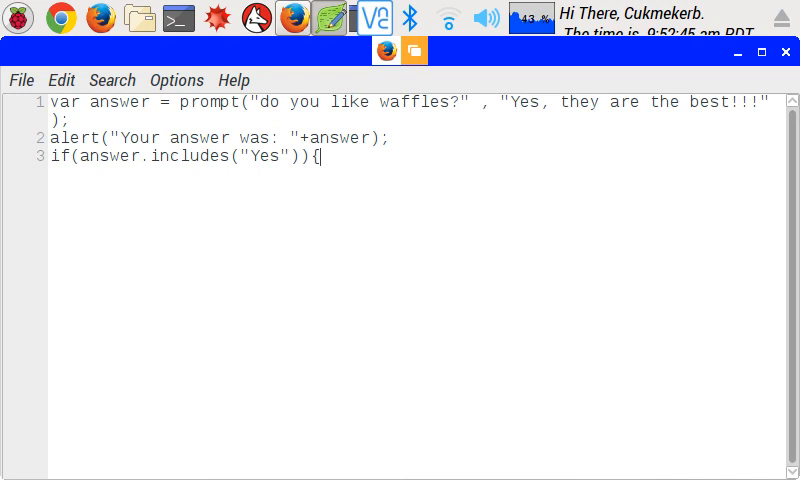
Inside the if, add alert("You are cool becaause you like waffl;es").
{"action": "type", "text": "a"}
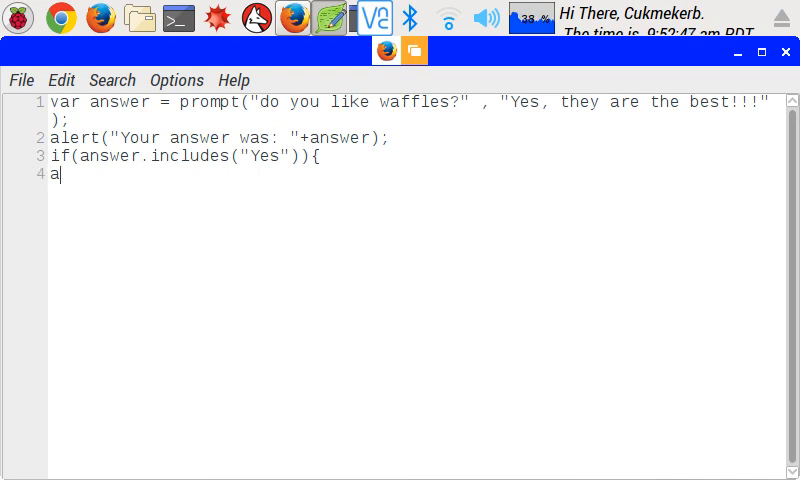
{"action": "type", "text": "lert("}
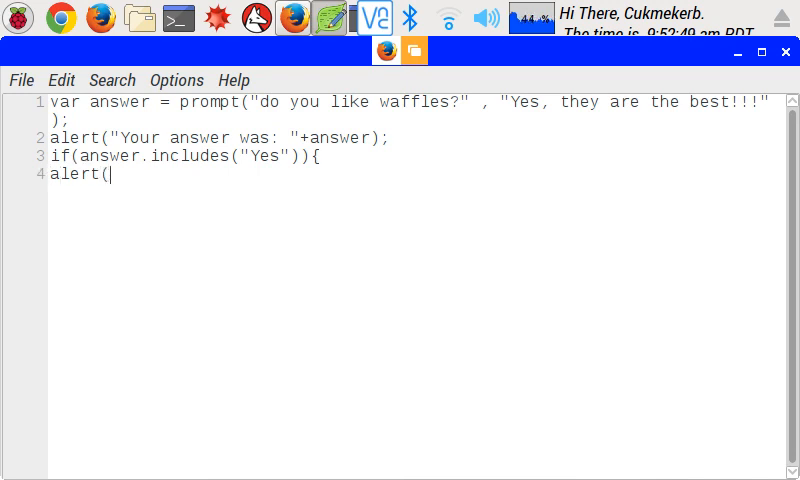
{"action": "type", "text": "\"You ar"}
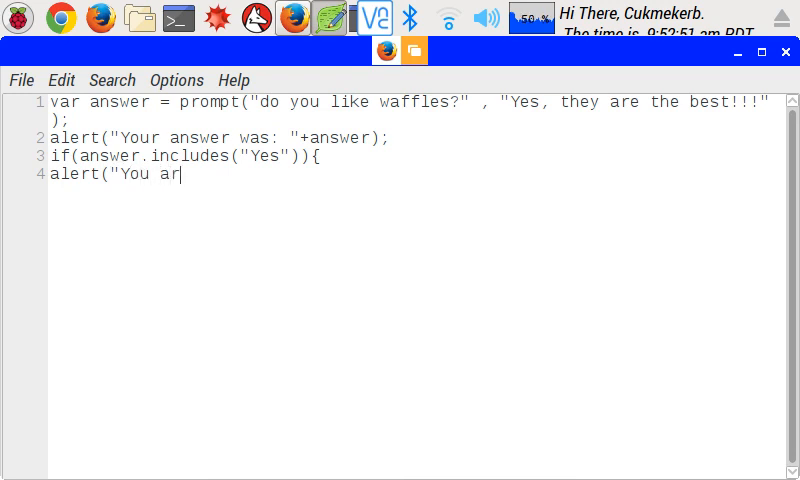
{"action": "type", "text": "e cool be"}
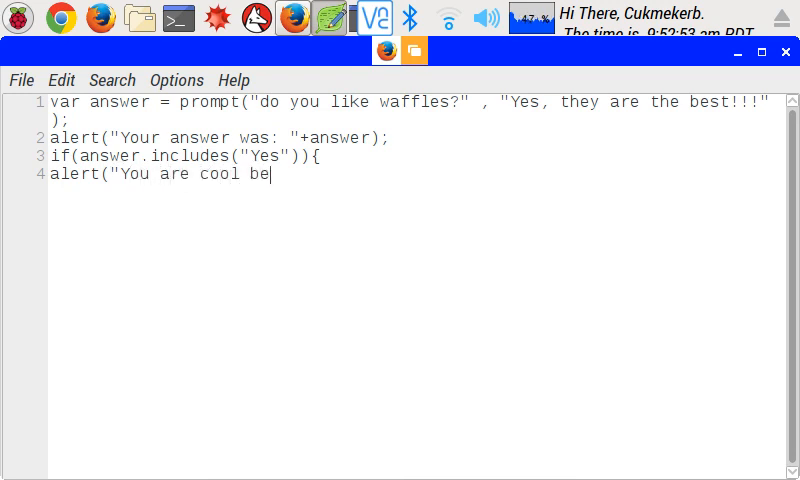
{"action": "type", "text": "caause you like wa"}
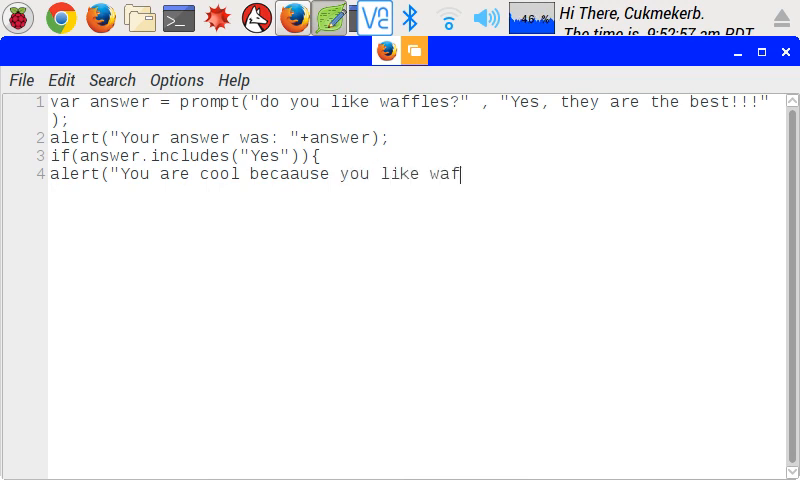
{"action": "type", "text": "fl;es"}
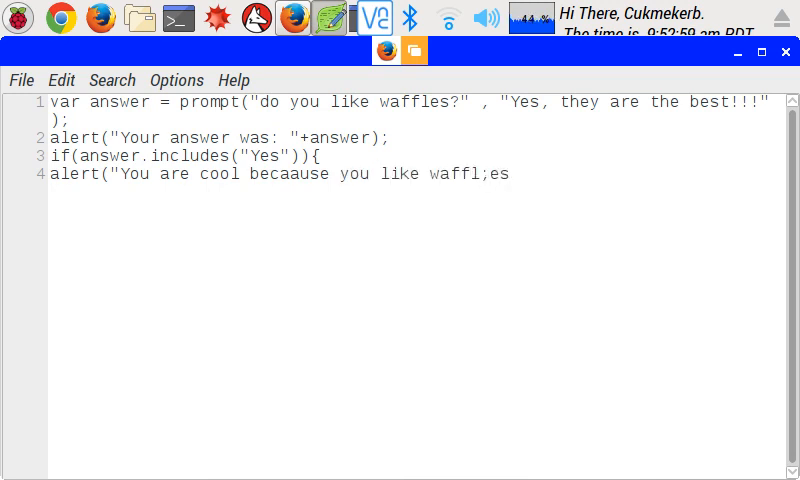
{"action": "type", "text": "\");"}
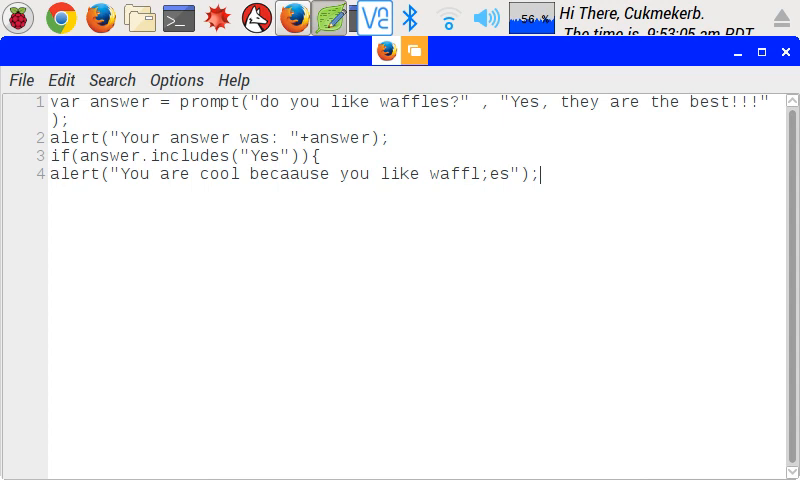
{"action": "type", "text": "}"}
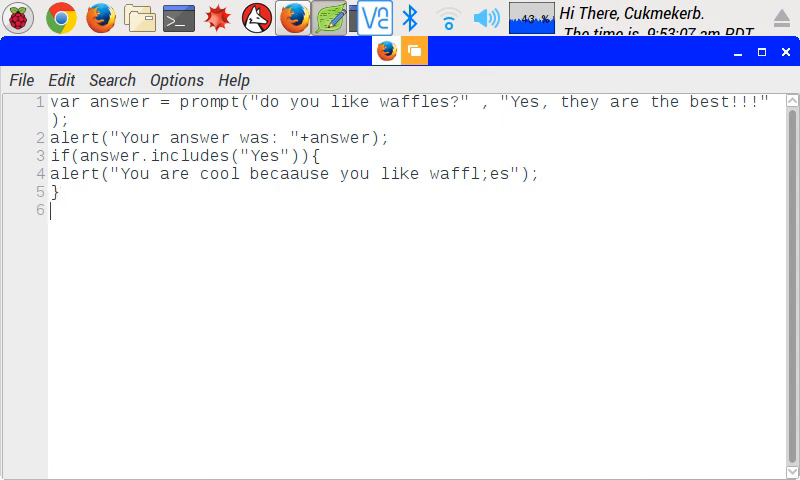
{"action": "type", "text": "else"}
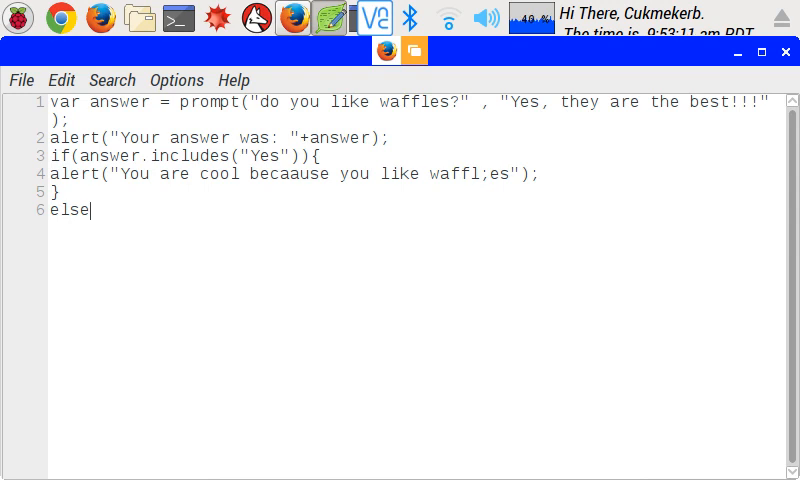
{"action": "type", "text": "{"}
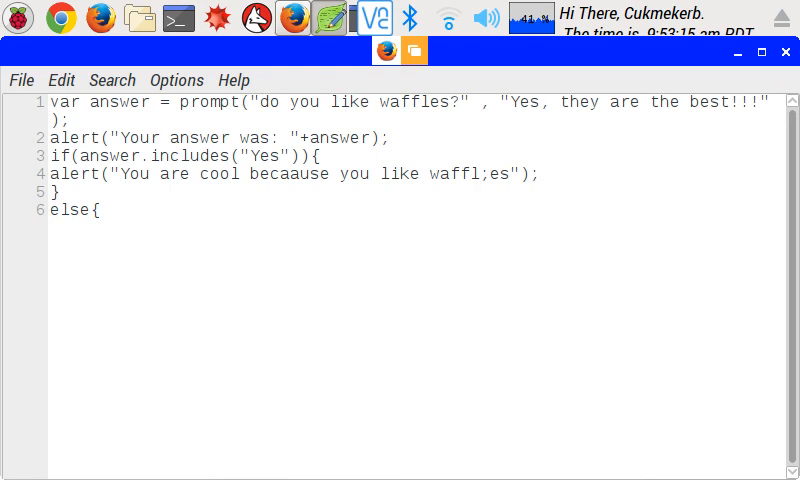
{"action": "type", "text": "ale"}
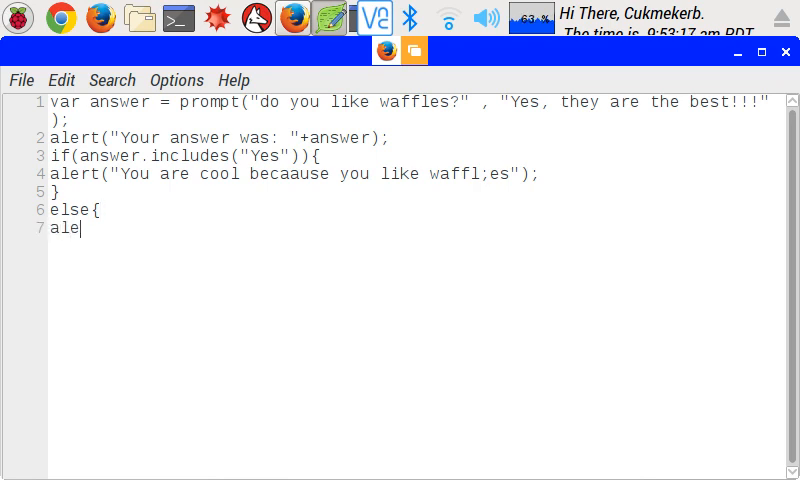
{"action": "type", "text": "rt("}
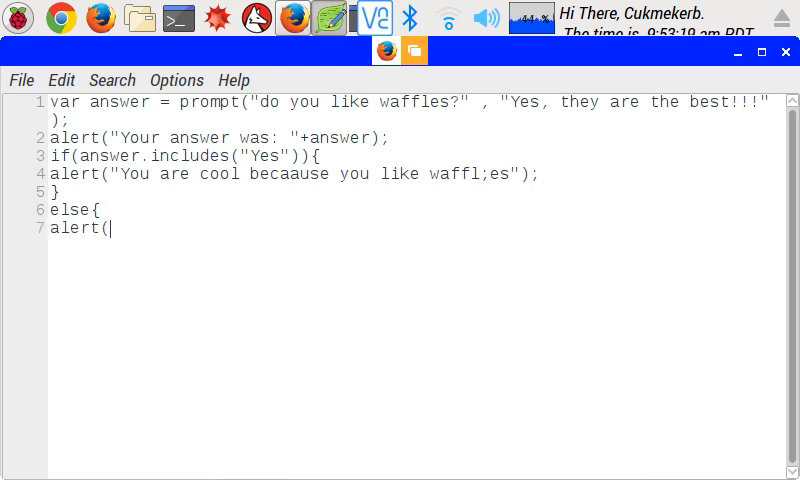
{"action": "type", "text": "\"You"}
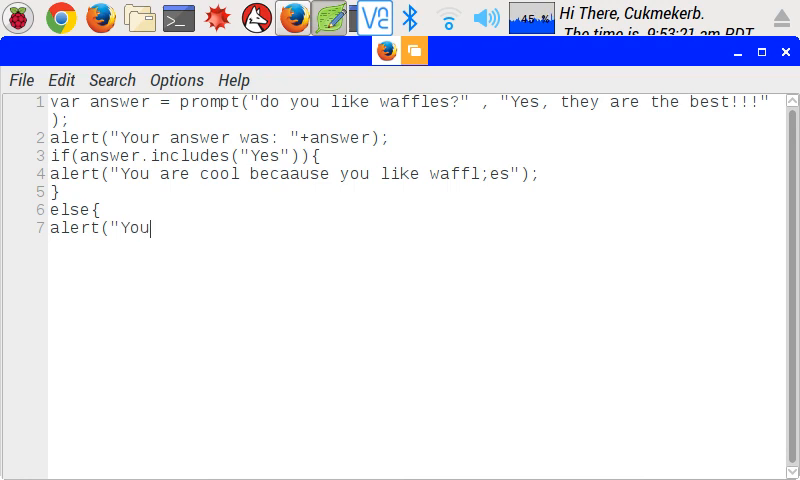
{"action": "type", "text": "are not"}
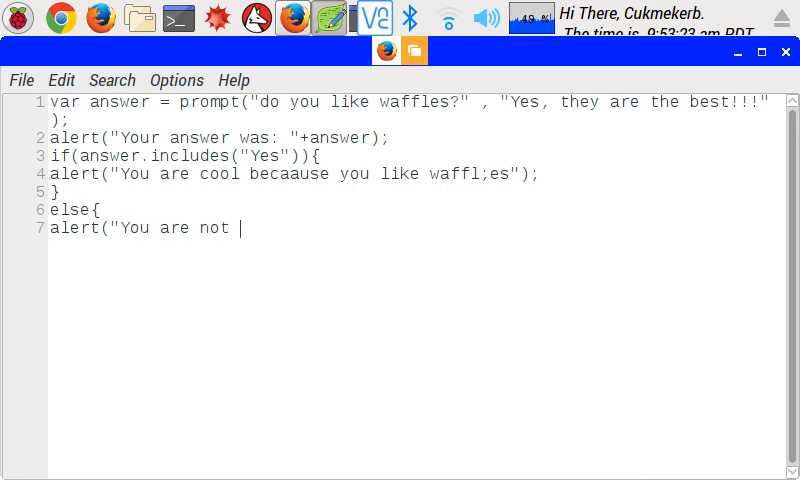
{"action": "type", "text": "coll because you dont l"}
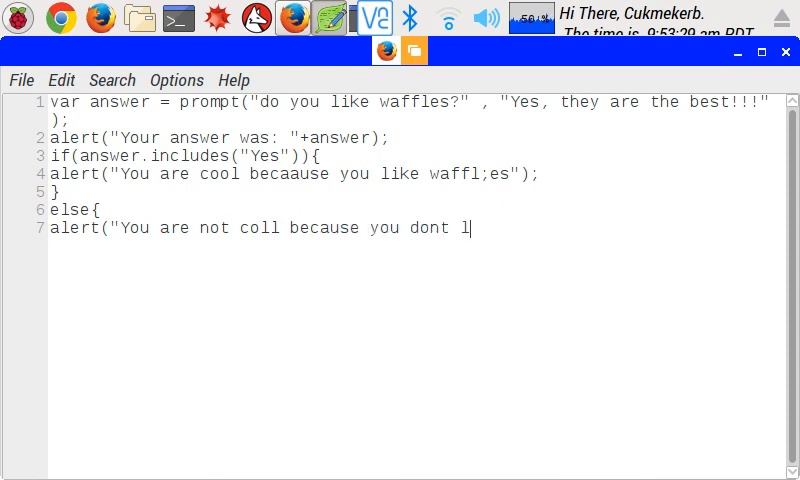
{"action": "type", "text": "ike waffl"}
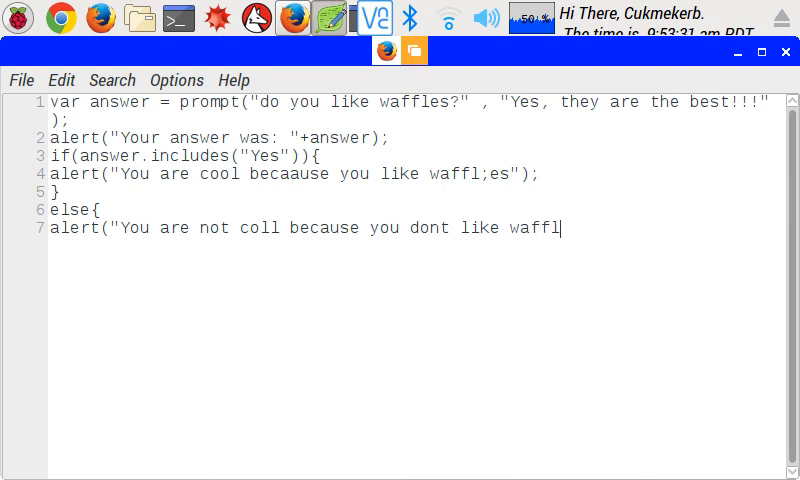
{"action": "type", "text": "es\""}
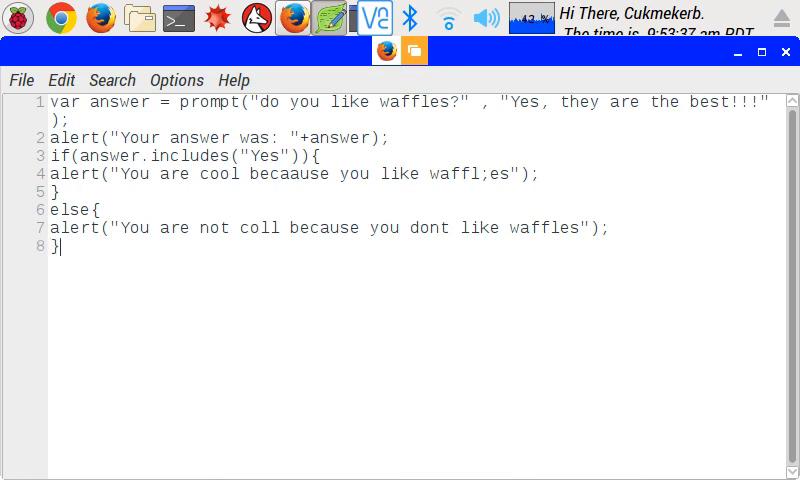
{"action": "type", "text": ";"}
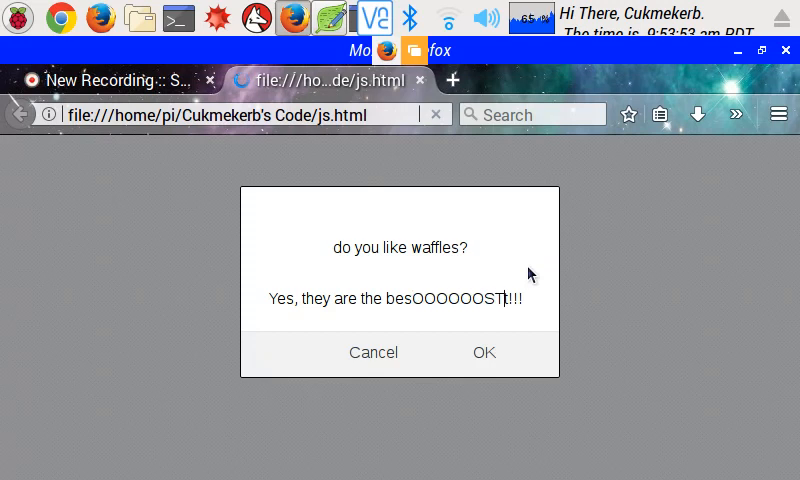
{"action": "left_click", "coordinate": [484, 352]}
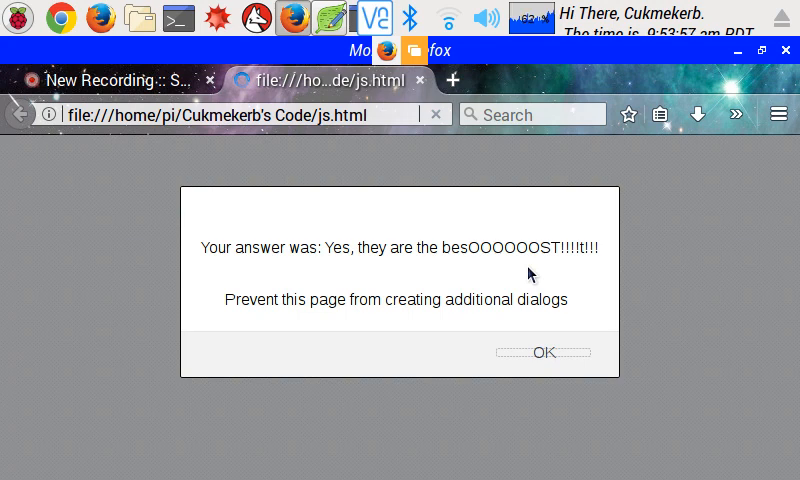
{"action": "left_click", "coordinate": [544, 352]}
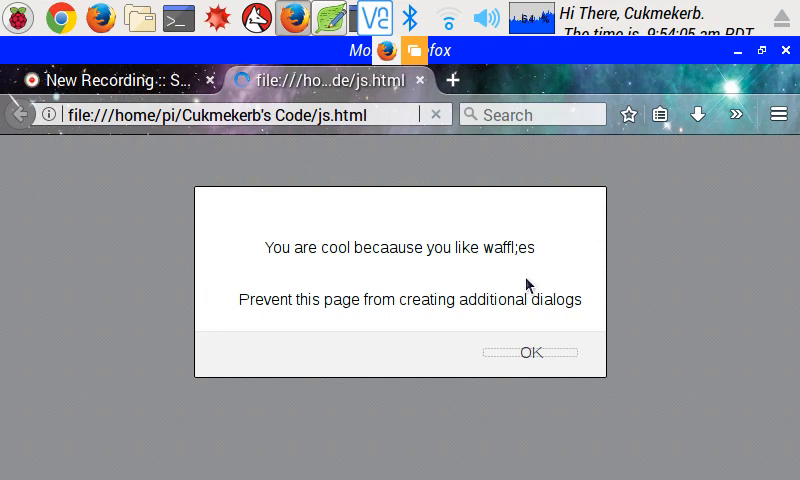
{"action": "left_click", "coordinate": [528, 352]}
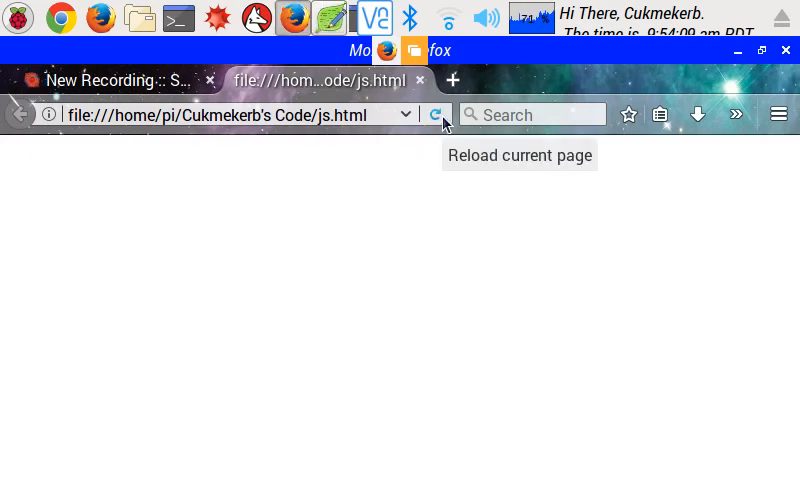
{"action": "left_click", "coordinate": [434, 114]}
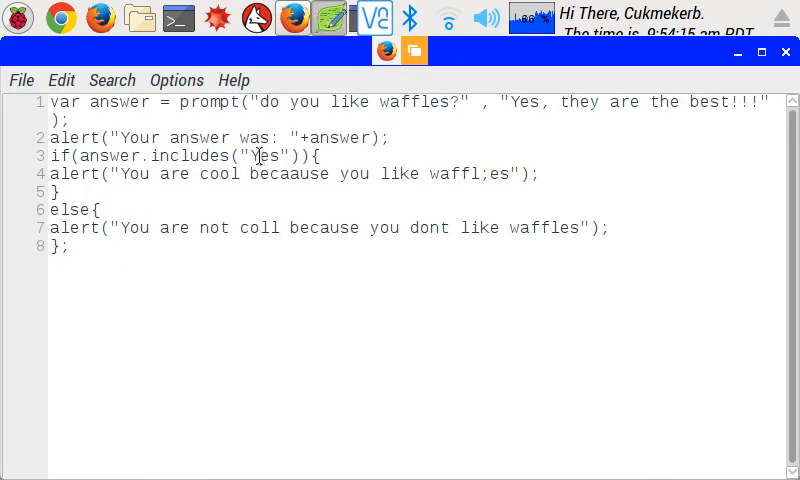
{"action": "double_click", "coordinate": [262, 156]}
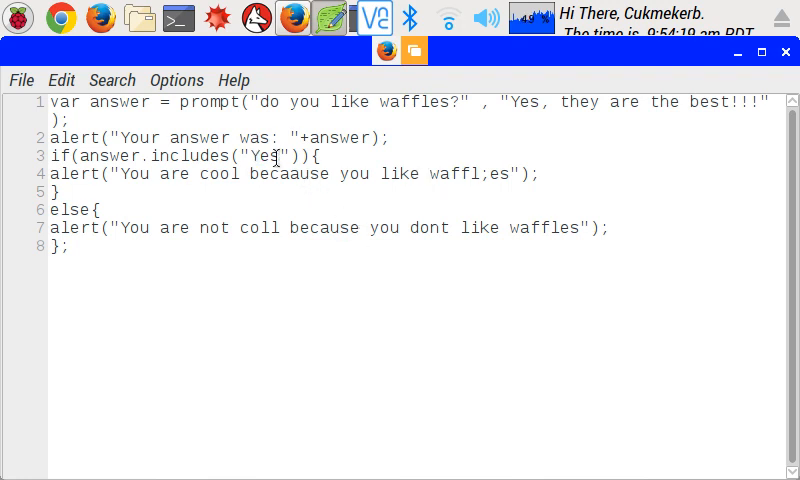
{"action": "left_click", "coordinate": [296, 16]}
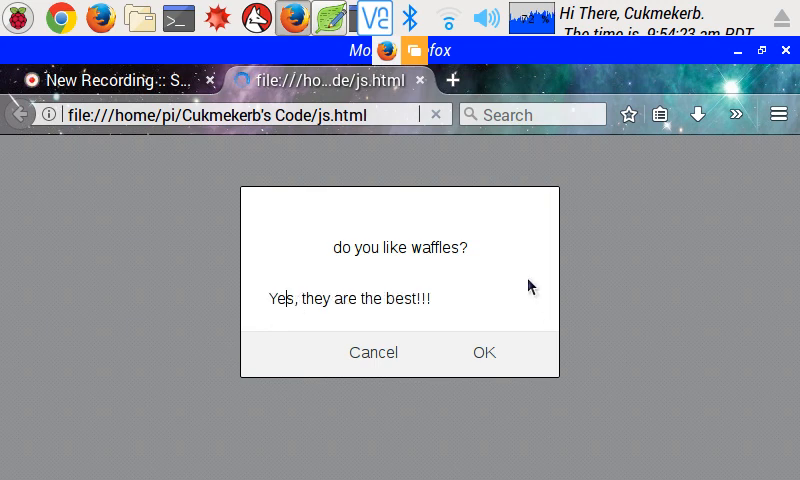
{"action": "left_click", "coordinate": [484, 352]}
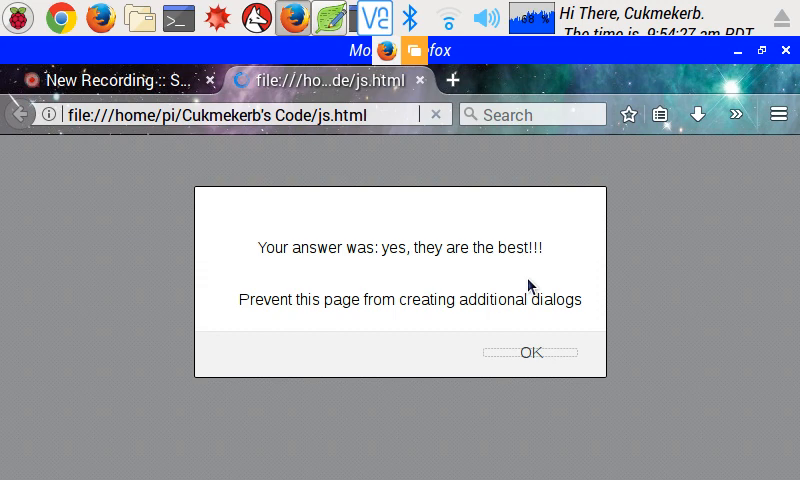
{"action": "left_click", "coordinate": [532, 352]}
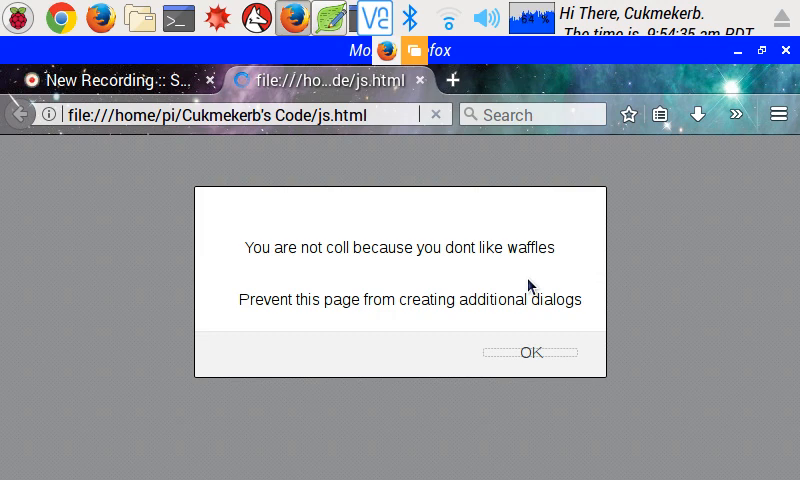
{"action": "left_click", "coordinate": [532, 352]}
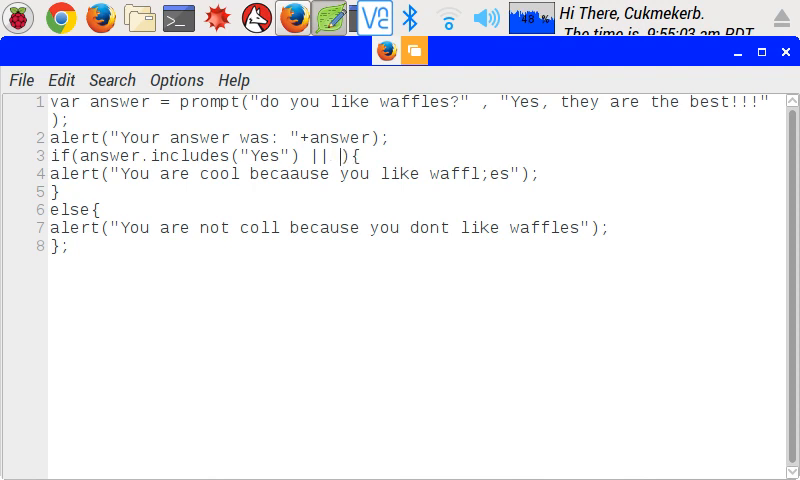
{"action": "type", "text": "answer."}
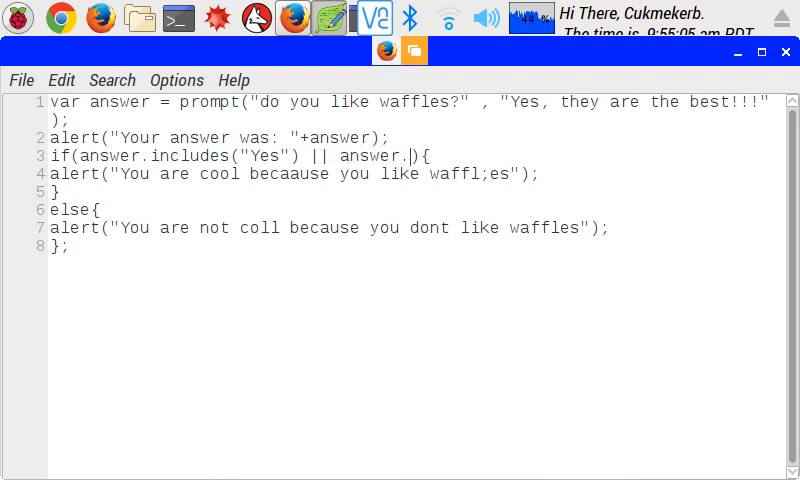
{"action": "type", "text": "include"}
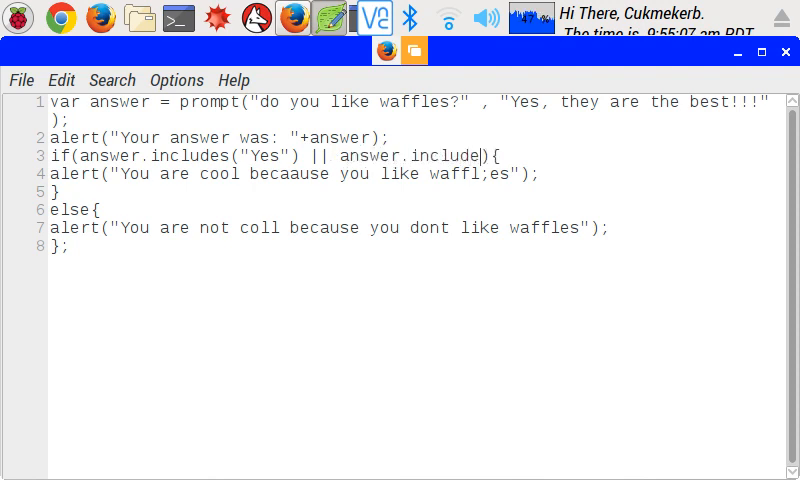
{"action": "type", "text": "s(\""}
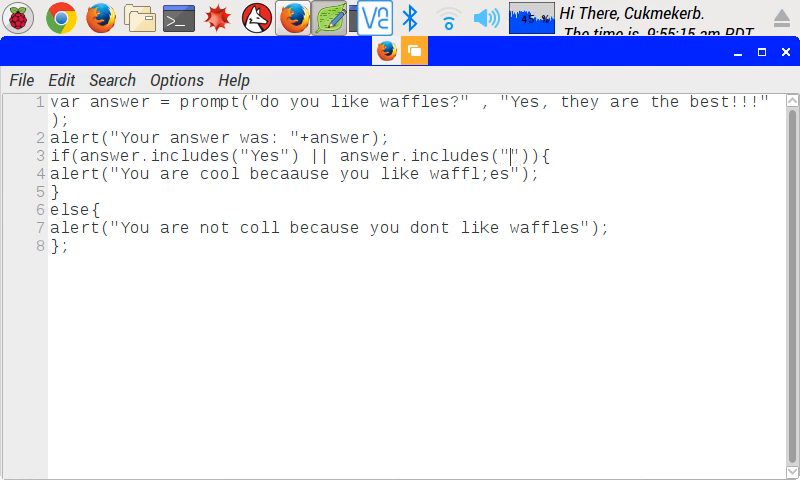
{"action": "type", "text": "yes"}
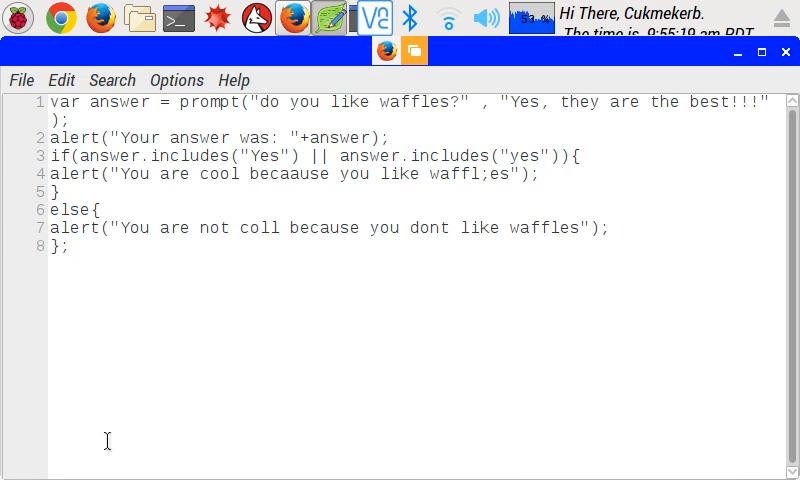
{"action": "mouse_move", "coordinate": [478, 424]}
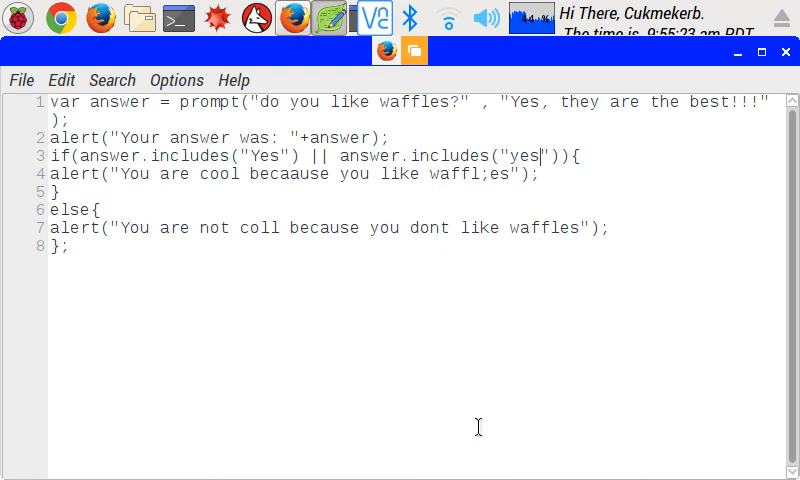
{"action": "mouse_move", "coordinate": [498, 418]}
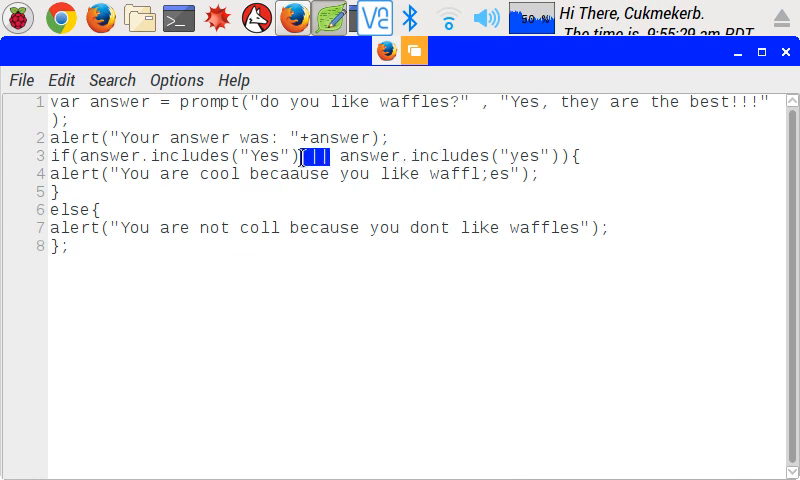
{"action": "type", "text": "&"}
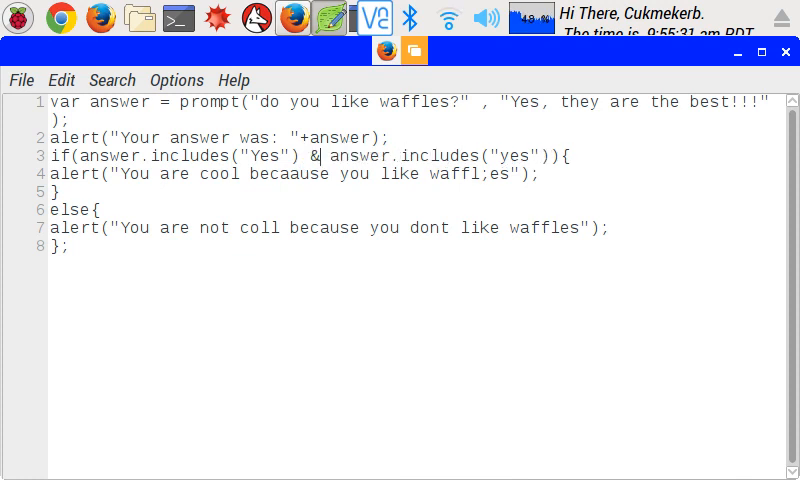
{"action": "type", "text": "&"}
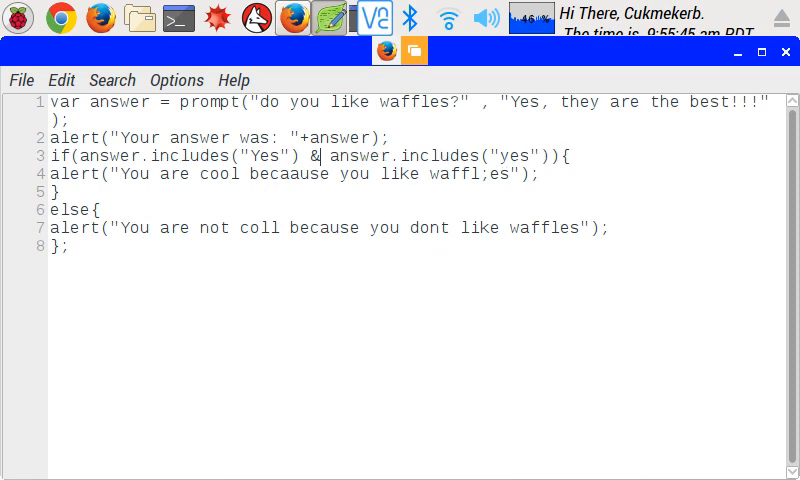
{"action": "type", "text": "||"}
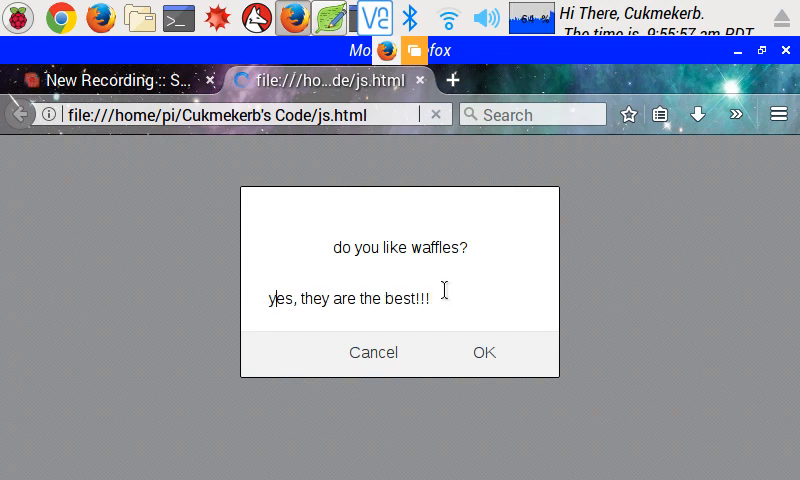
{"action": "left_click", "coordinate": [484, 352]}
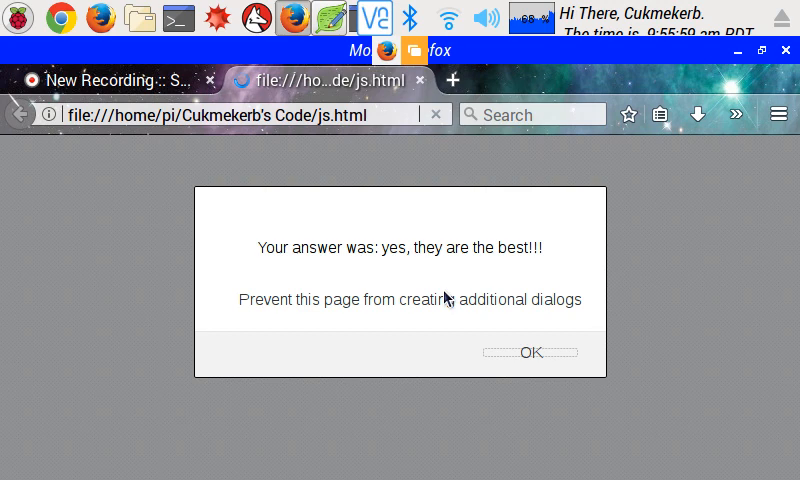
{"action": "left_click", "coordinate": [532, 352]}
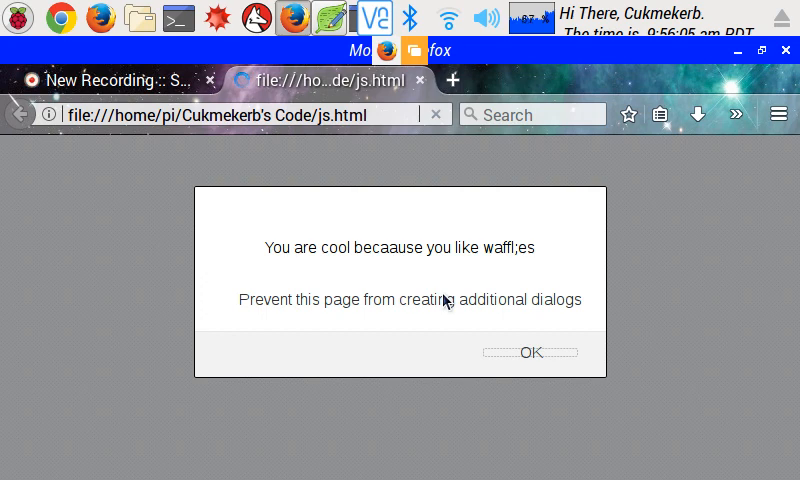
{"action": "left_click", "coordinate": [530, 352]}
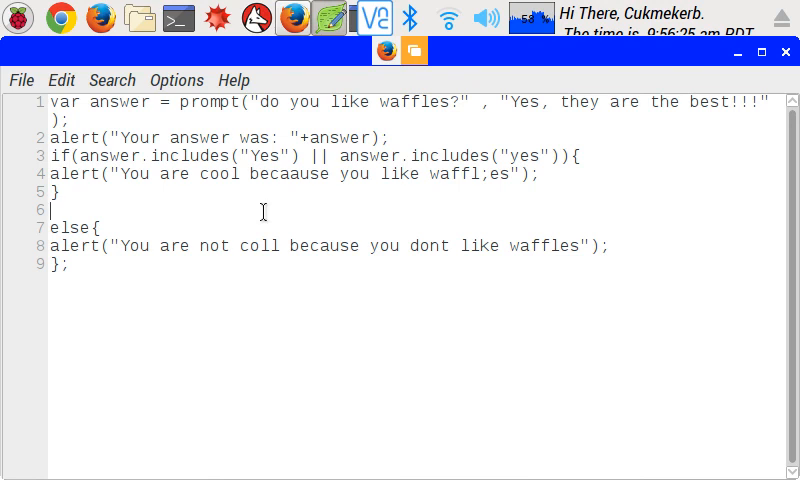
Write else if(answer.includes("maybe") || answer.includes("Maybe")){ in js.js.
{"action": "type", "text": "else"}
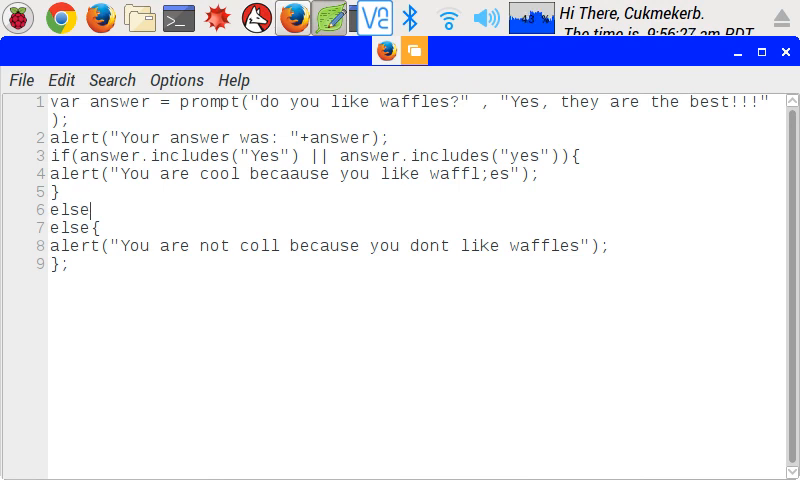
{"action": "type", "text": "if"}
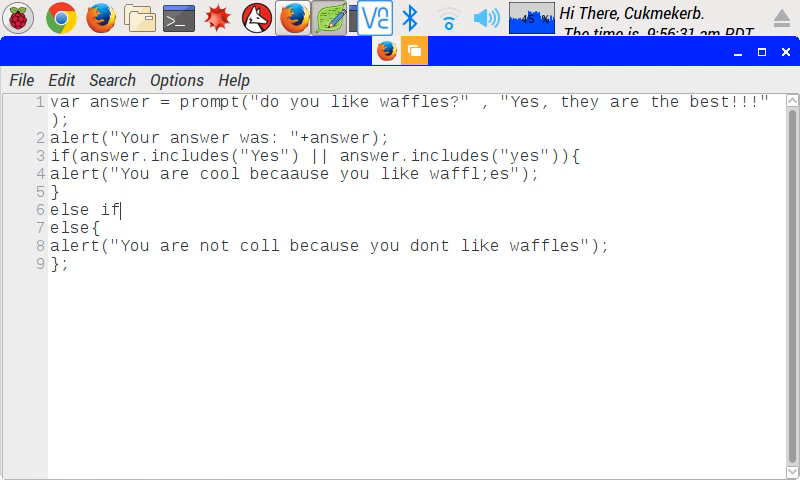
{"action": "type", "text": "(){"}
{"action": "type", "text": "}"}
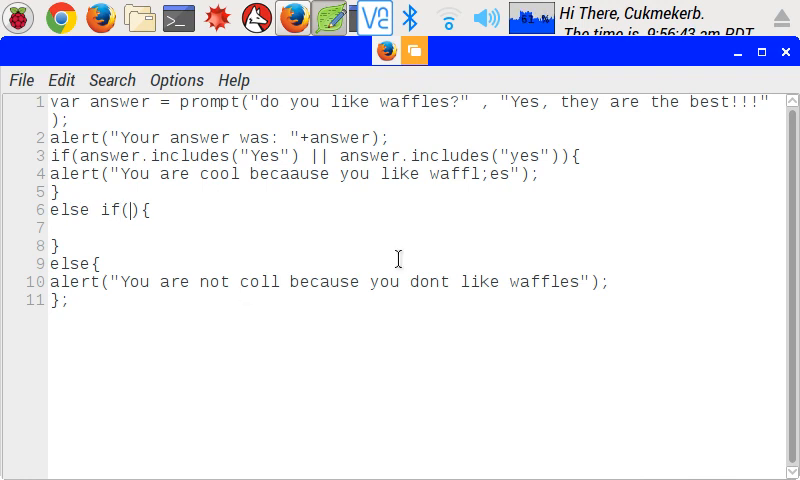
{"action": "left_click_drag", "start_coordinate": [144, 156], "coordinate": [556, 156]}
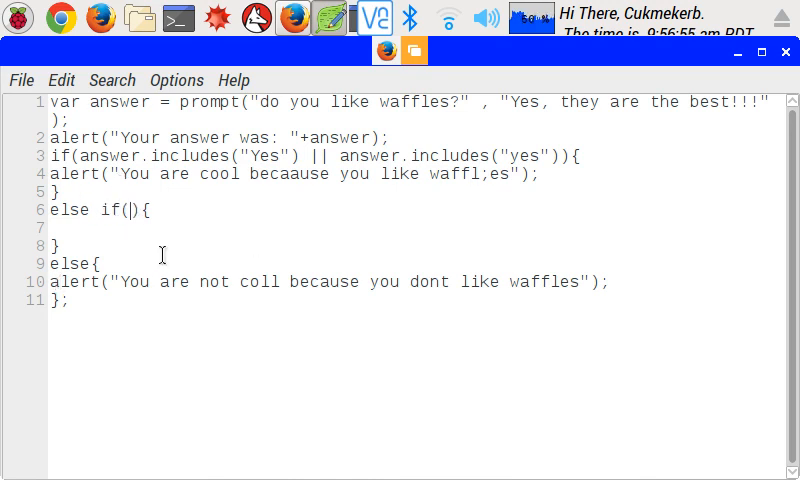
{"action": "type", "text": "ans"}
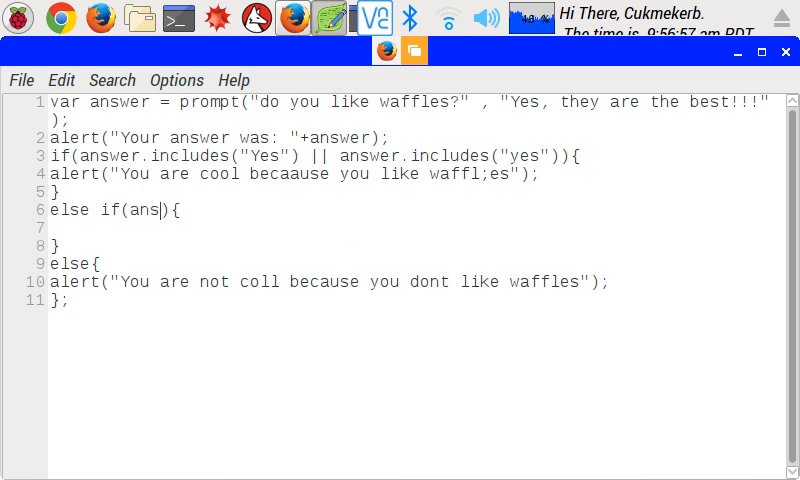
{"action": "type", "text": "wer.includes(\""}
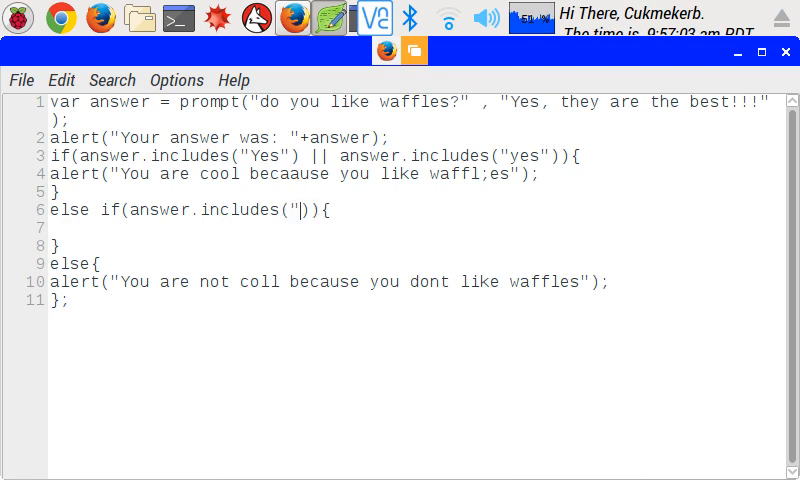
{"action": "type", "text": "maybe"}
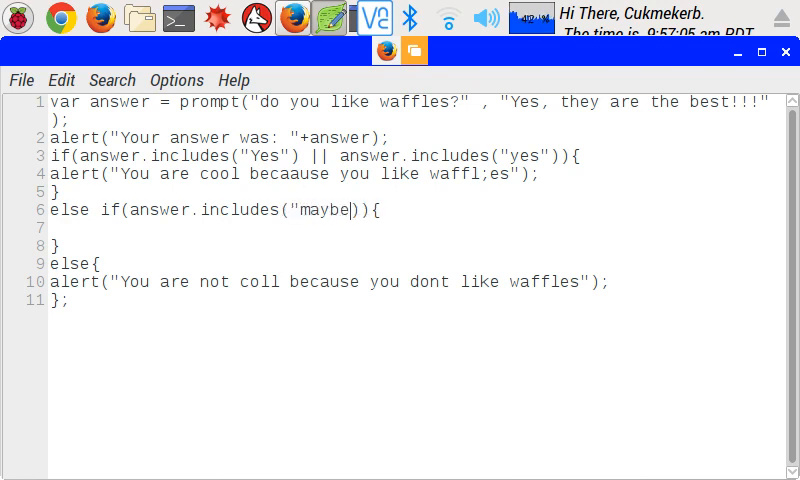
{"action": "type", "text": "\""}
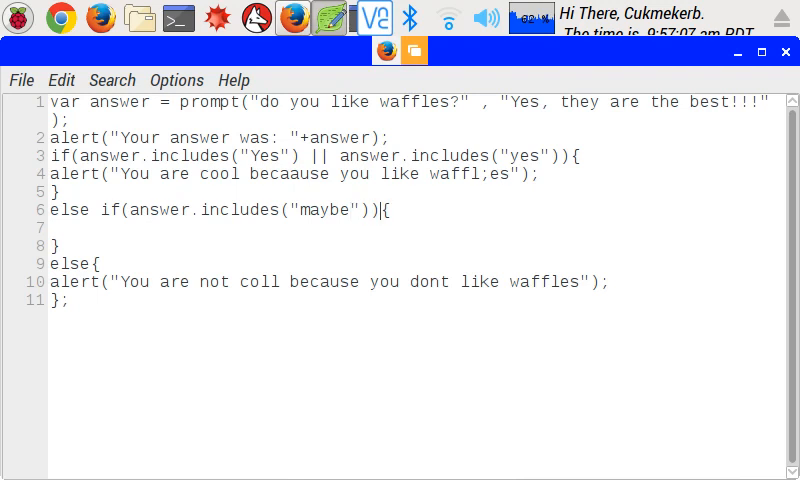
{"action": "type", "text": "||"}
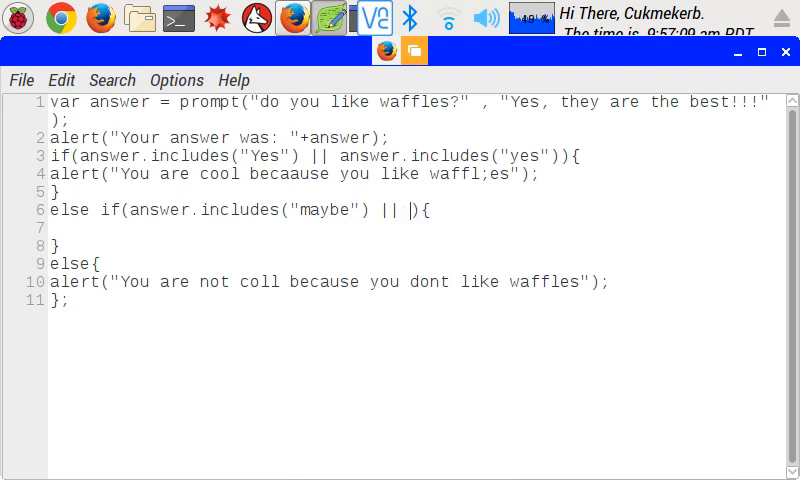
{"action": "type", "text": "answer.includes(\"M"}
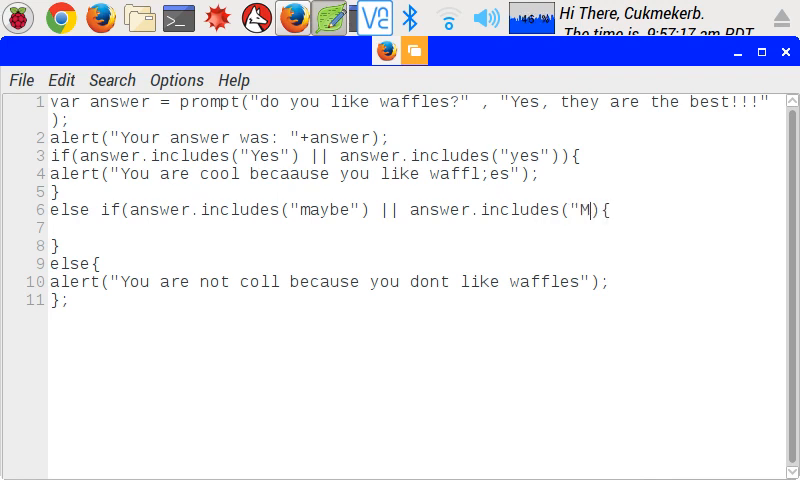
{"action": "type", "text": "ab"}
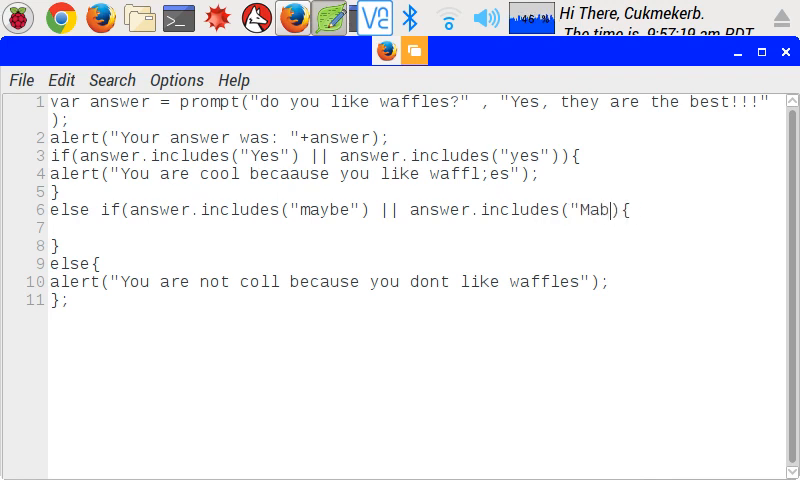
{"action": "key", "text": "BackSpace"}
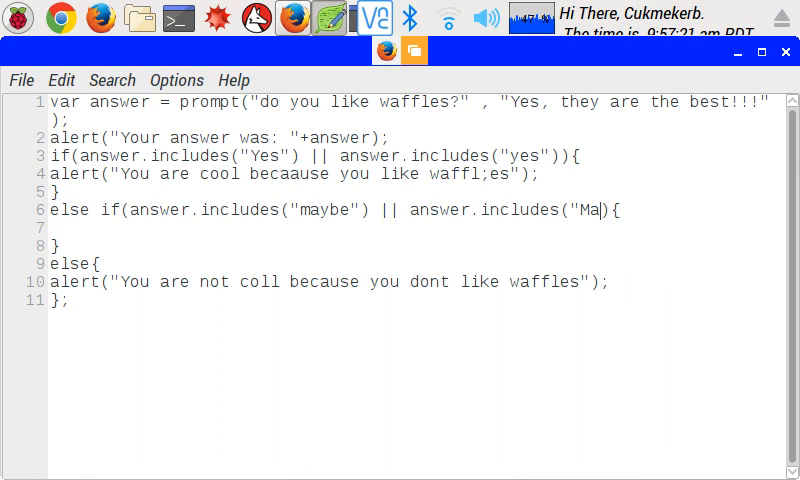
{"action": "type", "text": "ybe\")"}
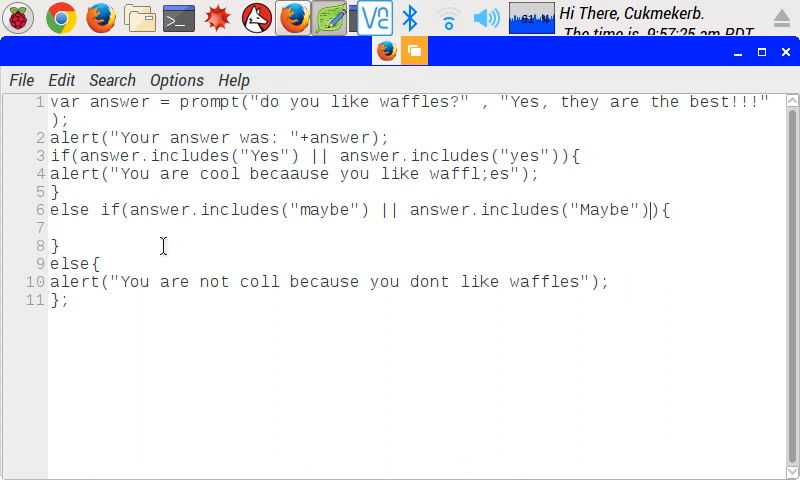
Inside the else-if, add alert("you might be coll because maybe yoou like waffles").
{"action": "type", "text": "alert"}
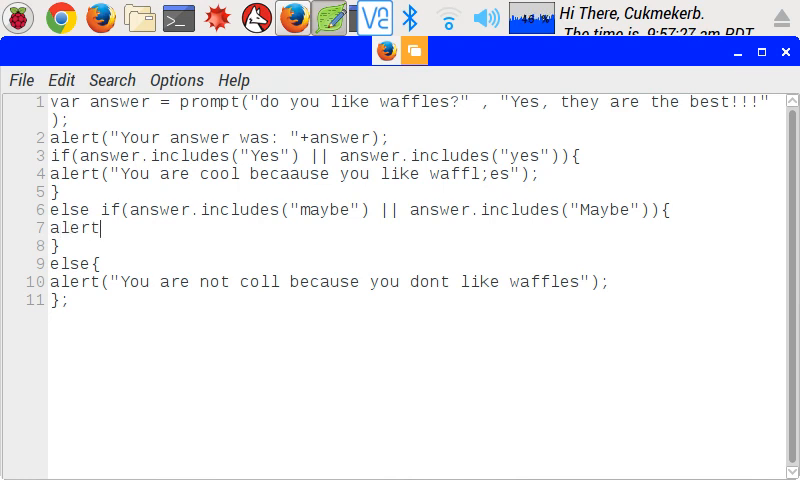
{"action": "type", "text": "(\"you mi"}
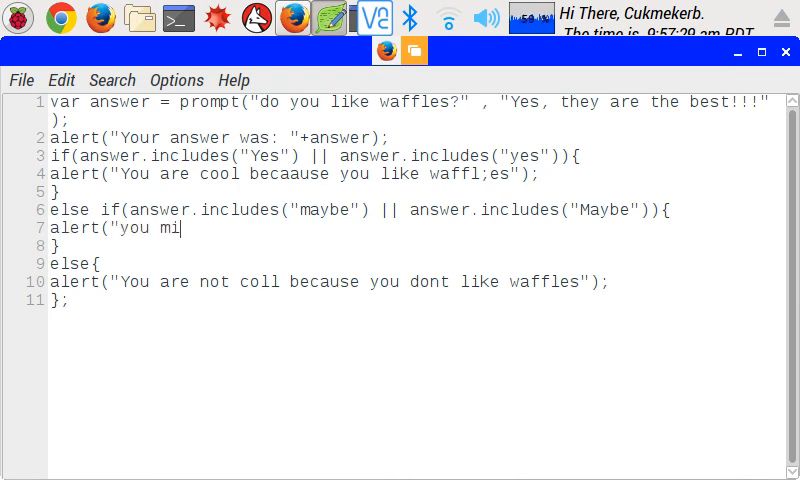
{"action": "type", "text": "ght be coll becaus"}
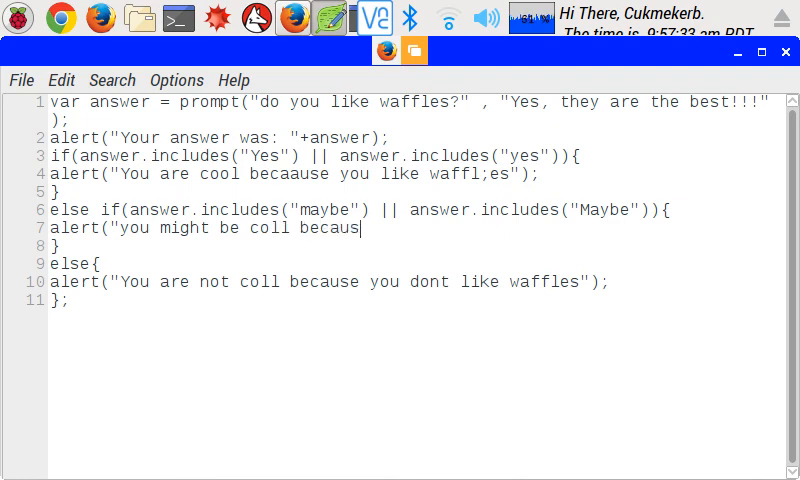
{"action": "type", "text": "e maybe"}
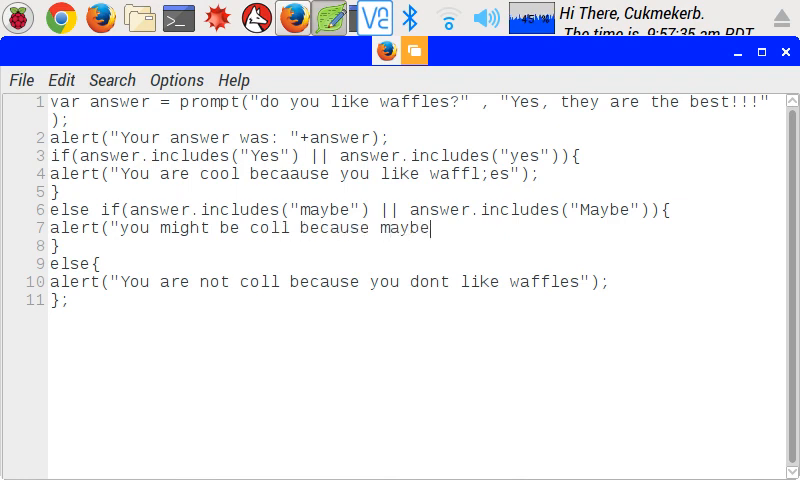
{"action": "type", "text": "yoou like"}
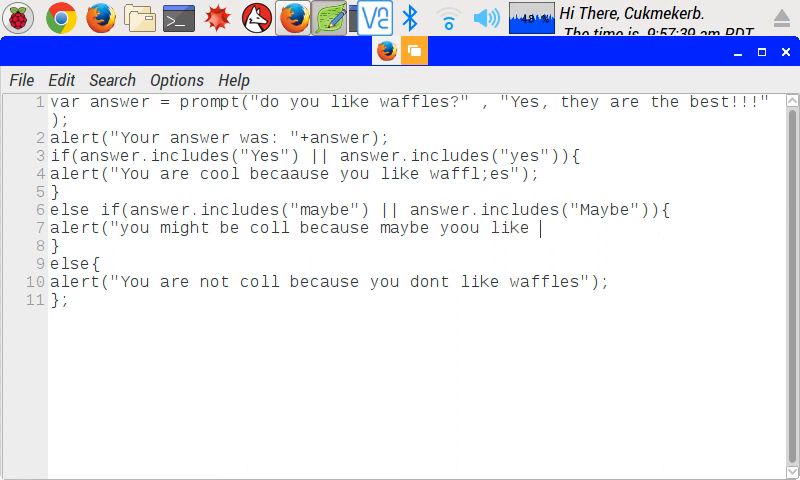
{"action": "type", "text": "waff"}
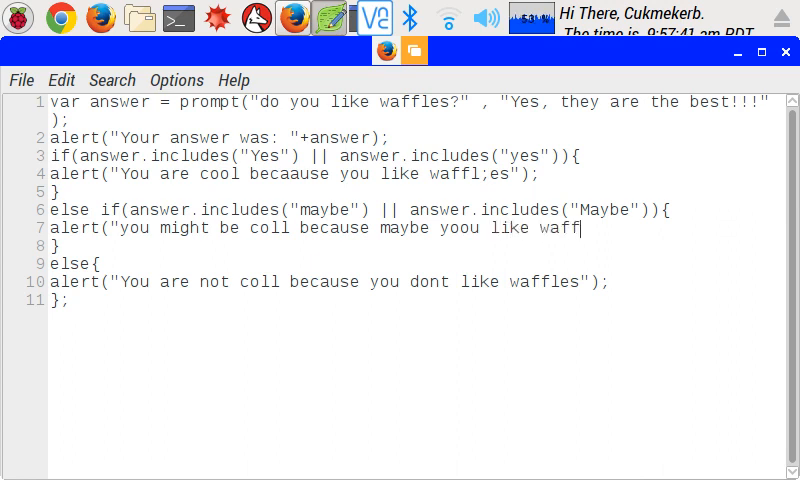
{"action": "type", "text": "les"}
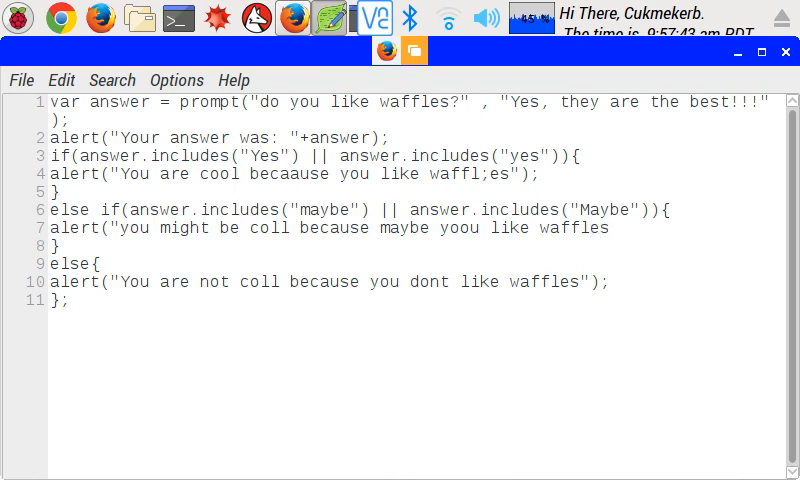
{"action": "type", "text": "\")"}
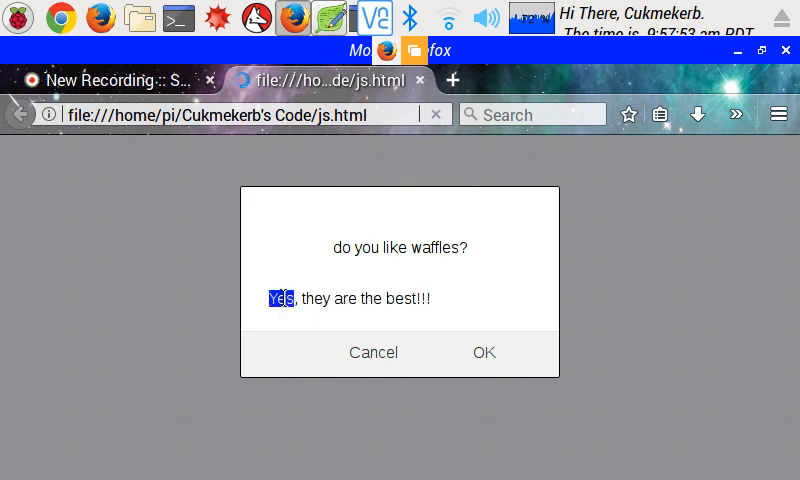
Answer the prompt with "maybe, maybe not" and confirm the maybe alert appears.
{"action": "type", "text": "ma"}
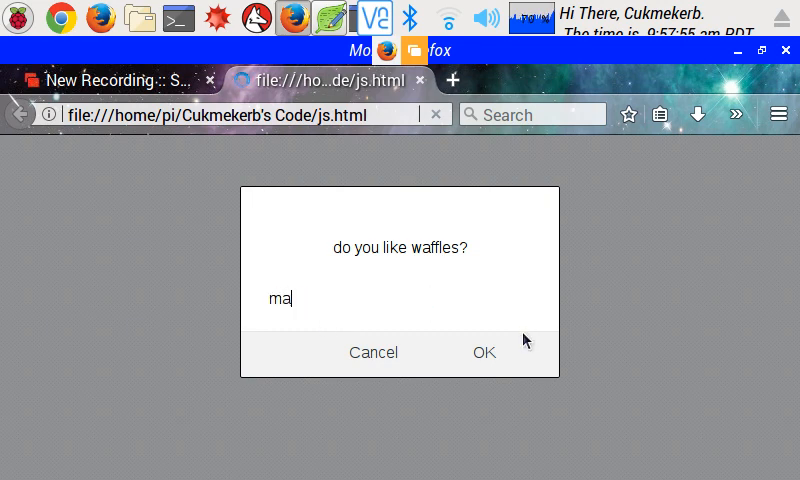
{"action": "type", "text": "ybe, may"}
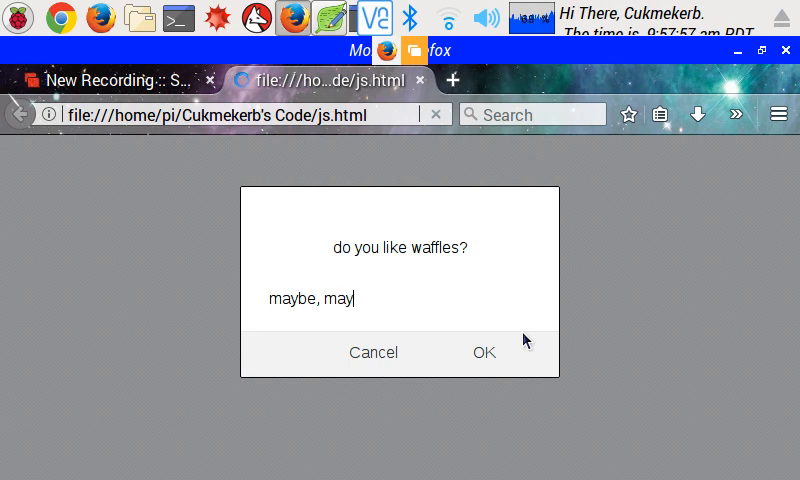
{"action": "type", "text": "be not"}
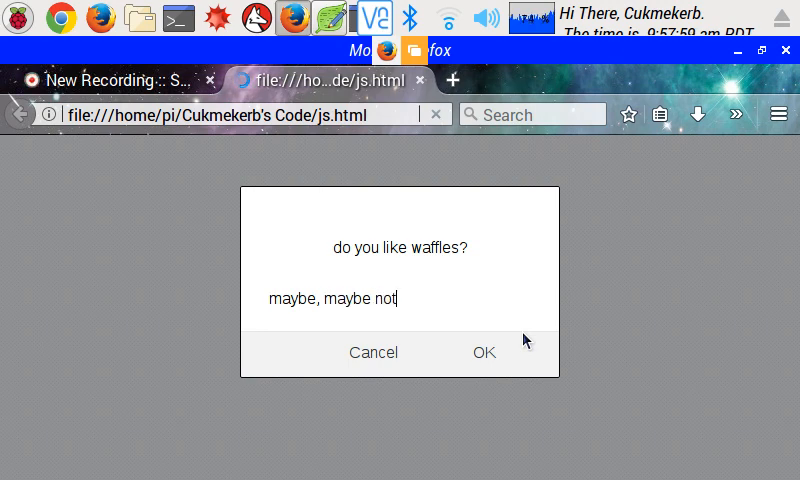
{"action": "left_click", "coordinate": [484, 352]}
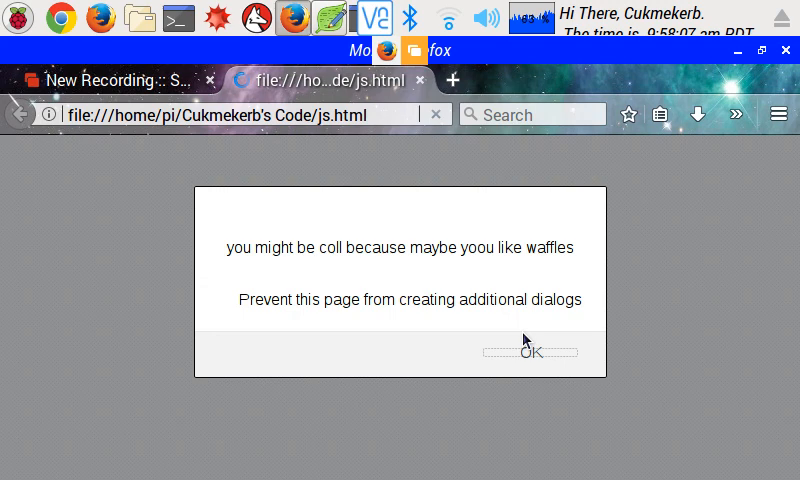
{"action": "left_click", "coordinate": [532, 352]}
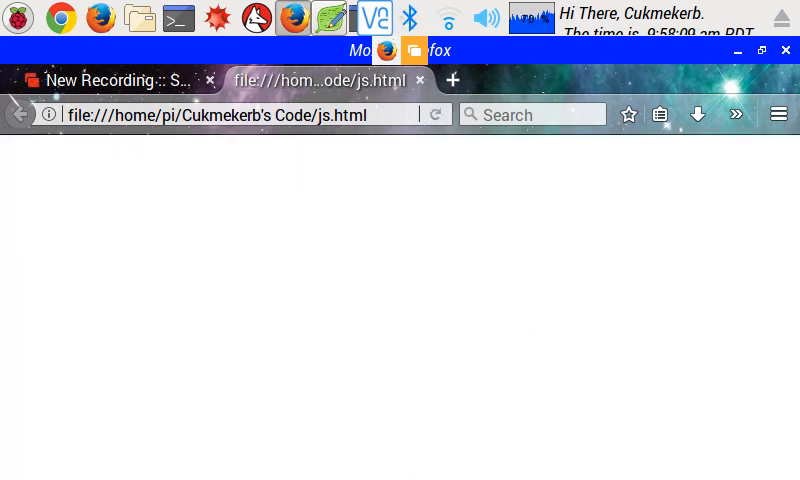
{"action": "mouse_move", "coordinate": [430, 456]}
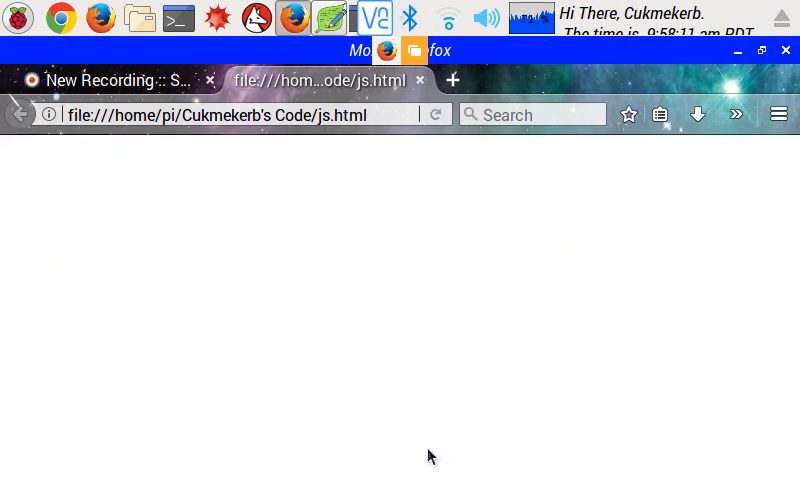